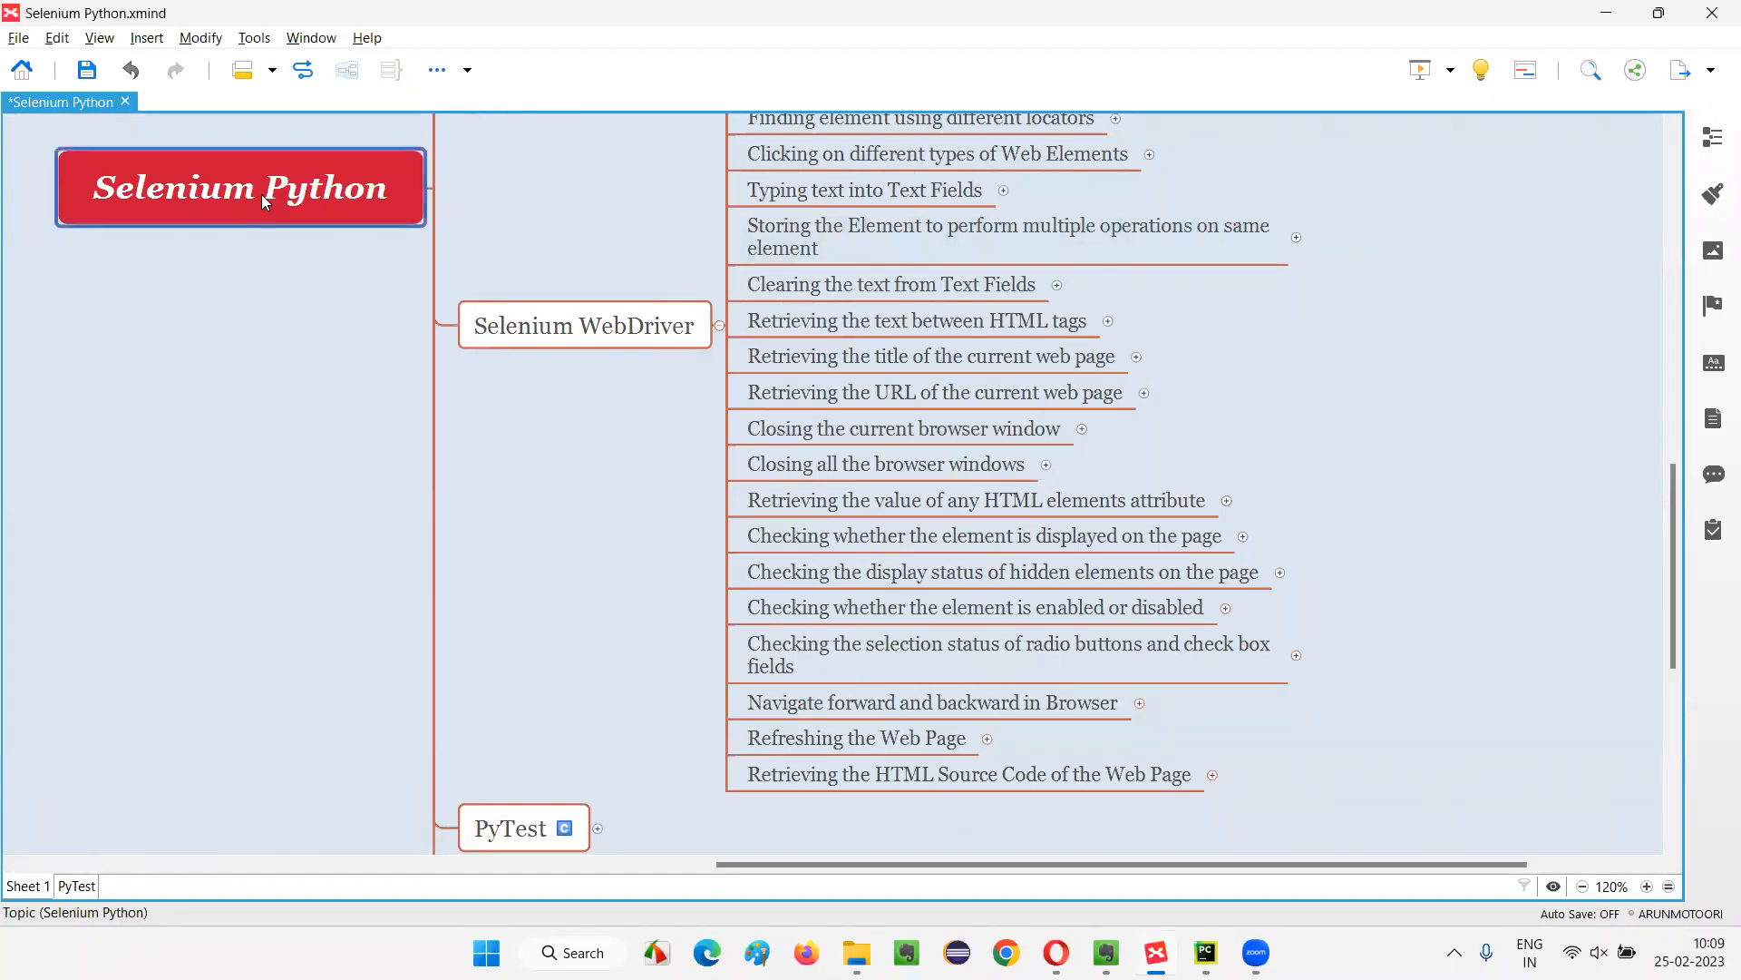
# Select the 'Retrieving the HTML Source Code of the Web Page' topic under Selenium WebDriver
pyautogui.click(583, 325)
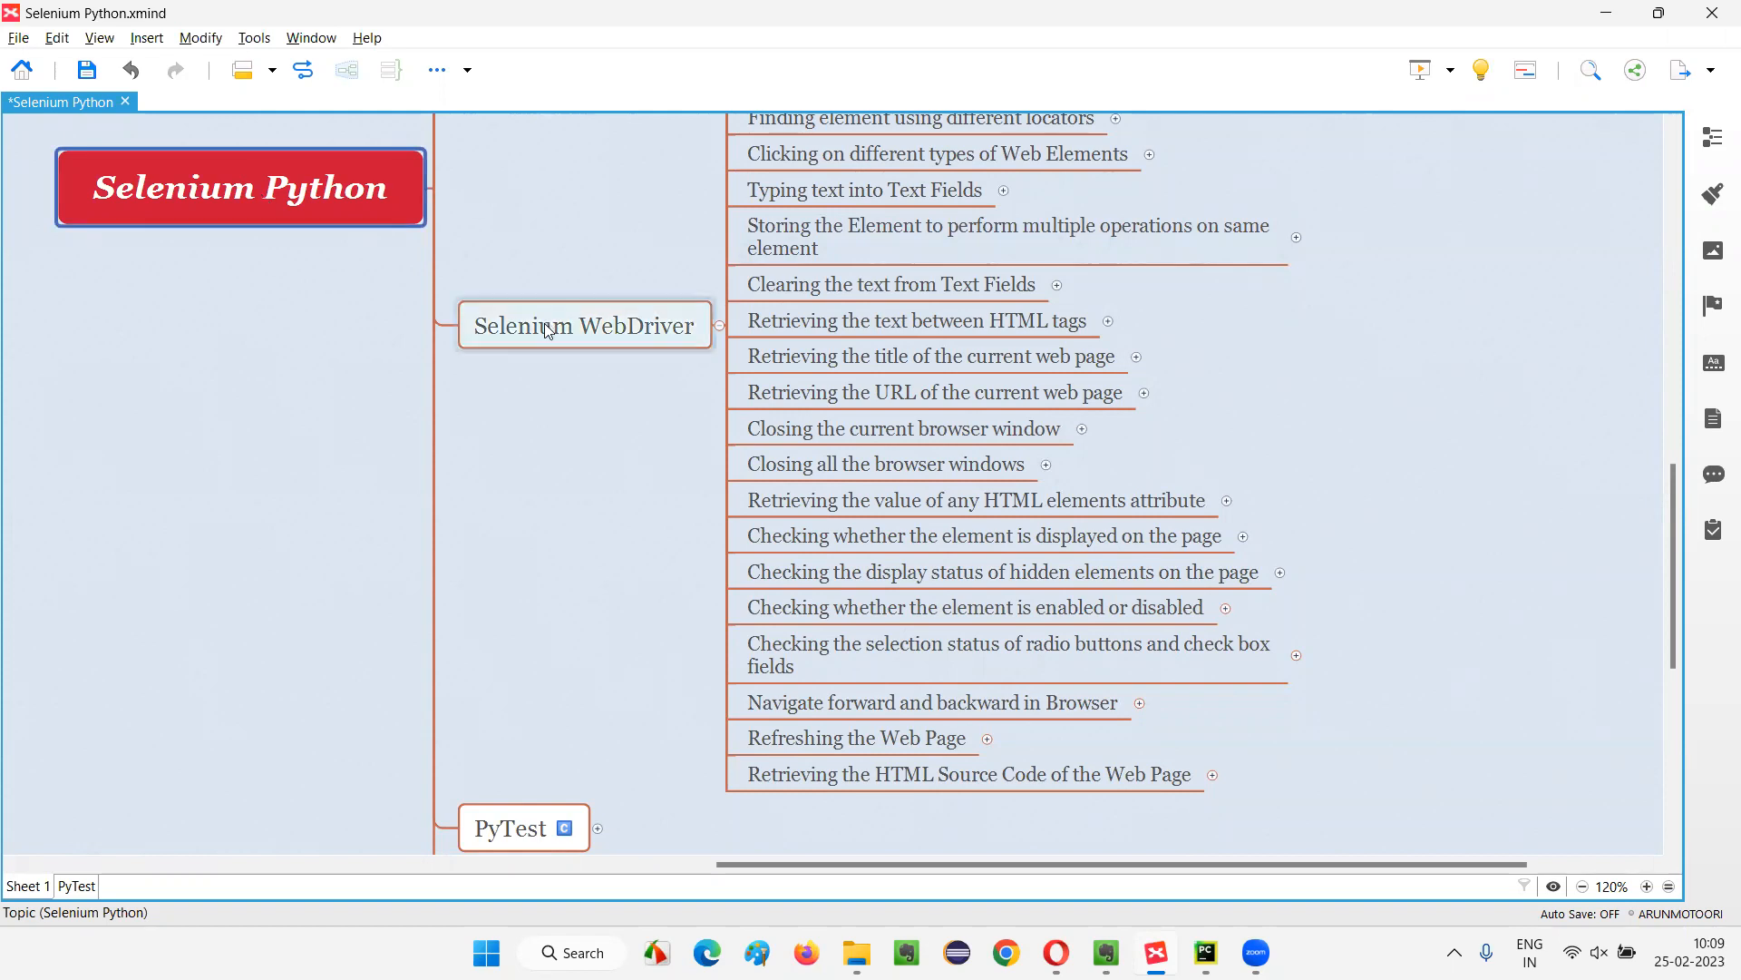
pyautogui.click(584, 326)
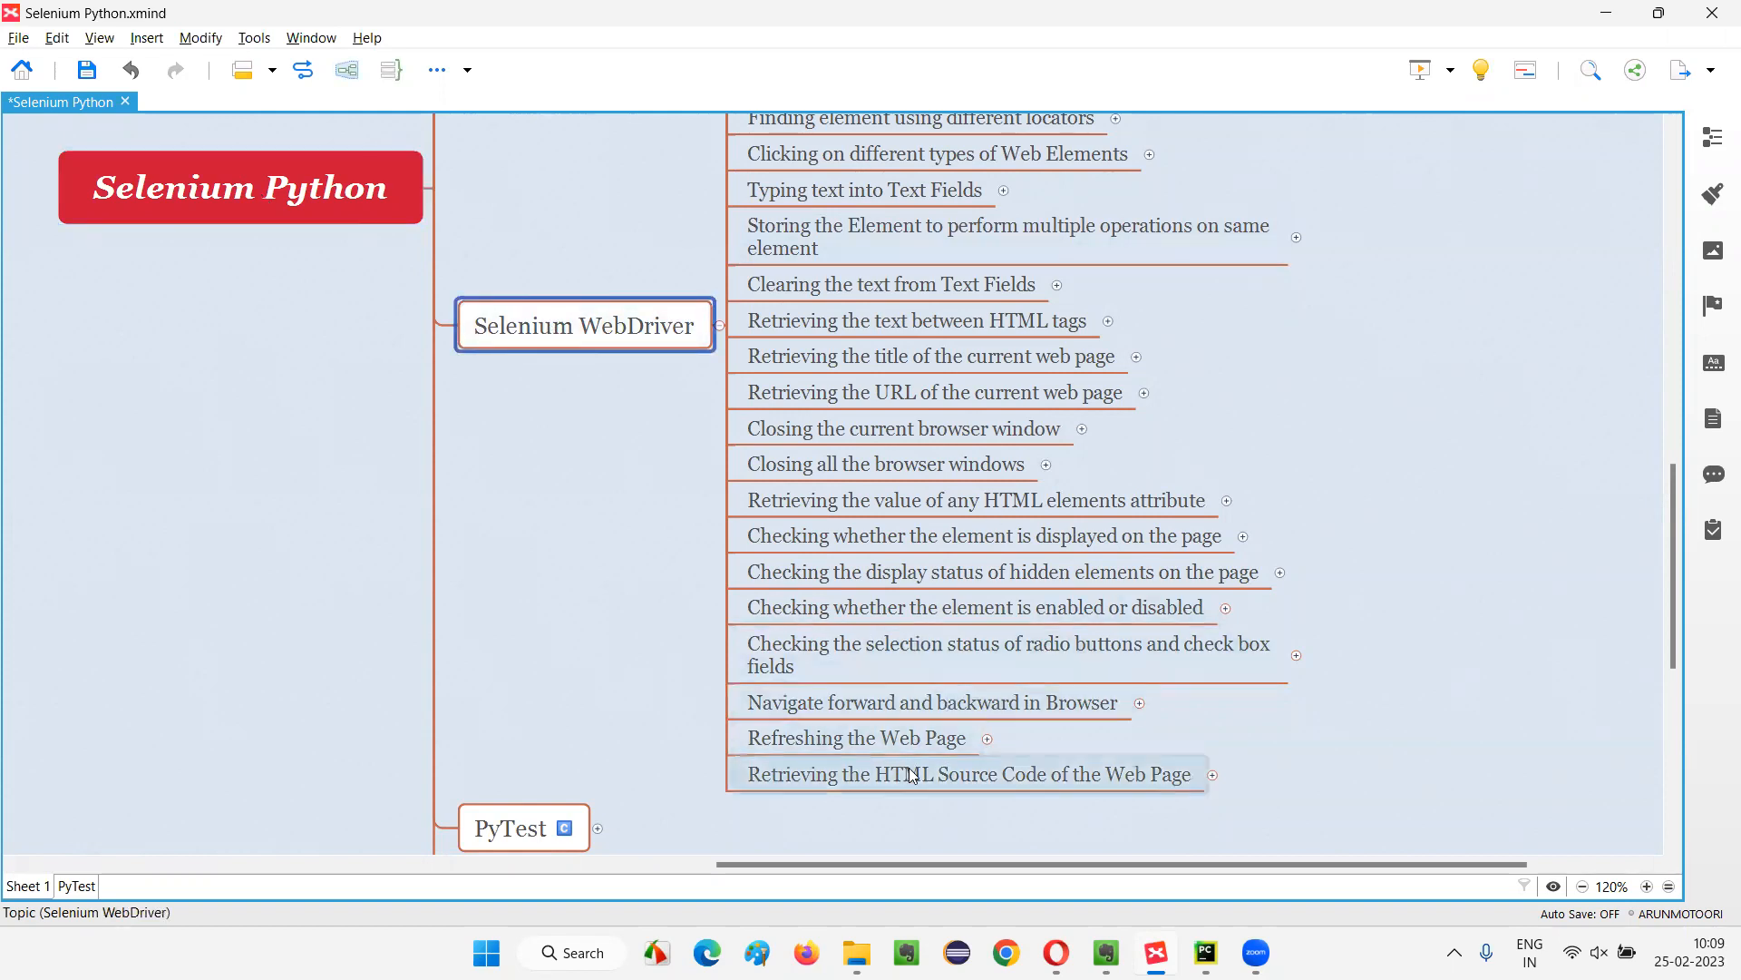
pyautogui.click(969, 774)
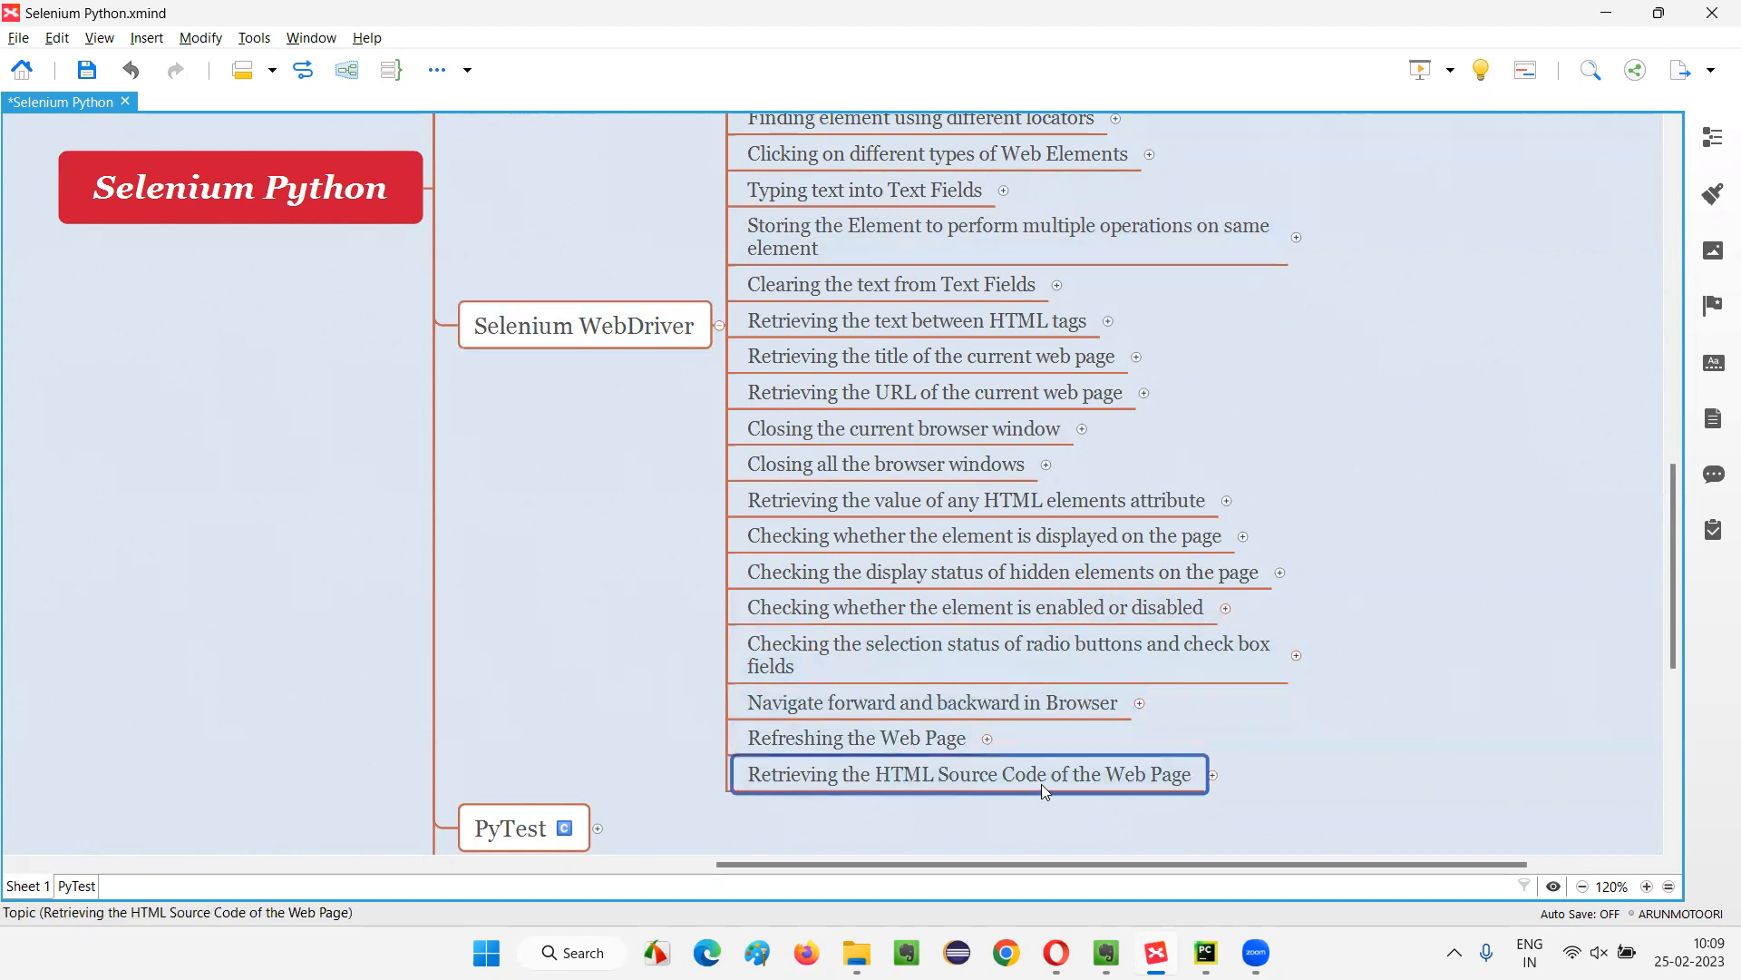
pyautogui.moveTo(1153, 791)
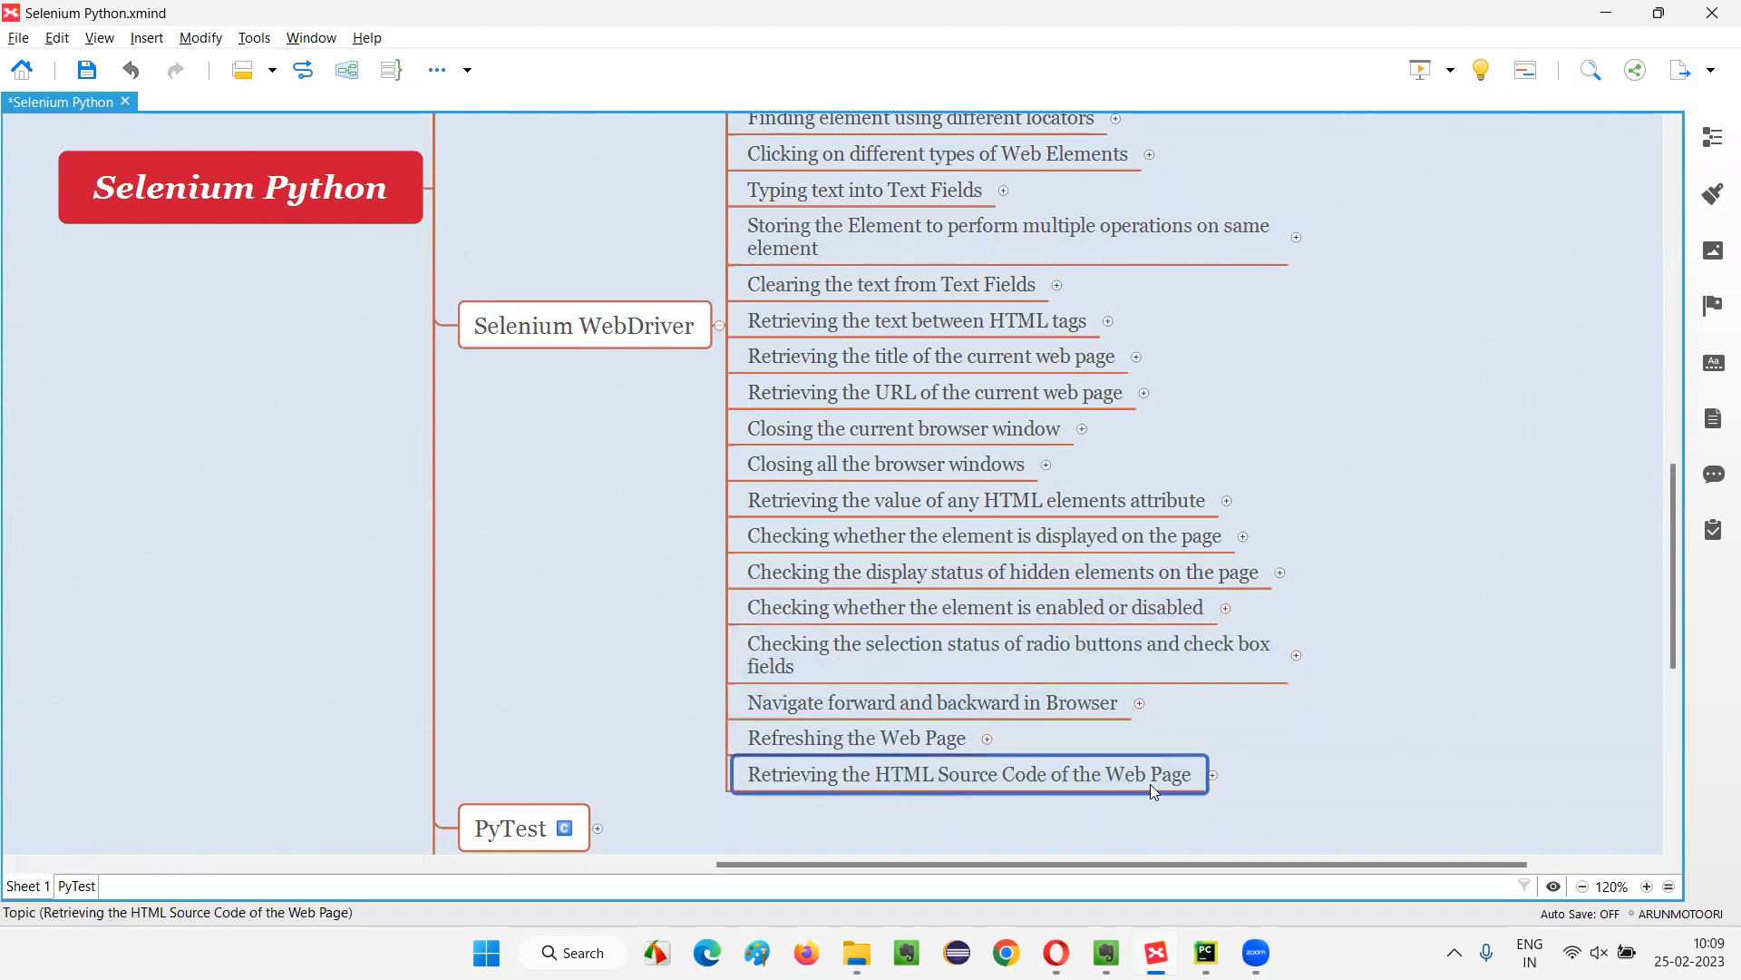
pyautogui.moveTo(1448, 702)
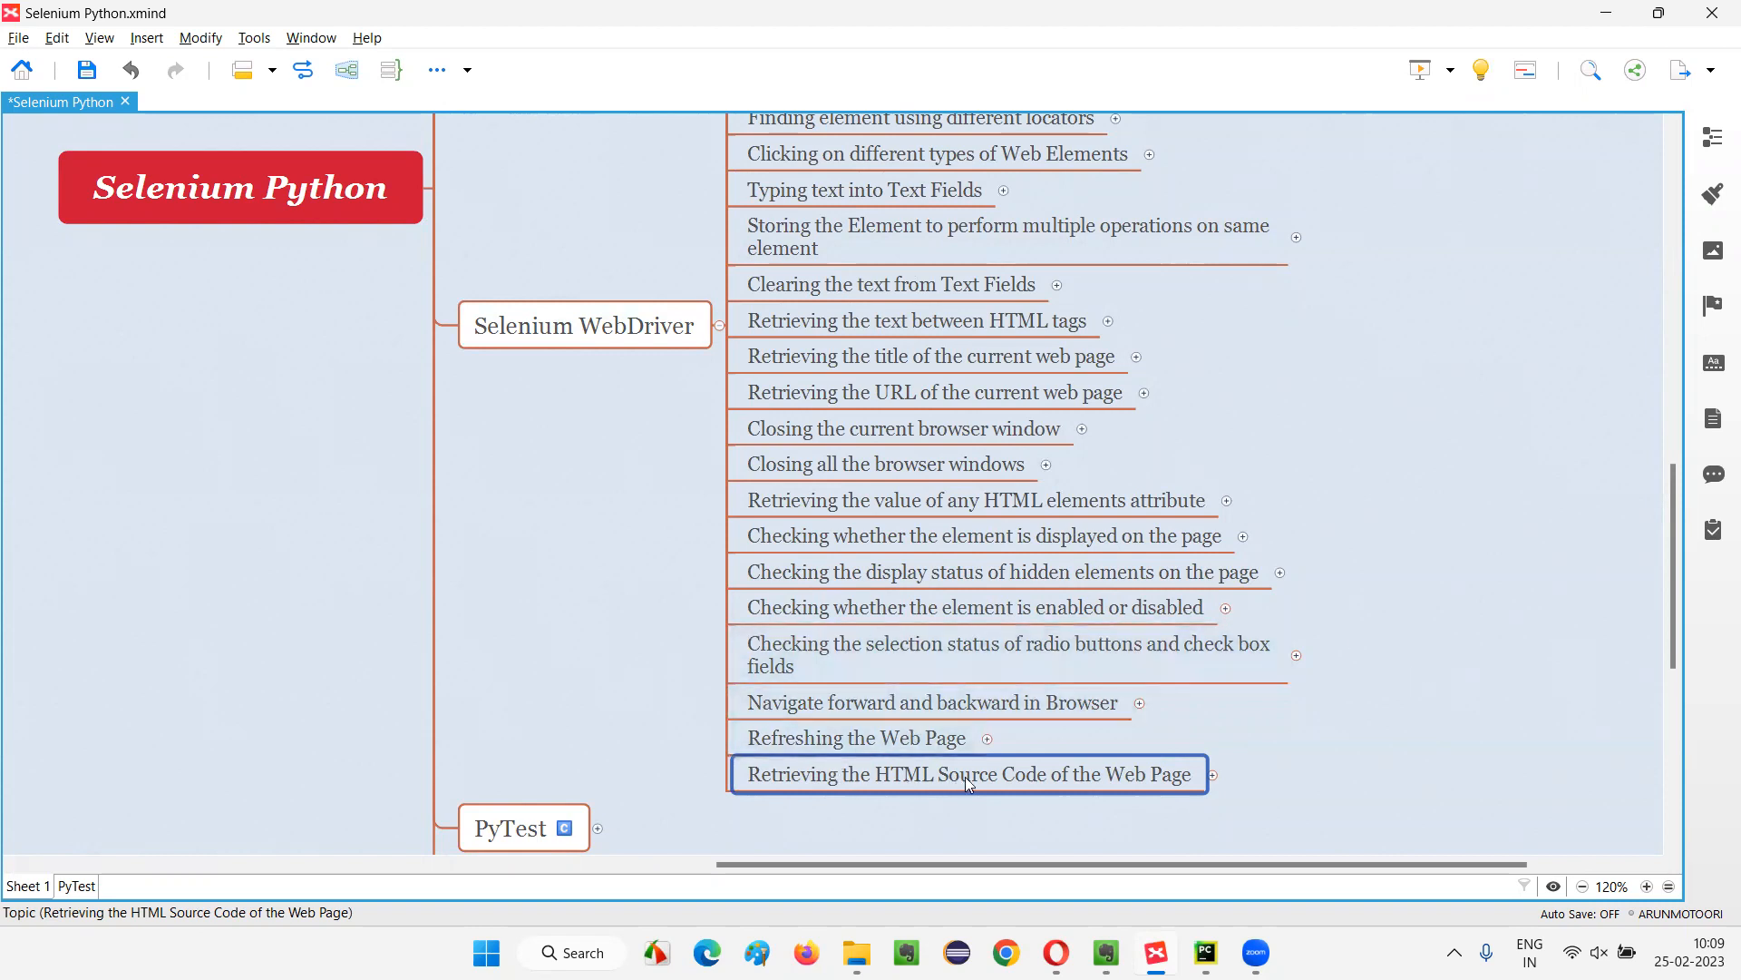
pyautogui.moveTo(1154, 801)
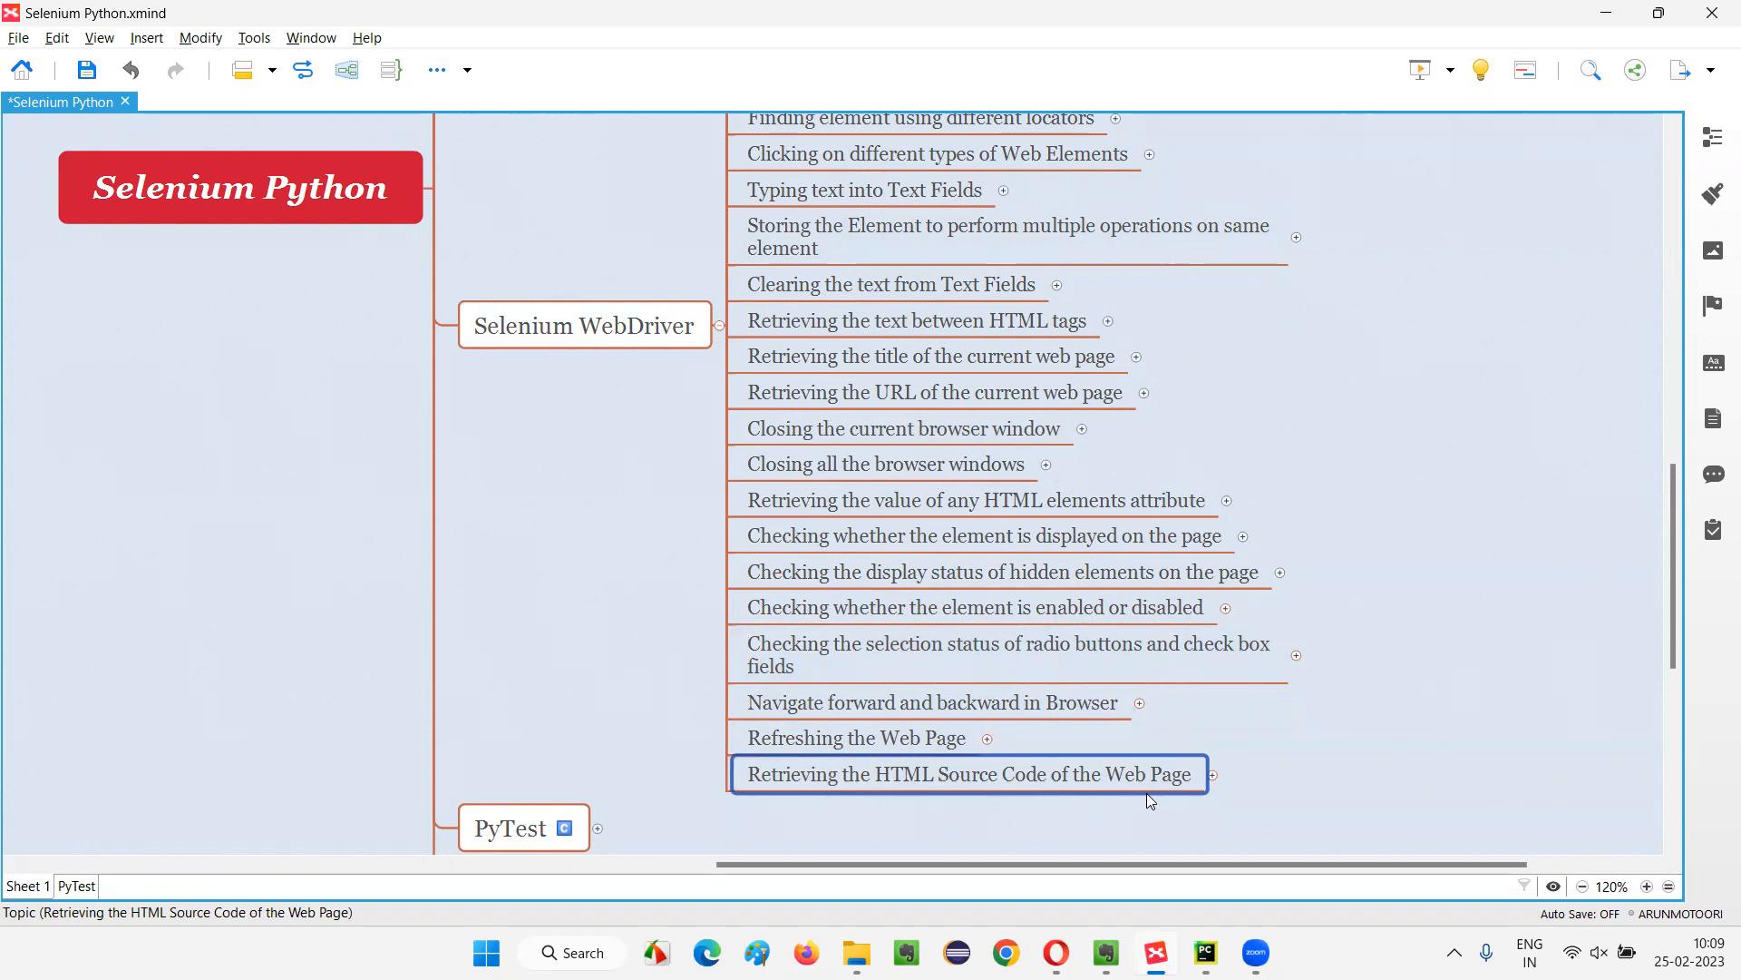
pyautogui.moveTo(1212, 774)
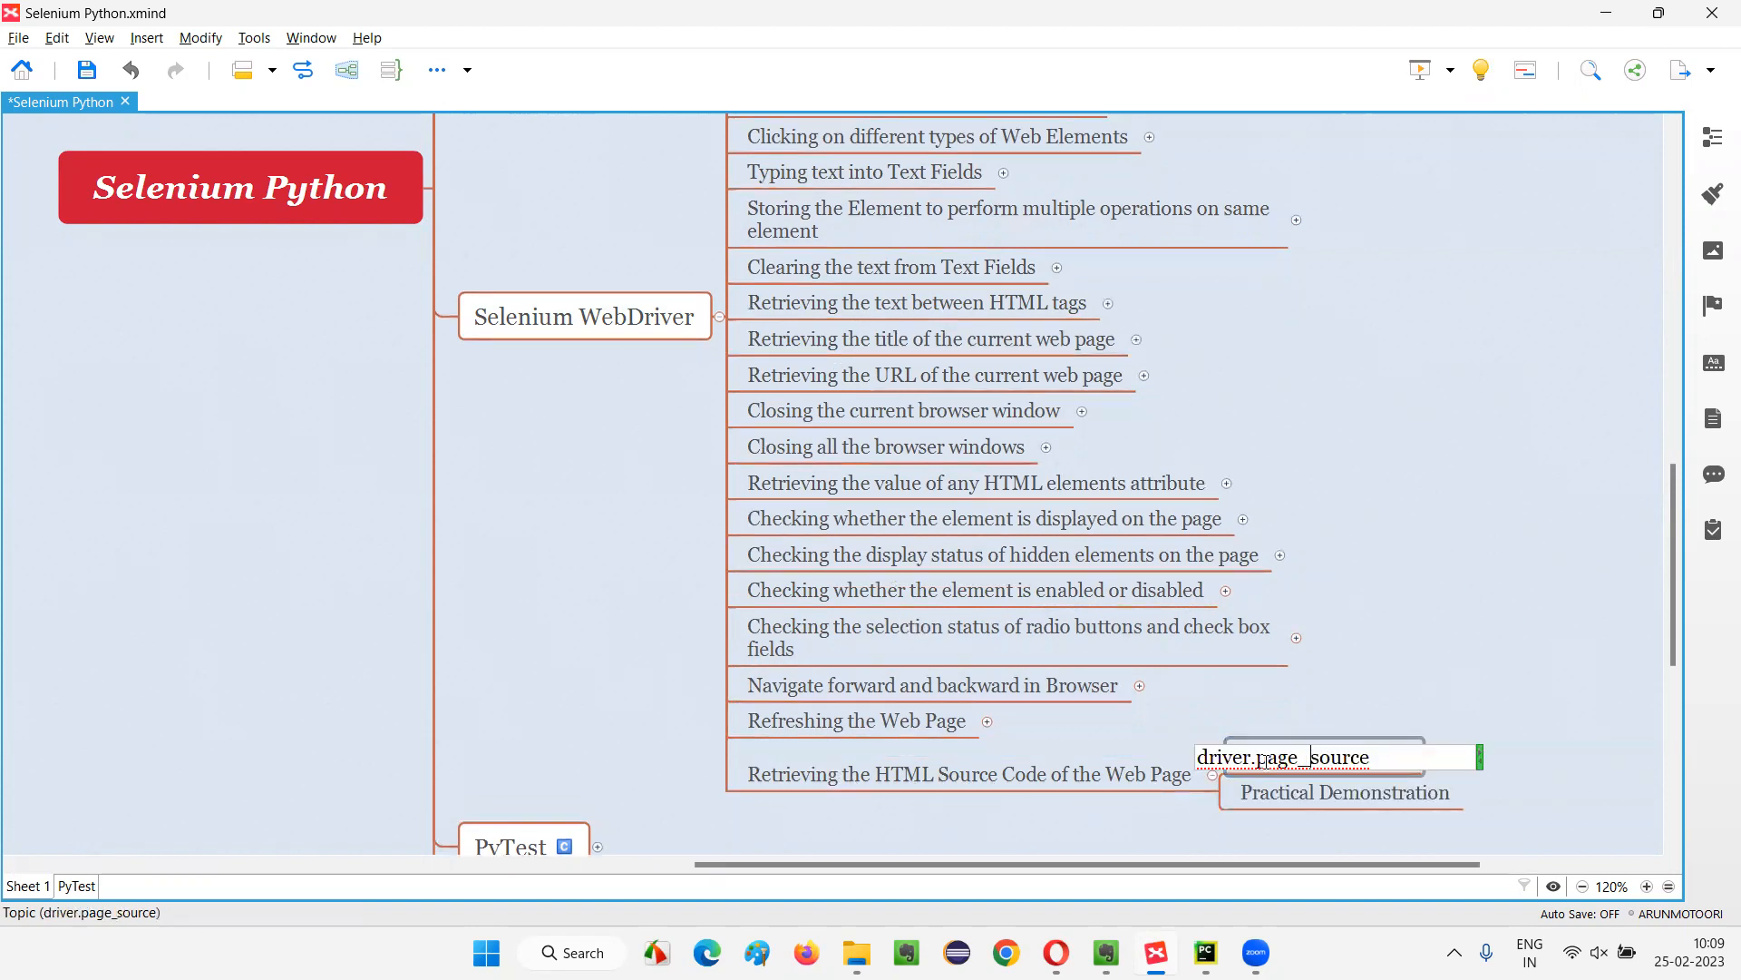
# Correct the driver.page_source topic text, then select the Practical Demonstration subtopic
pyautogui.doubleClick(1311, 757)
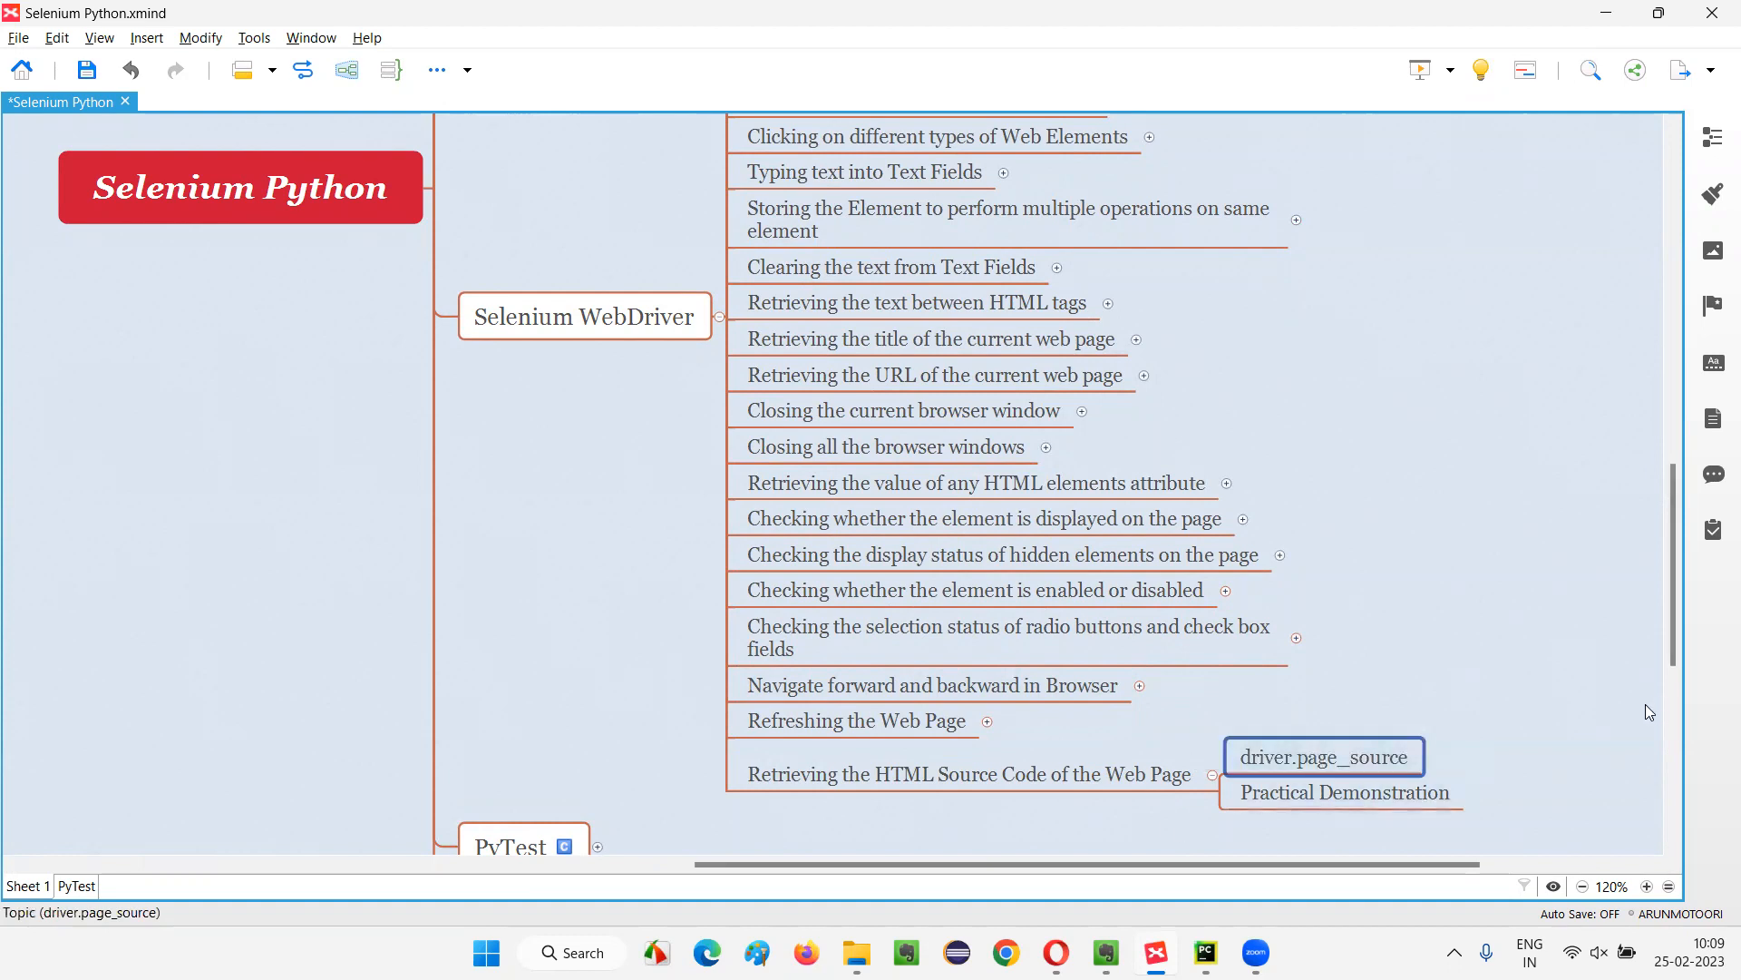
pyautogui.click(1341, 791)
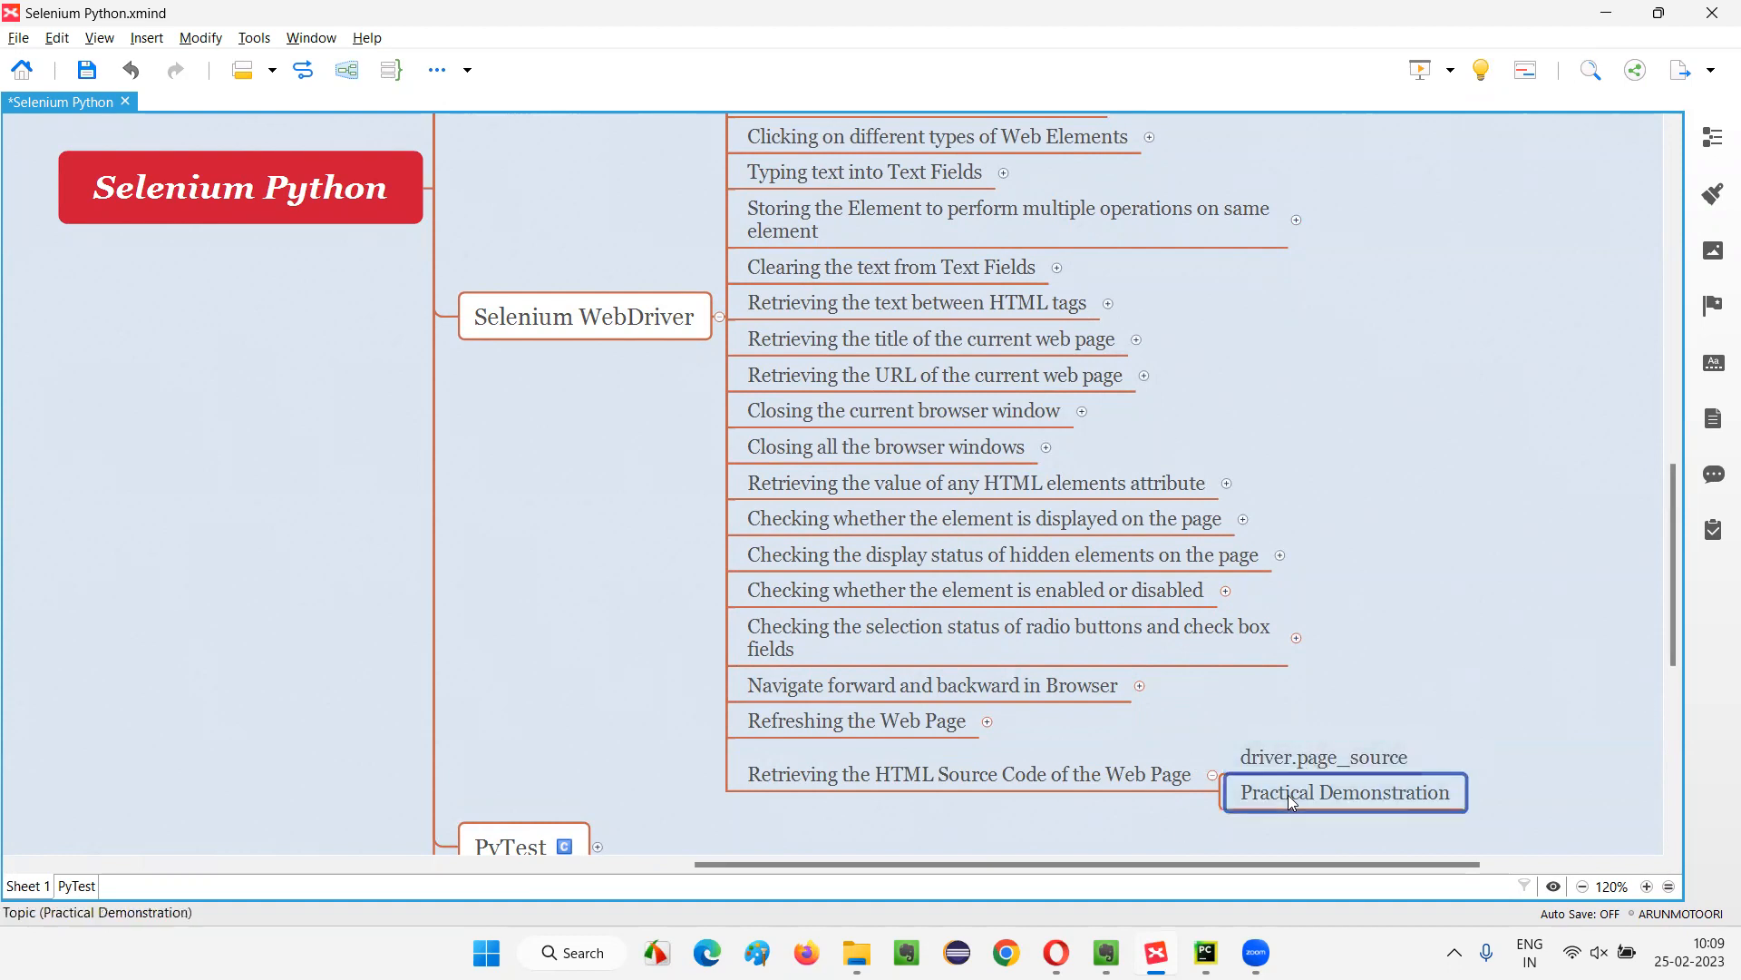
pyautogui.click(1322, 756)
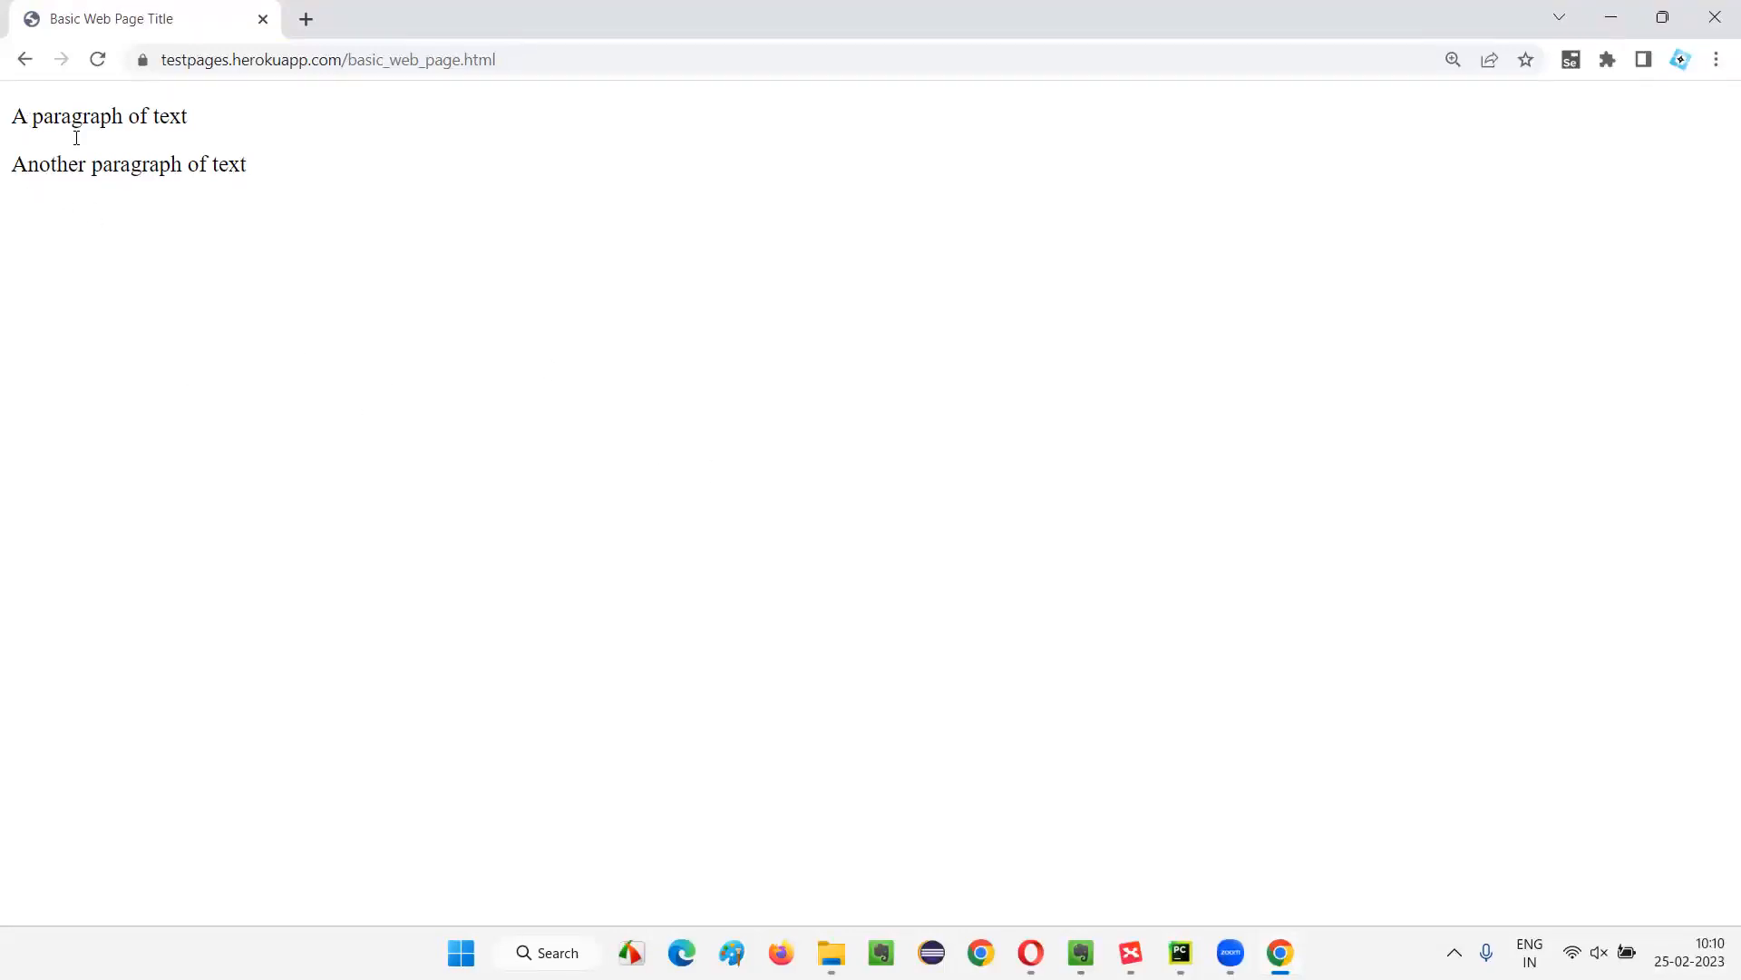
pyautogui.moveTo(337, 296)
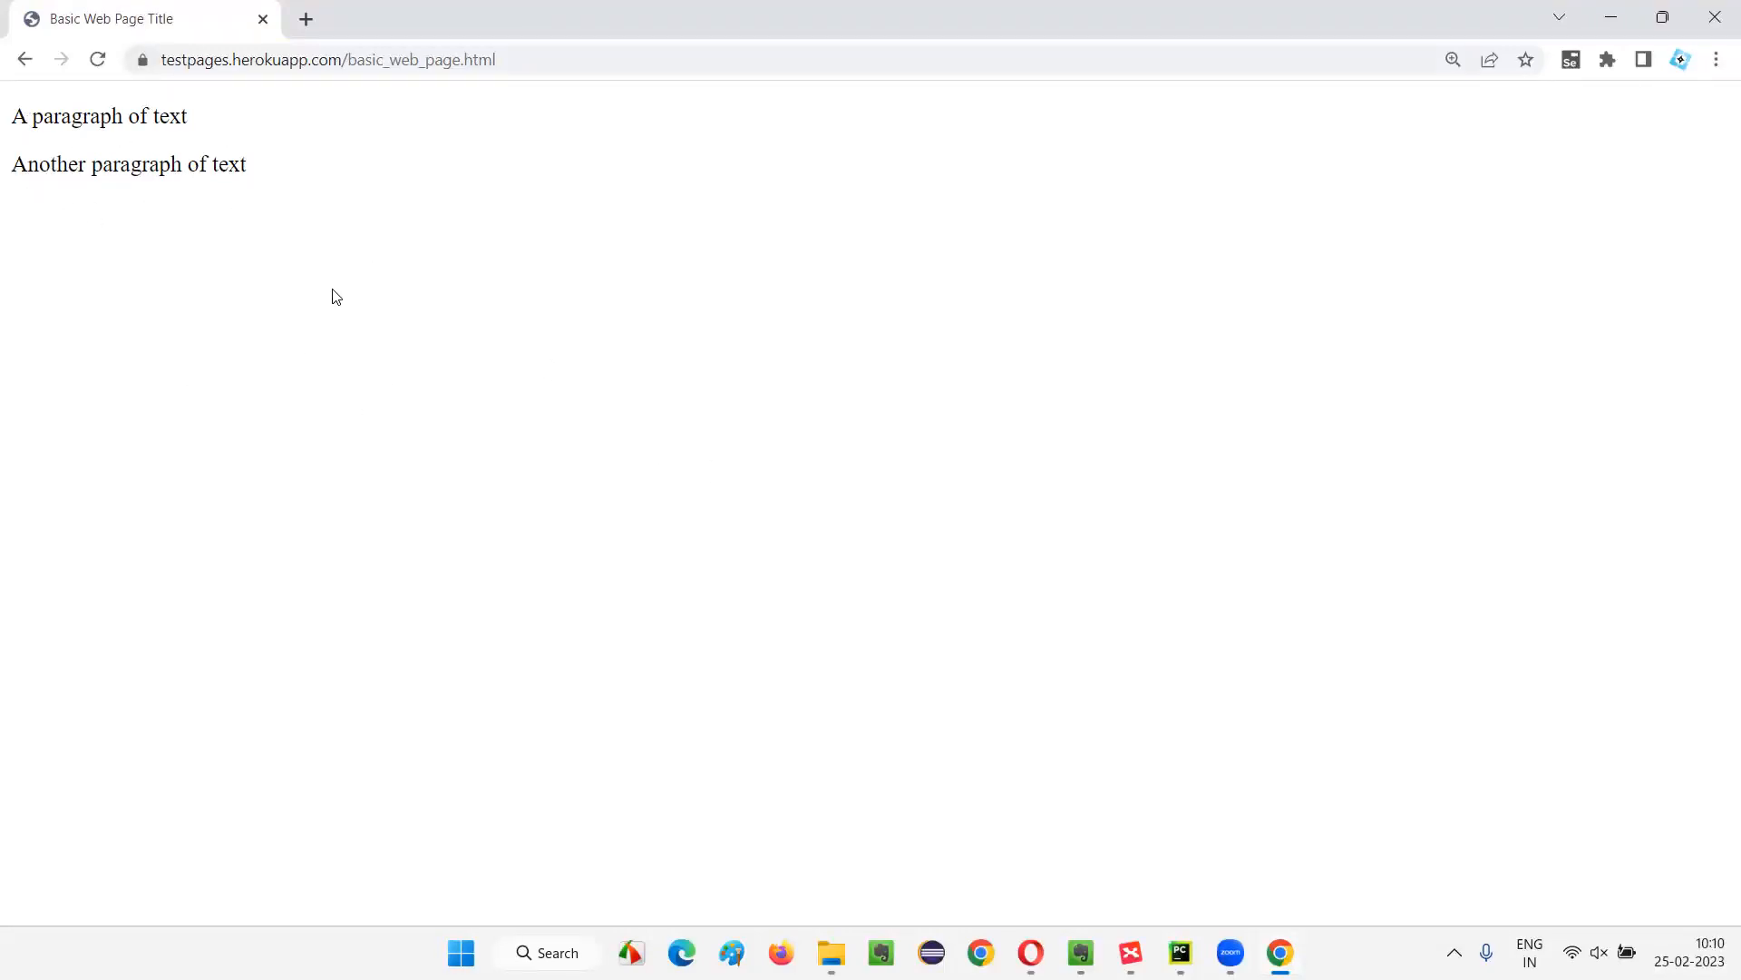
pyautogui.moveTo(363, 265)
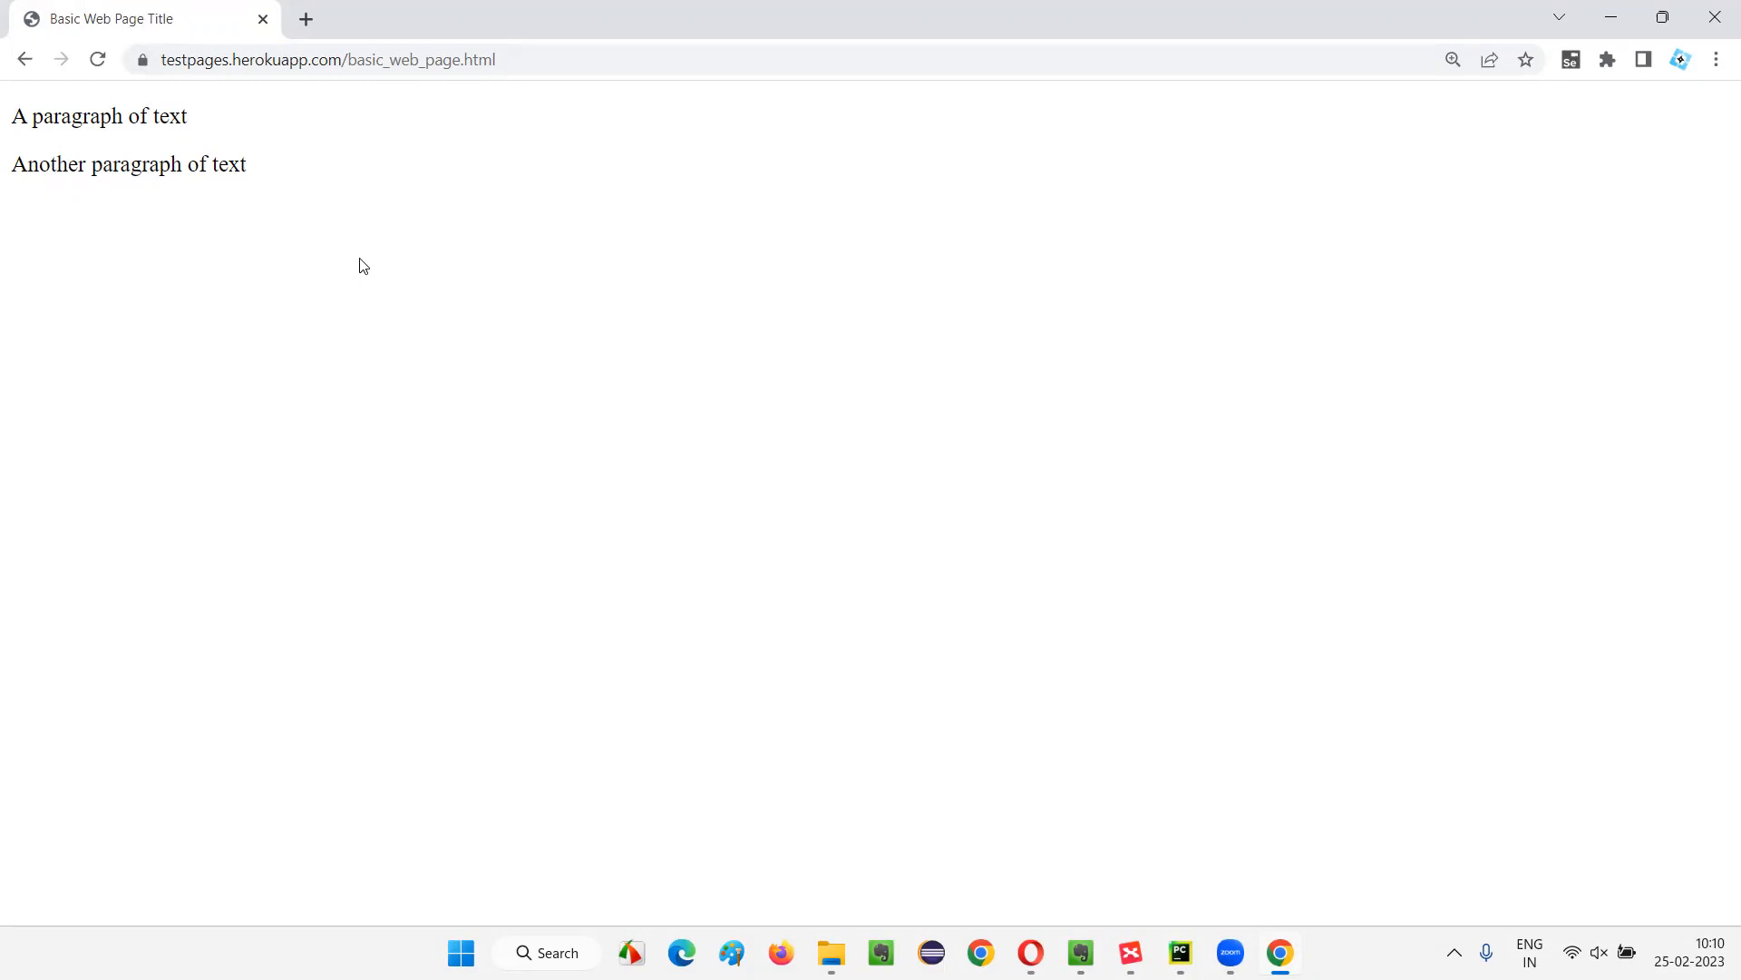
pyautogui.moveTo(406, 298)
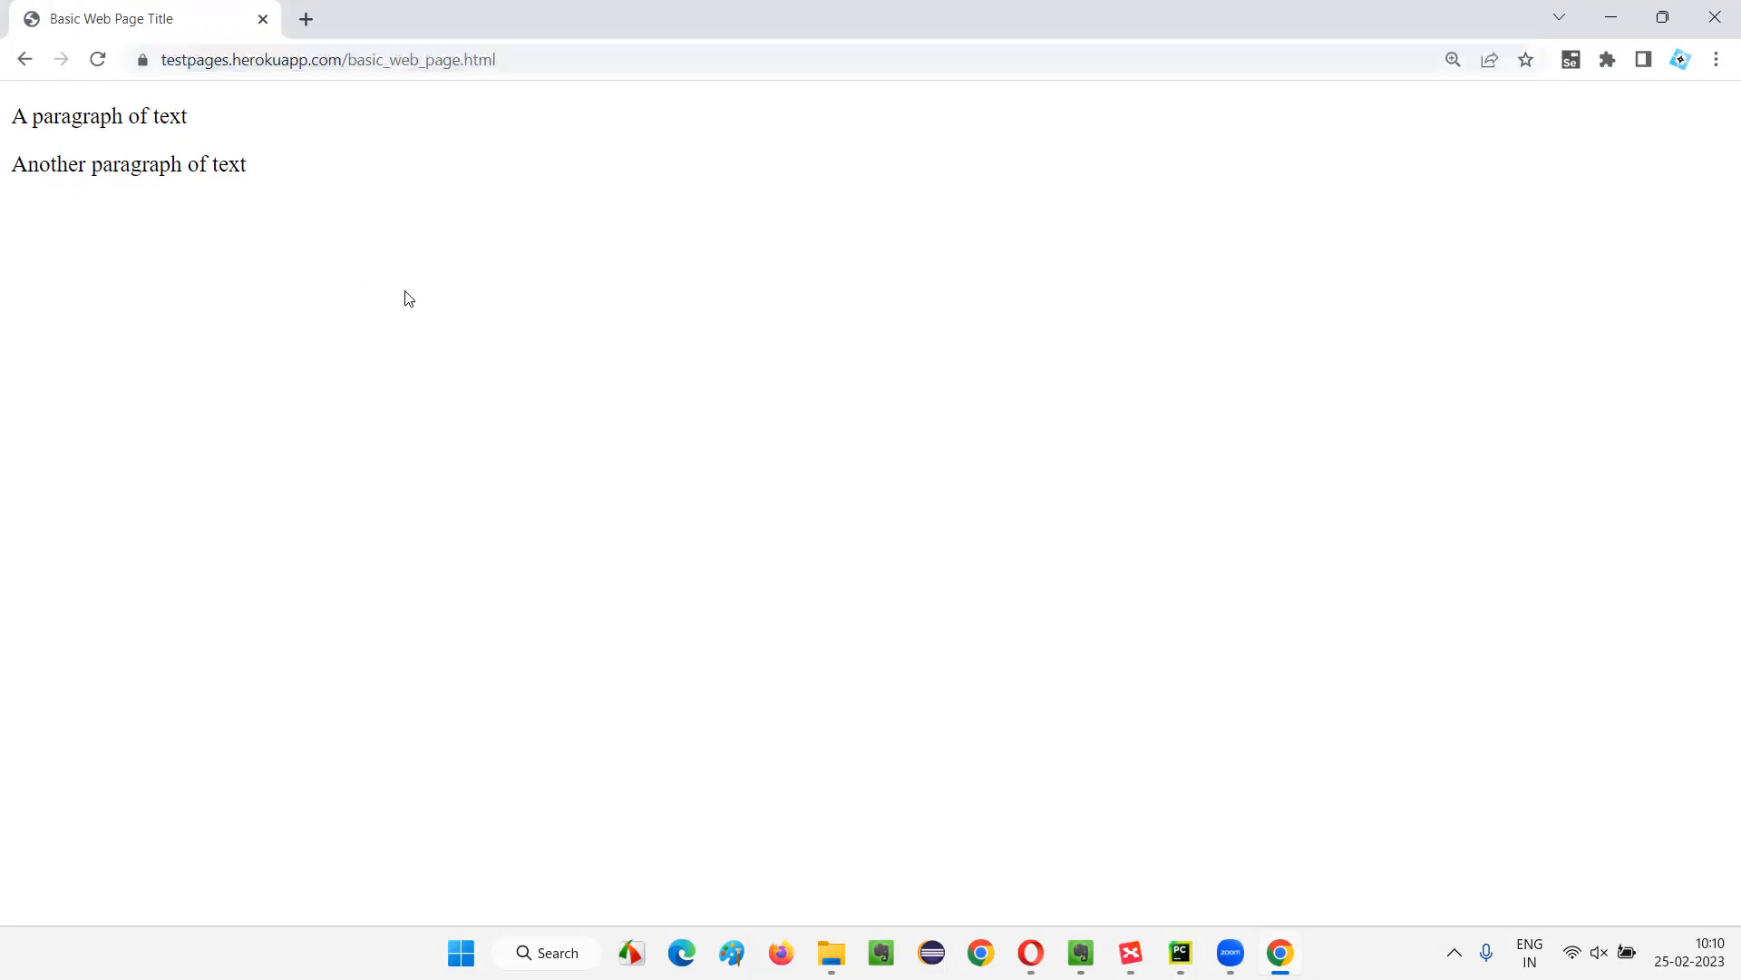
pyautogui.moveTo(405, 243)
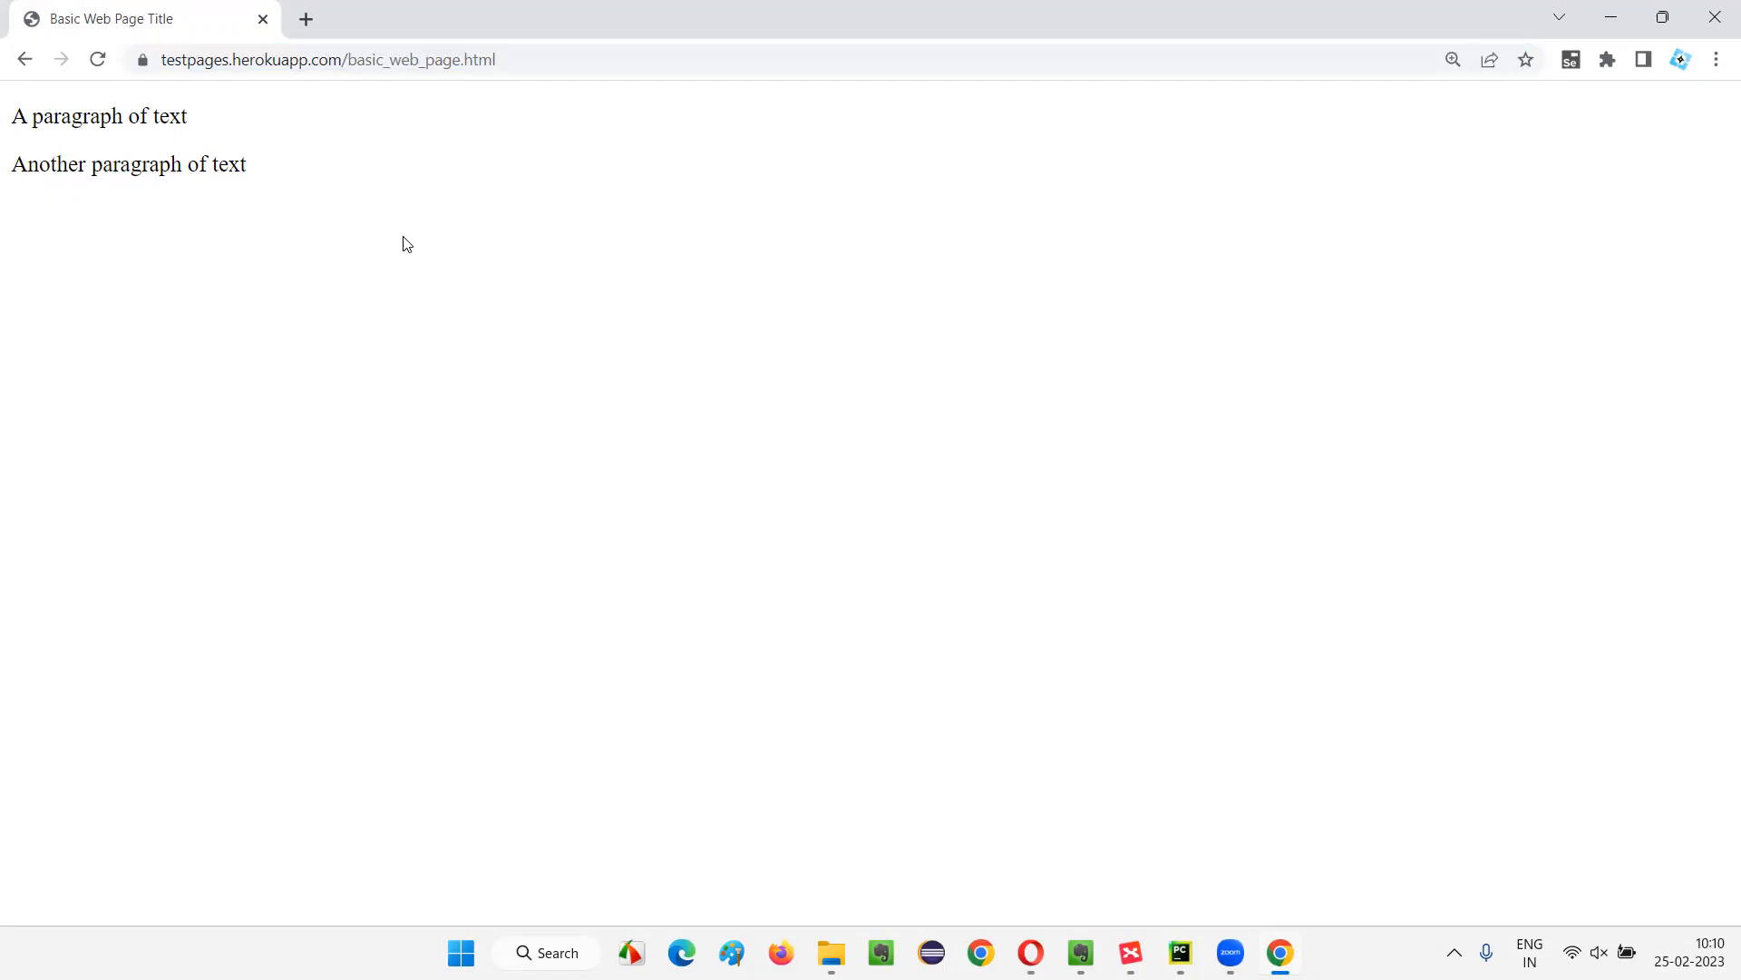
pyautogui.rightClick(403, 243)
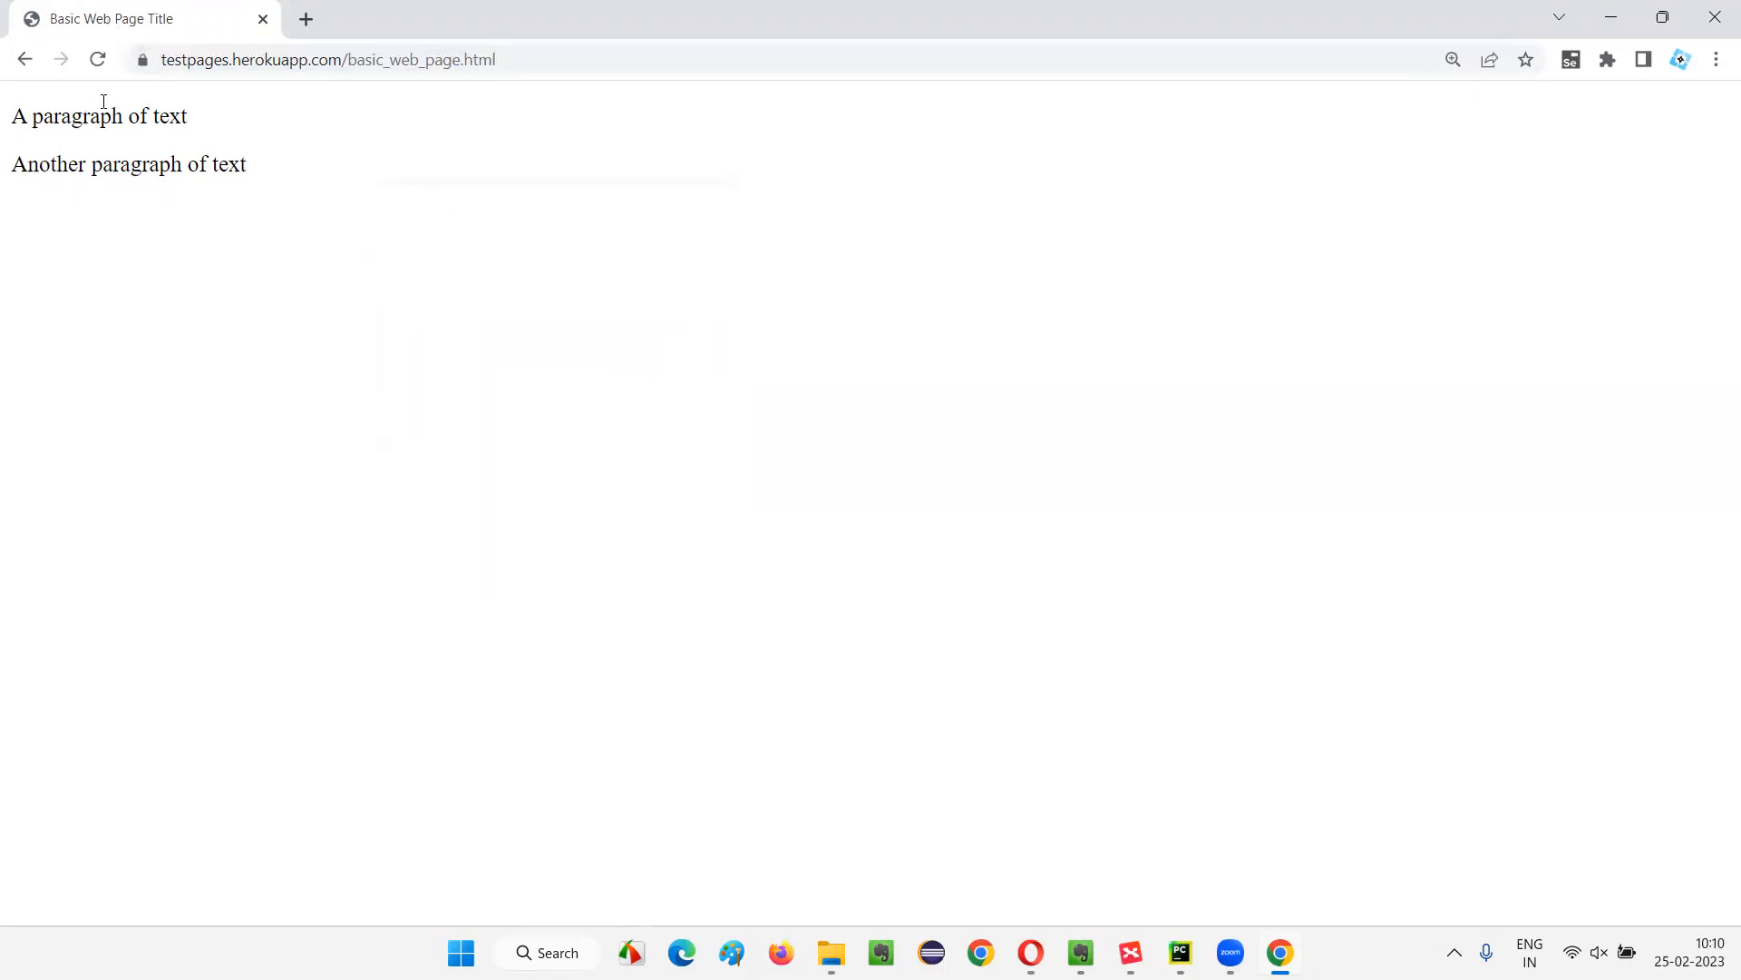
pyautogui.moveTo(128, 183)
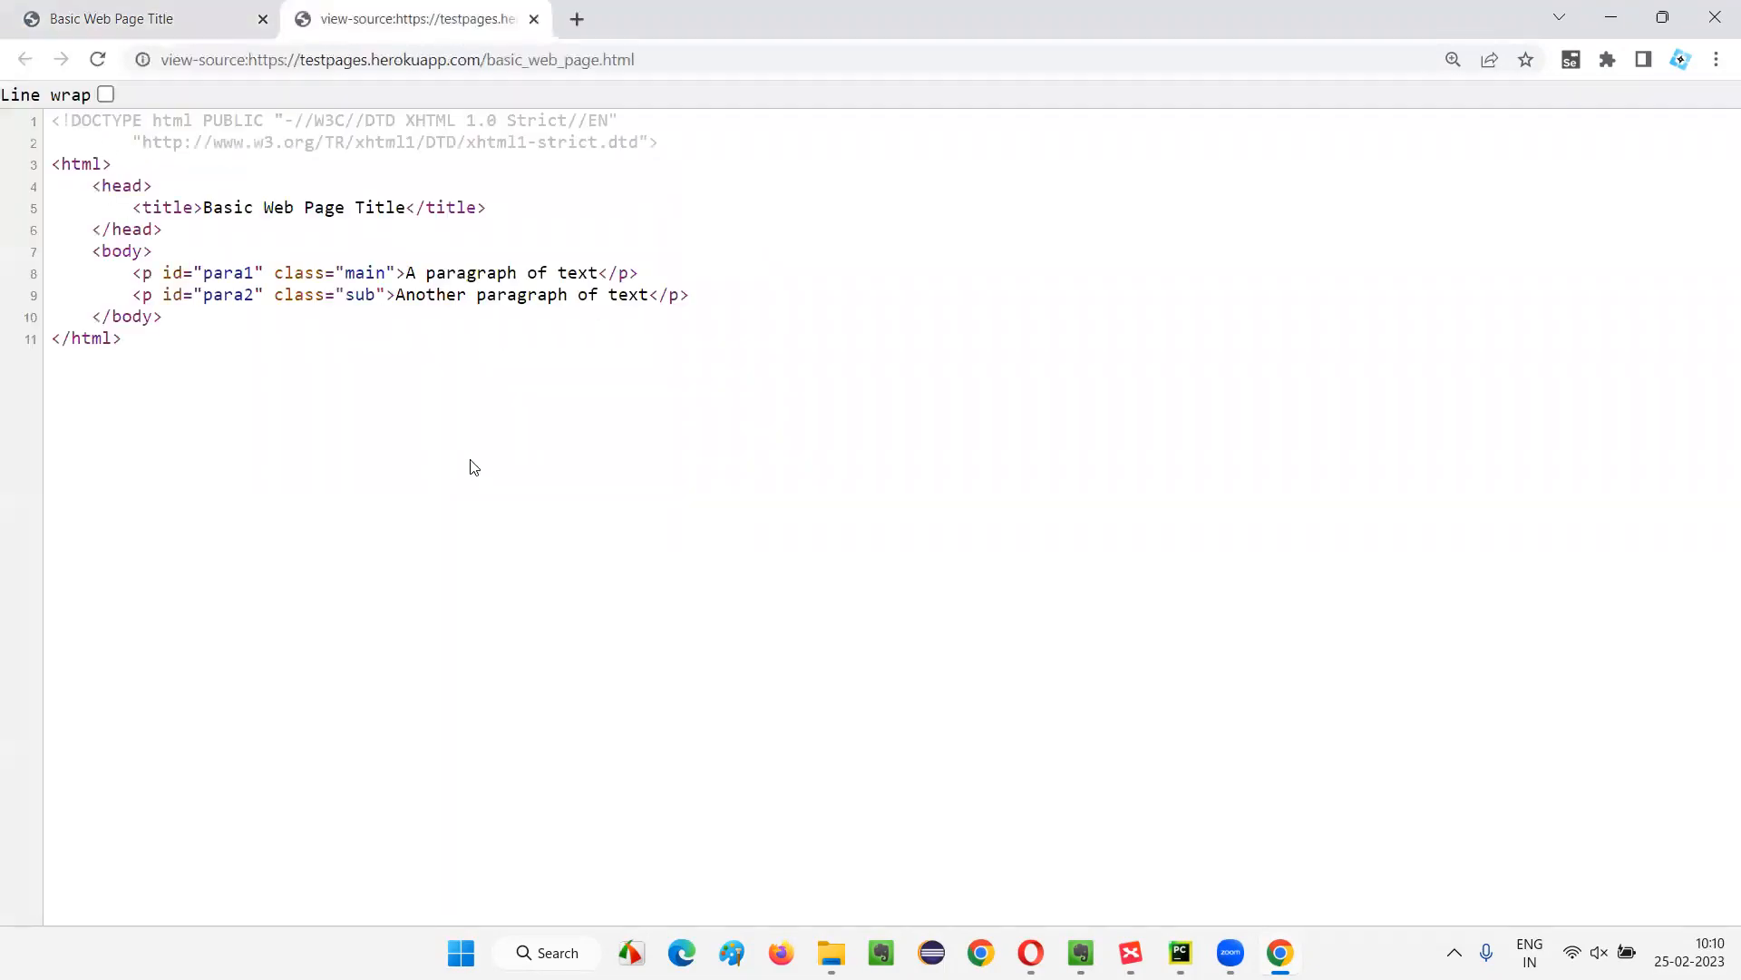
pyautogui.moveTo(50, 163); pyautogui.dragTo(161, 317)
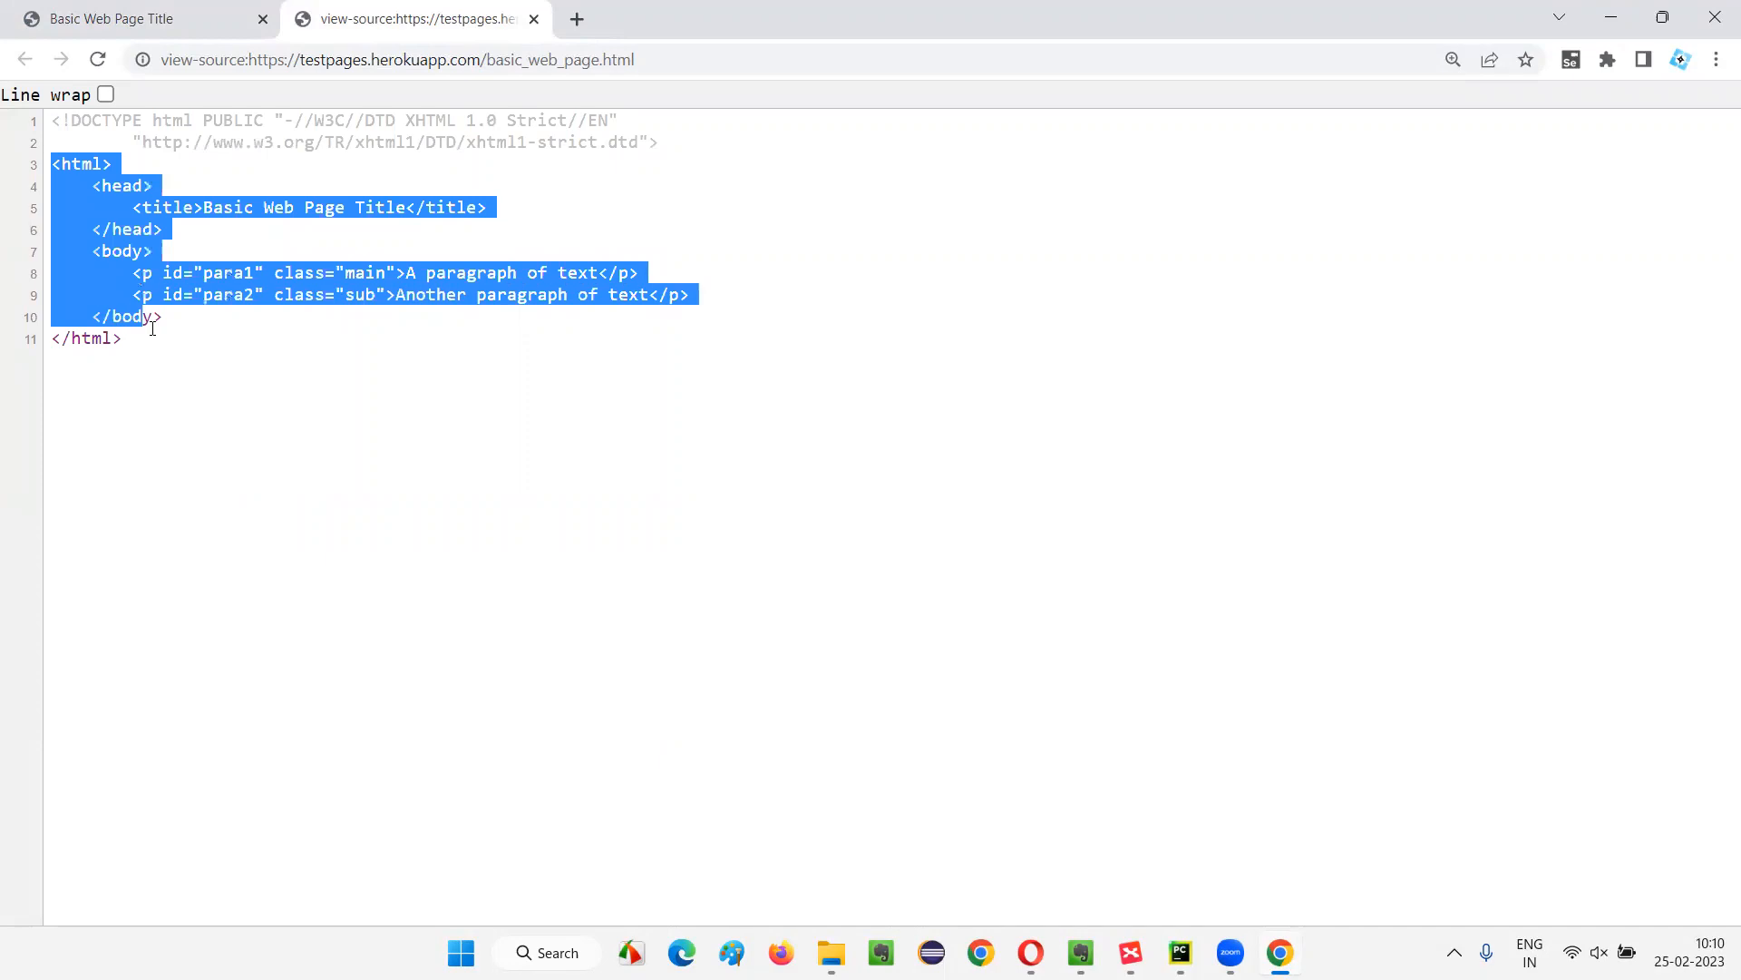
pyautogui.moveTo(155, 317); pyautogui.dragTo(106, 163)
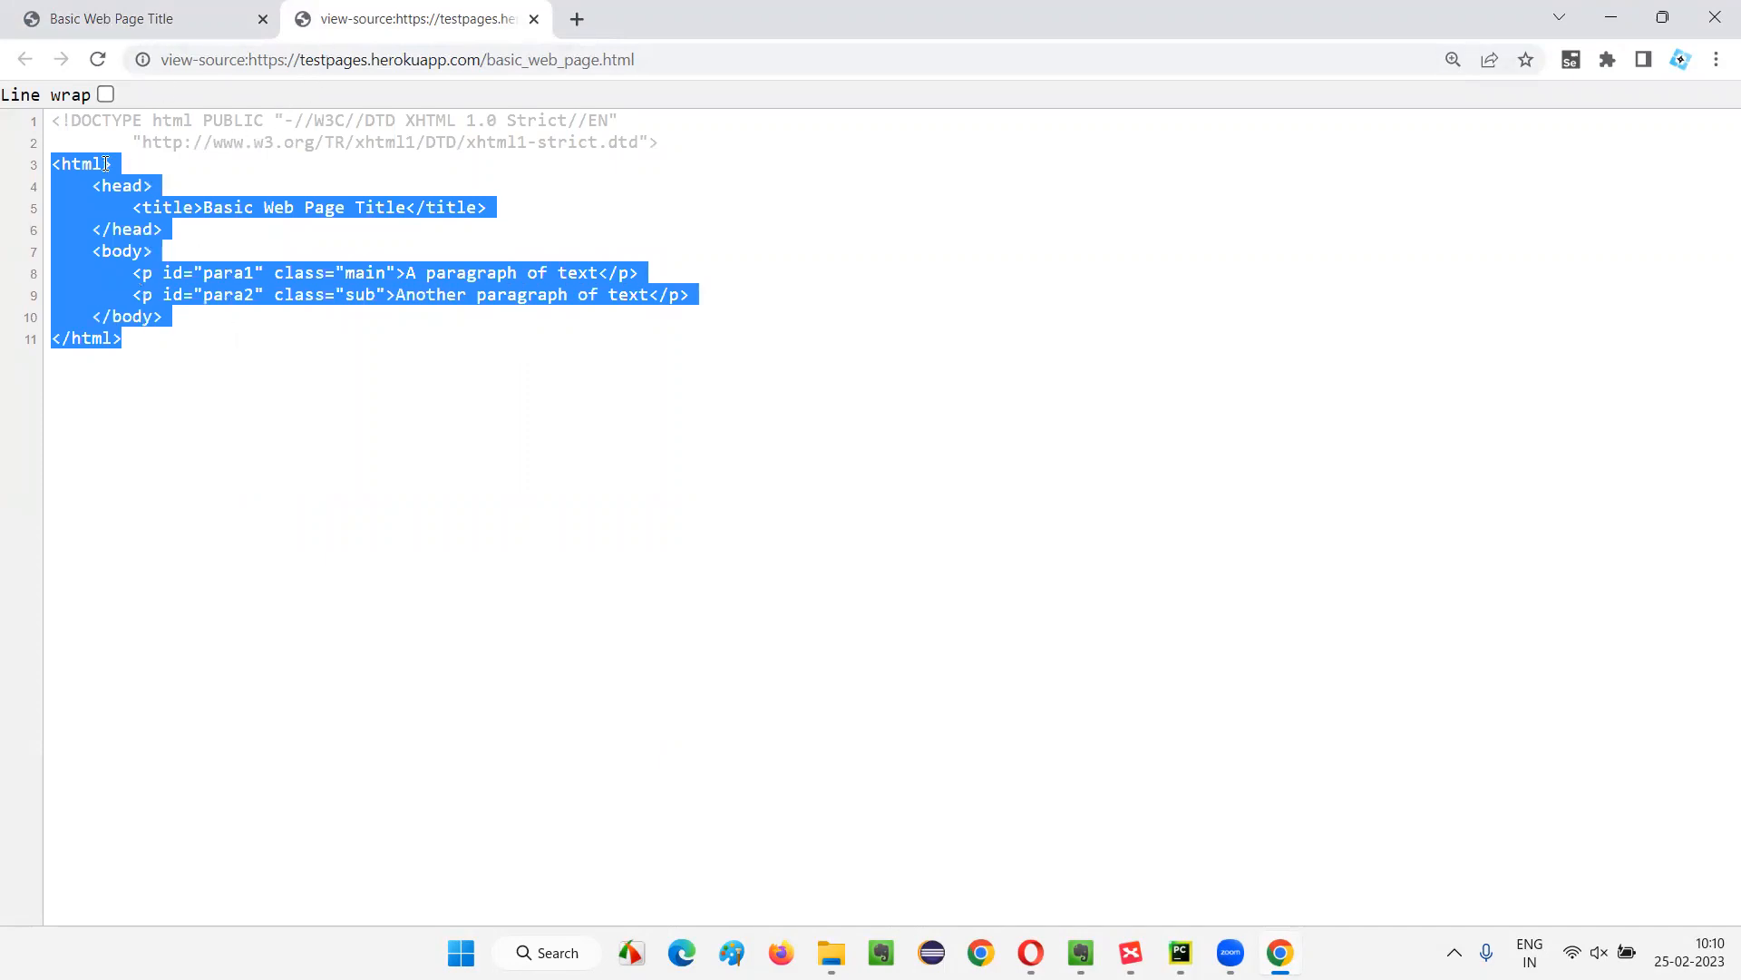
pyautogui.click(535, 19)
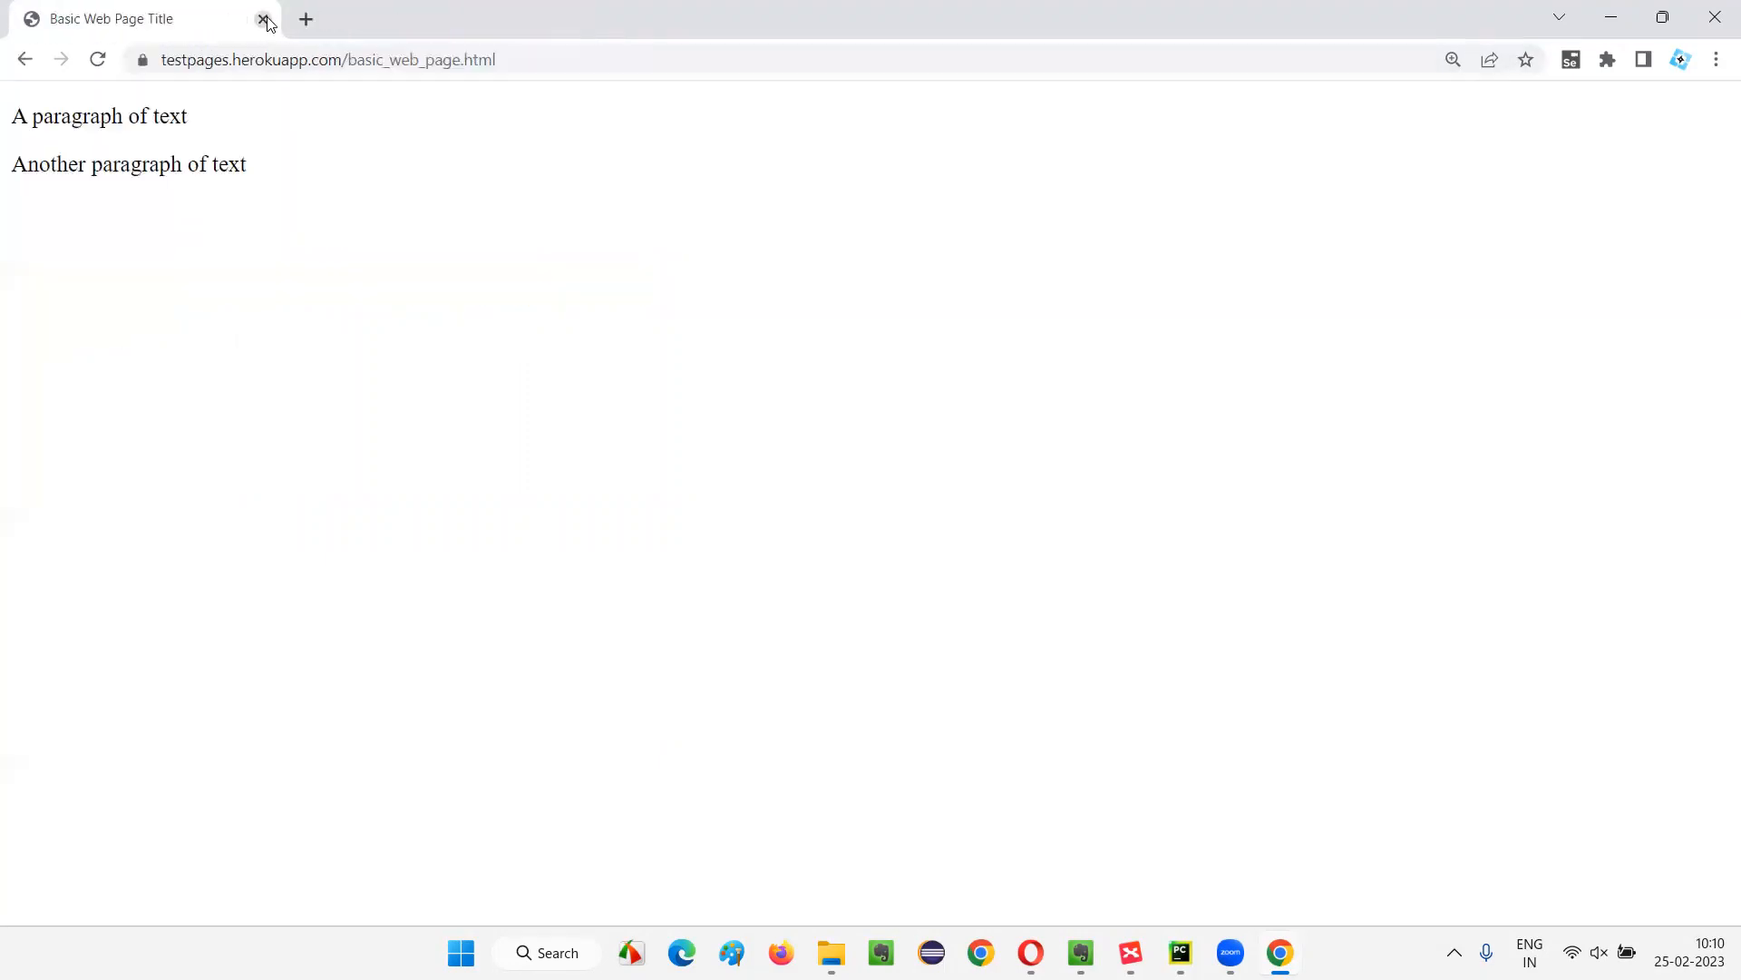
pyautogui.moveTo(317, 247)
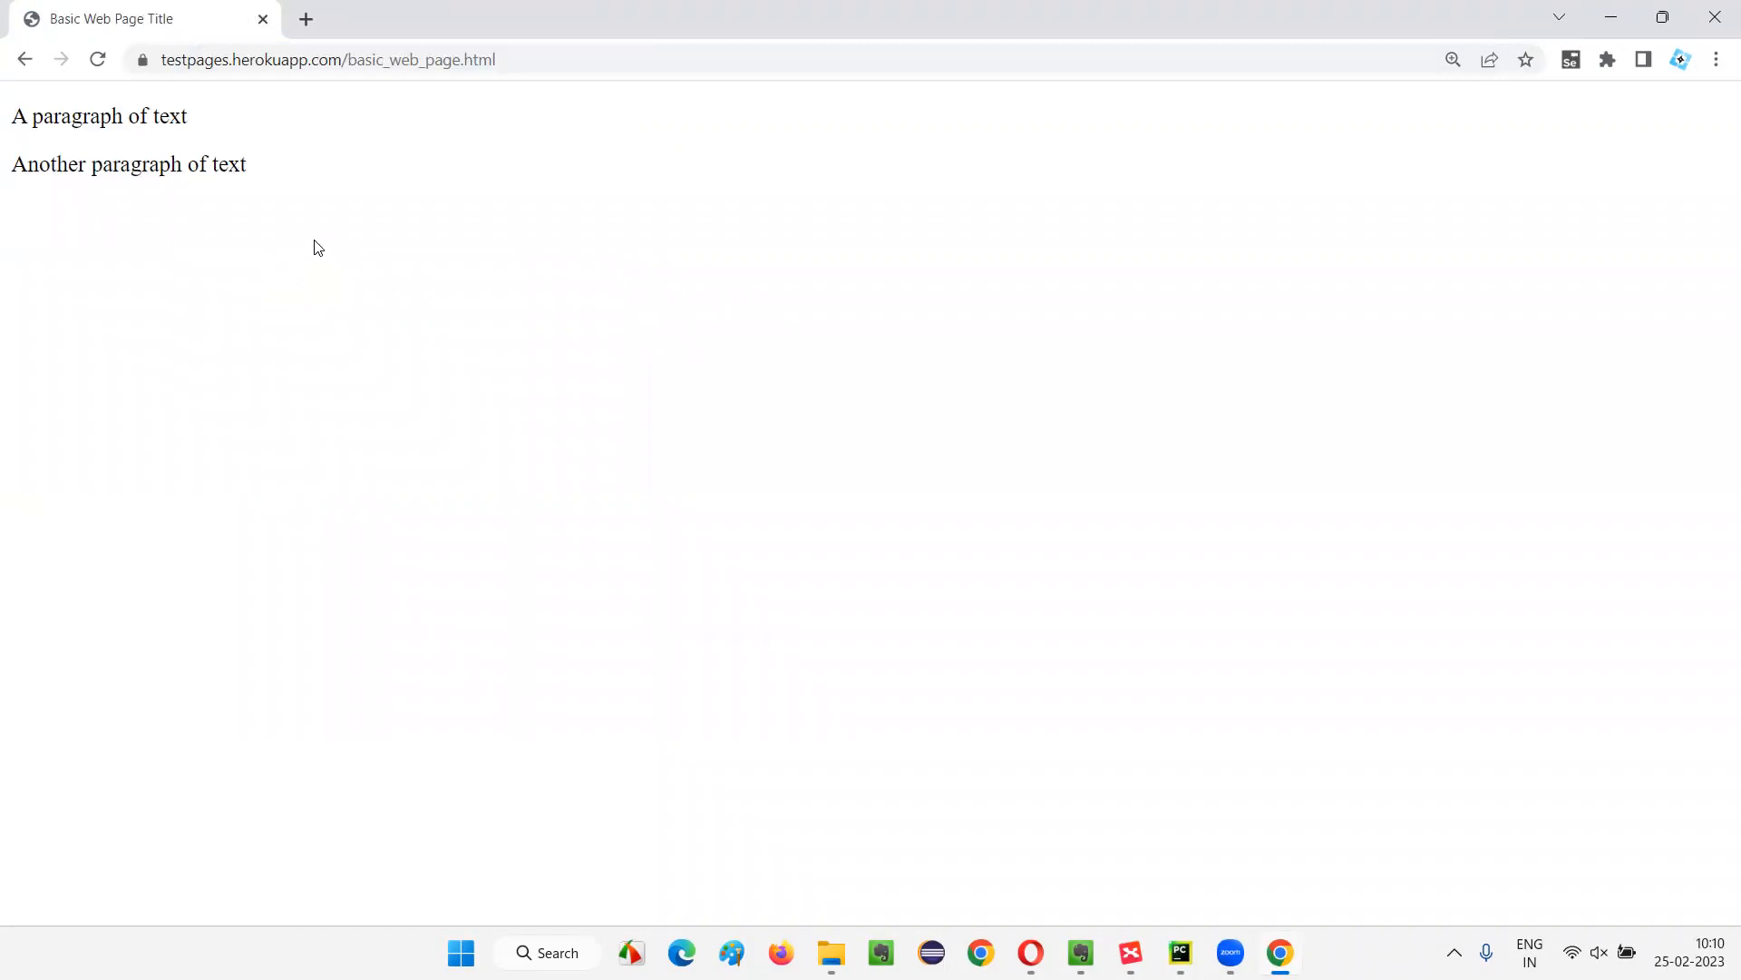
pyautogui.moveTo(323, 244)
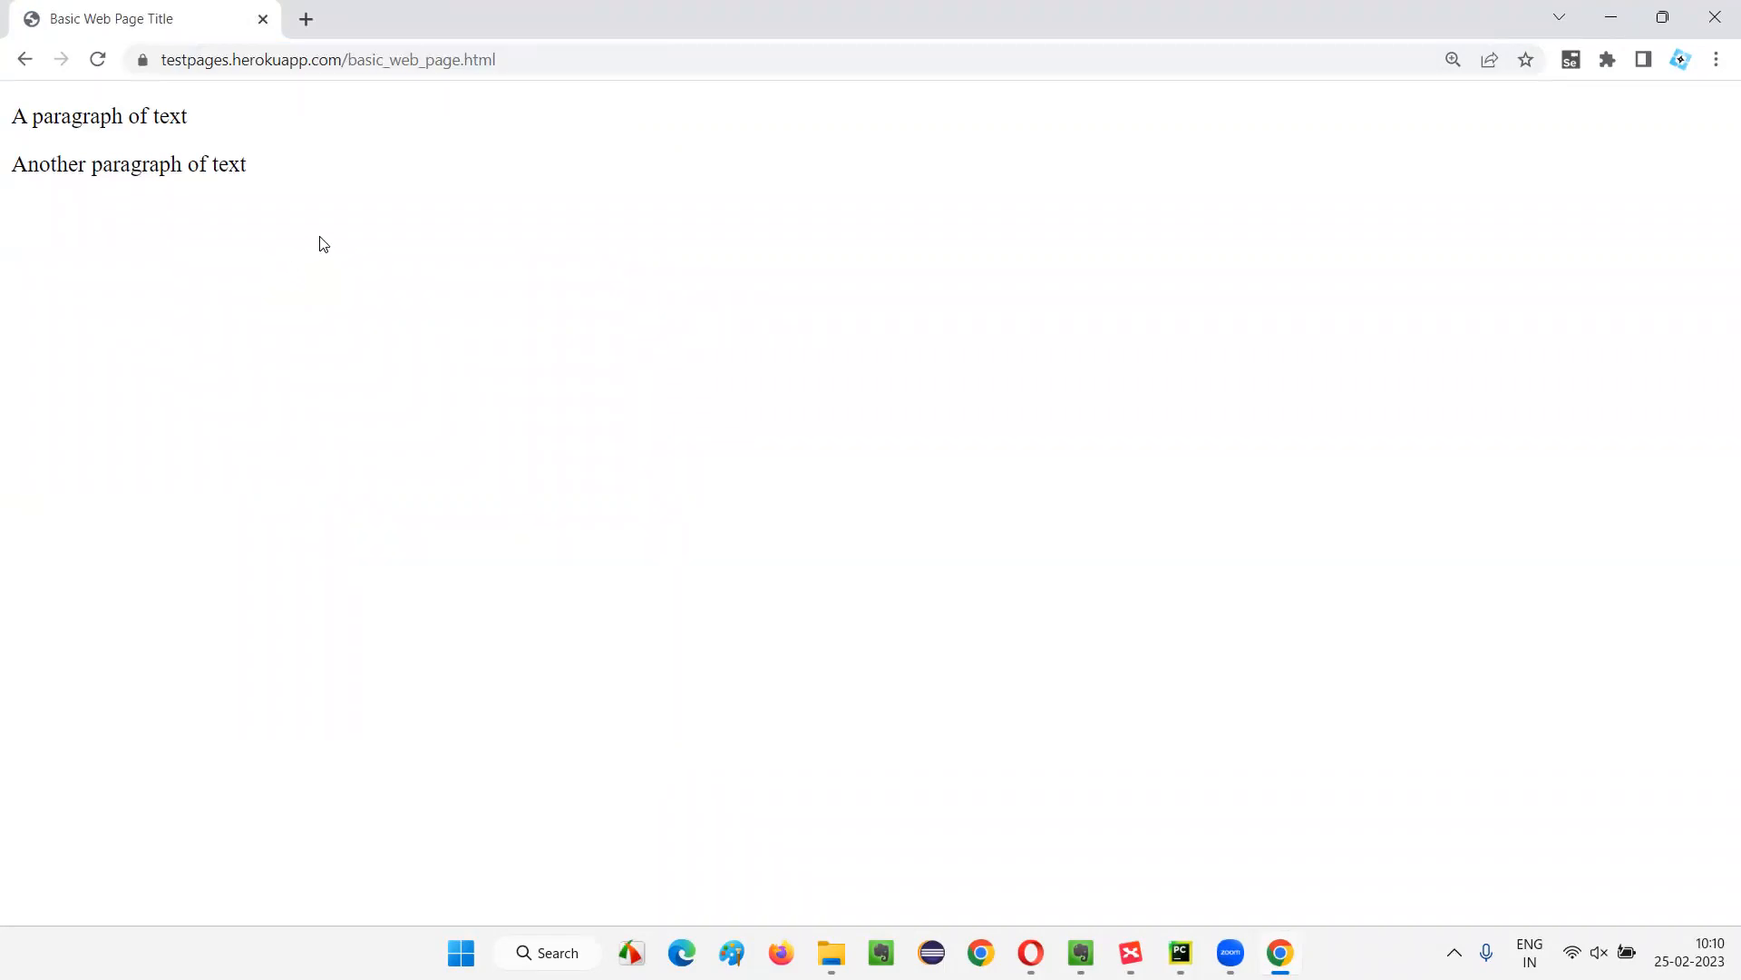
# Switch from Chrome via XMind to the PyCharm main.py script
pyautogui.click(1129, 953)
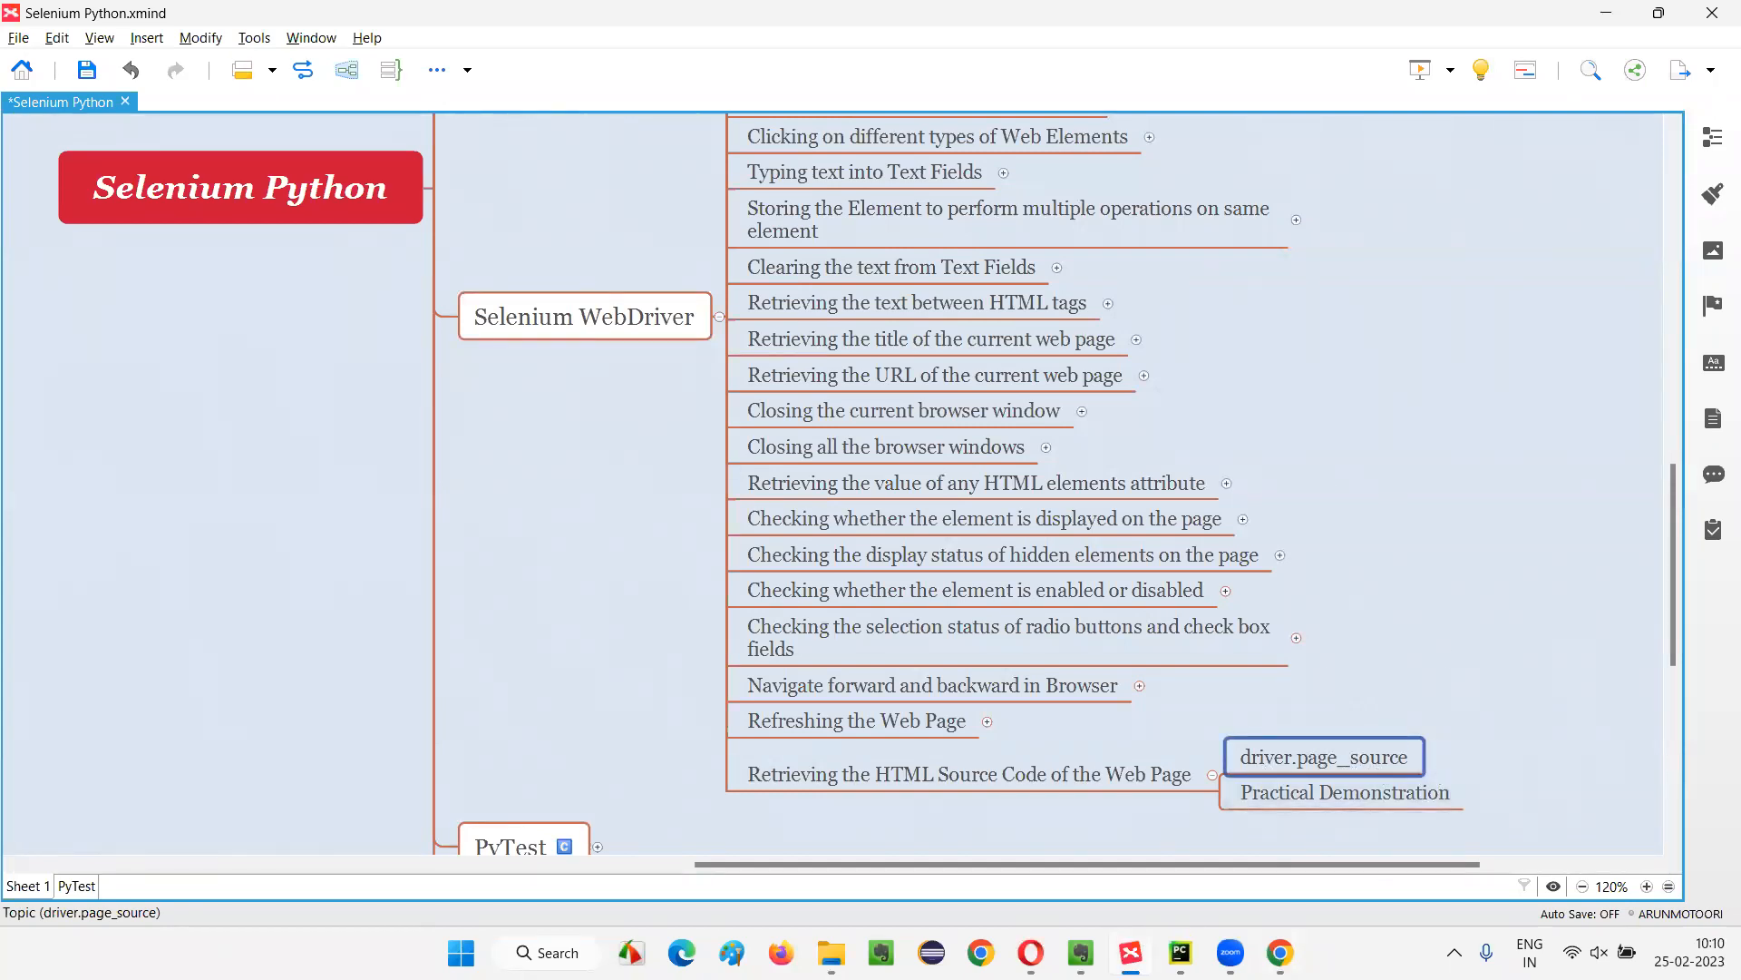
pyautogui.click(1180, 954)
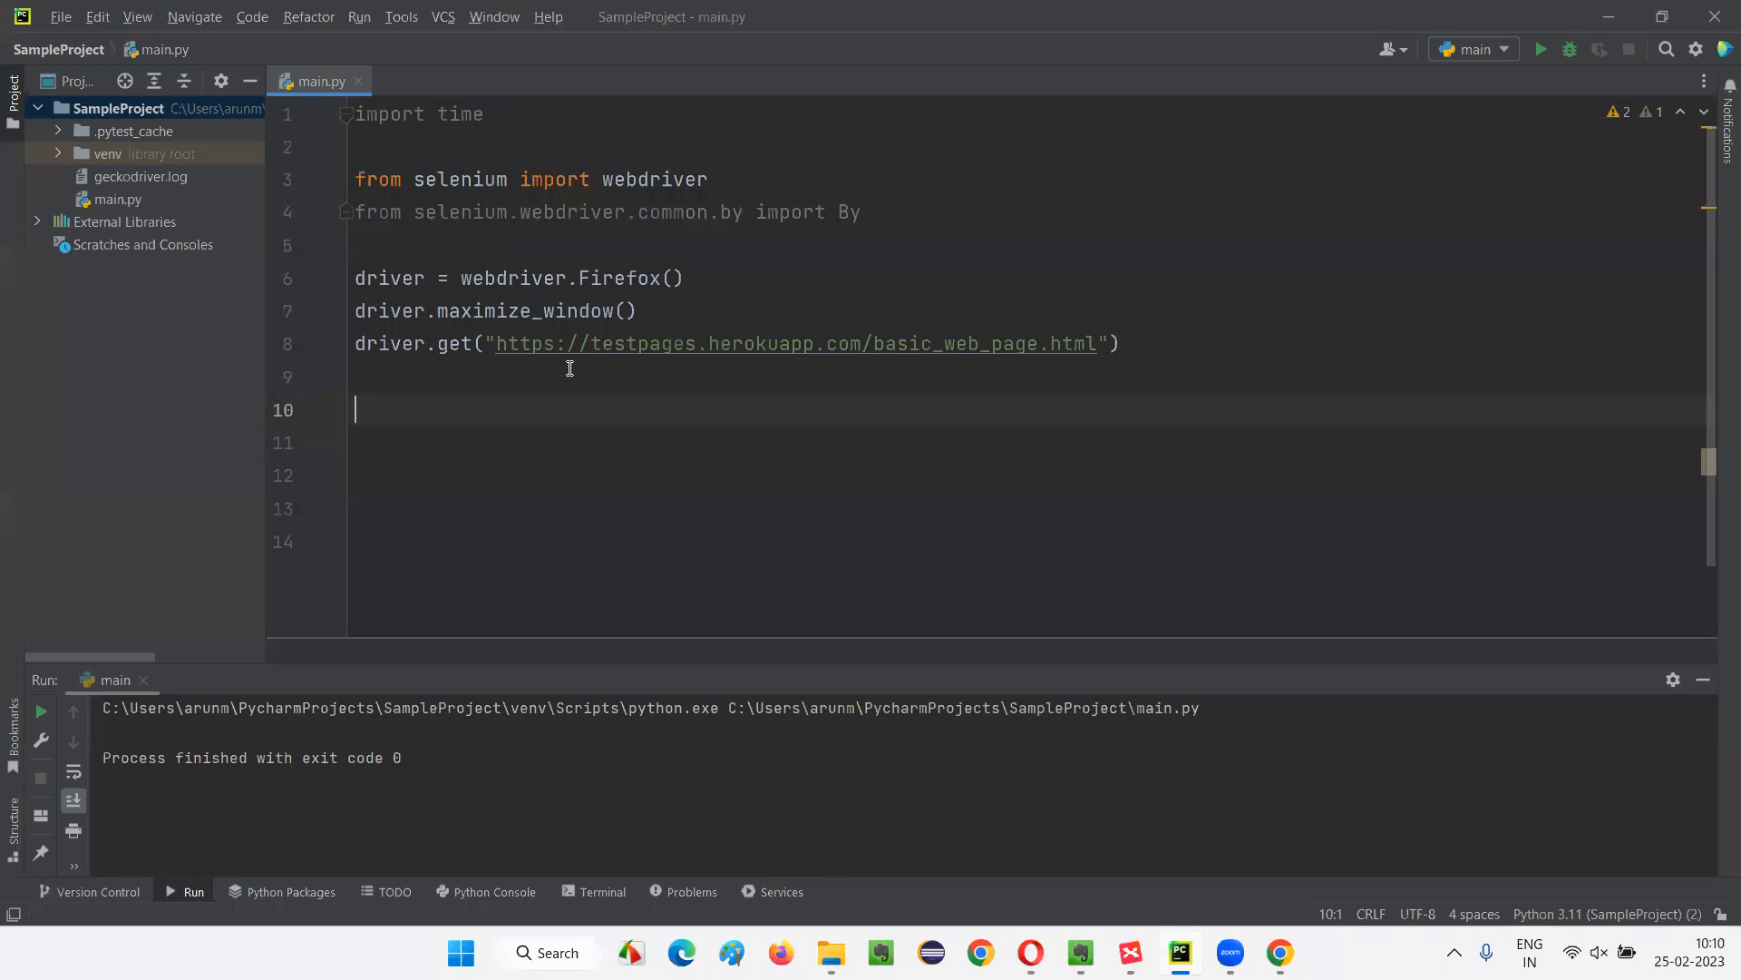
pyautogui.moveTo(463, 278)
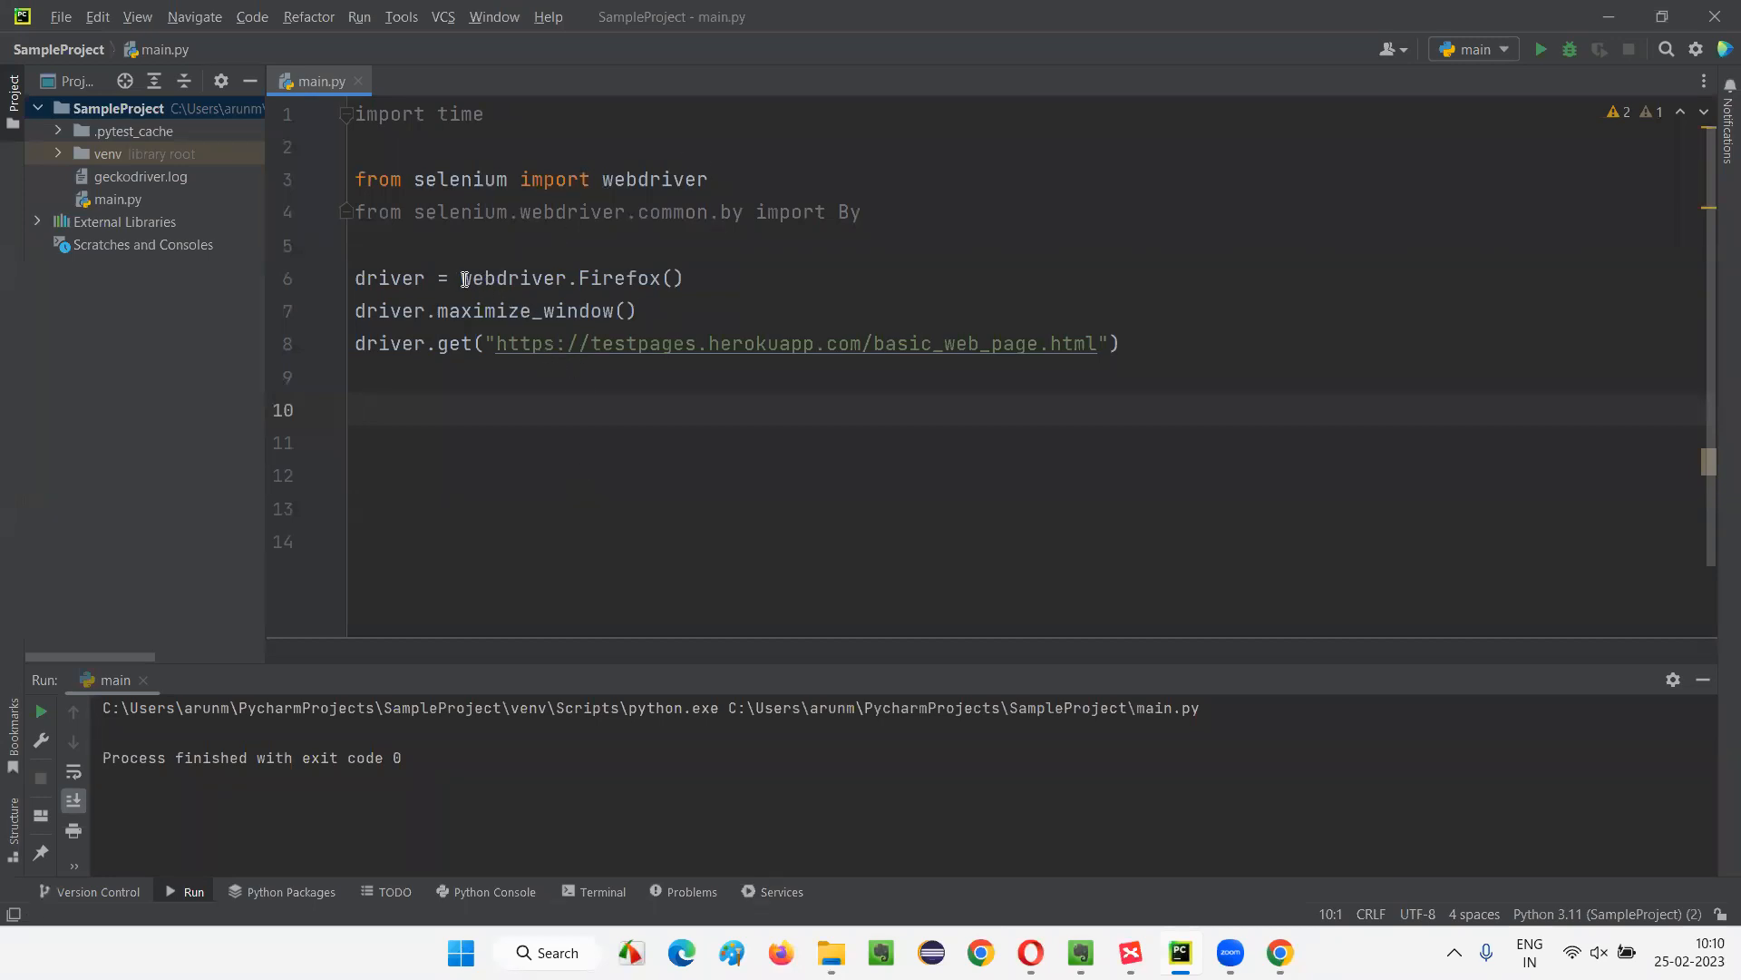
pyautogui.doubleClick(622, 278)
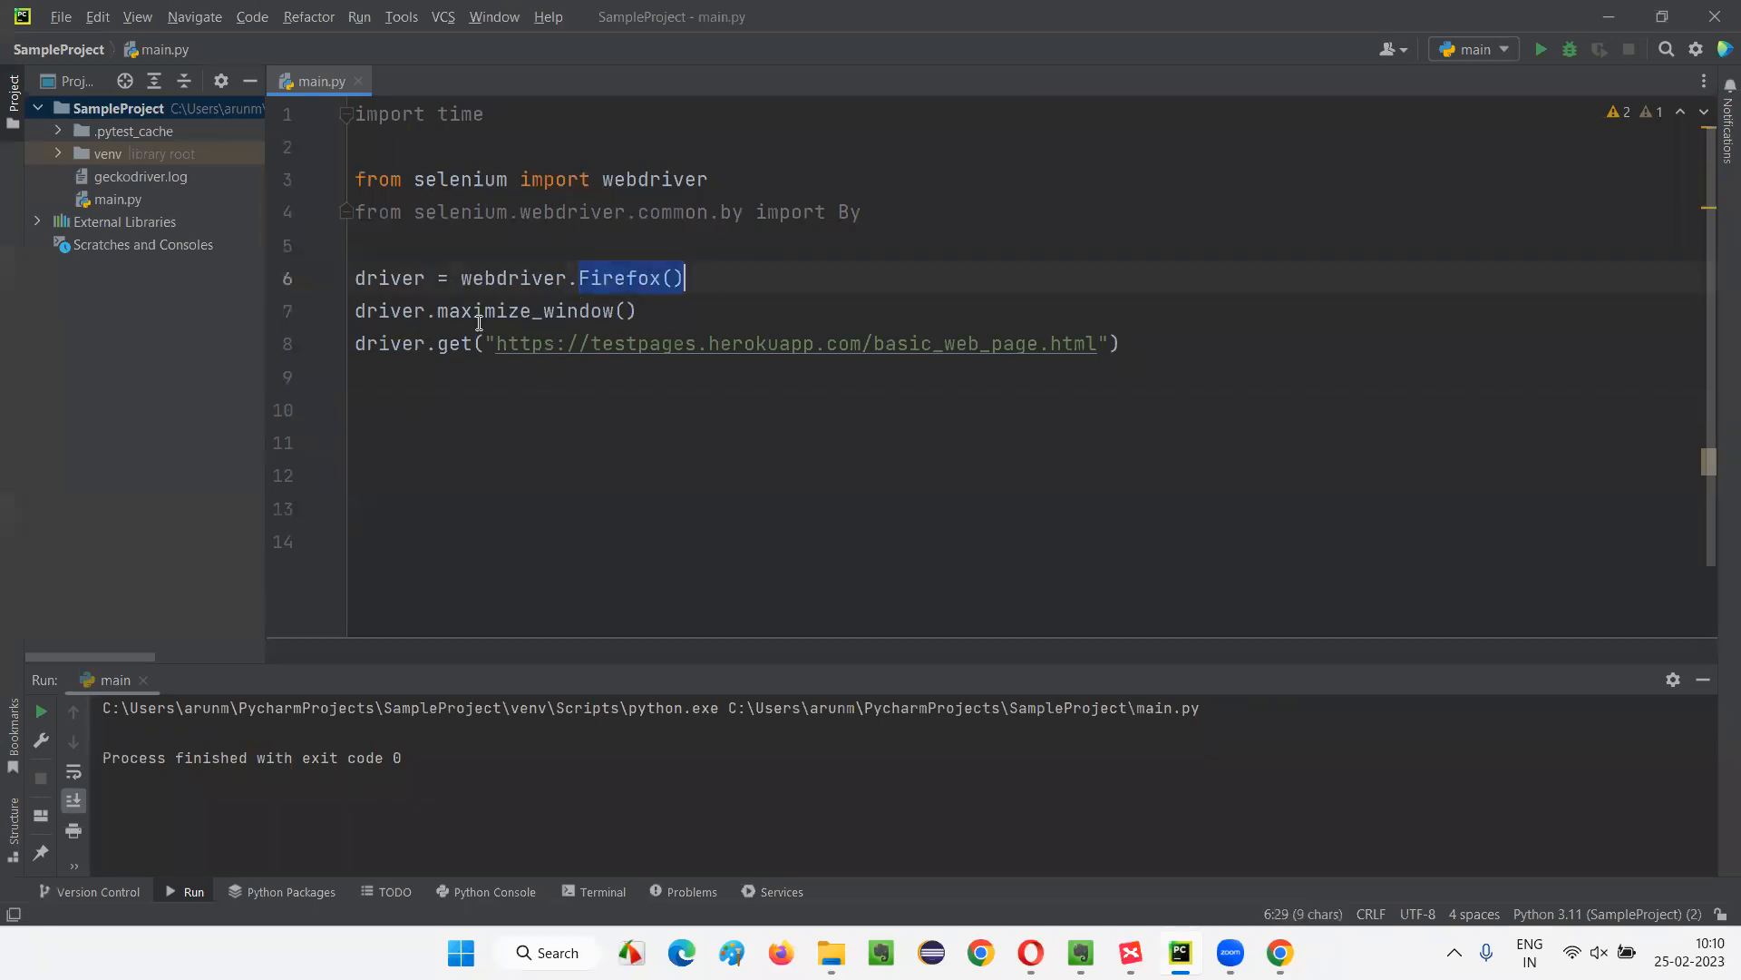
pyautogui.click(356, 441)
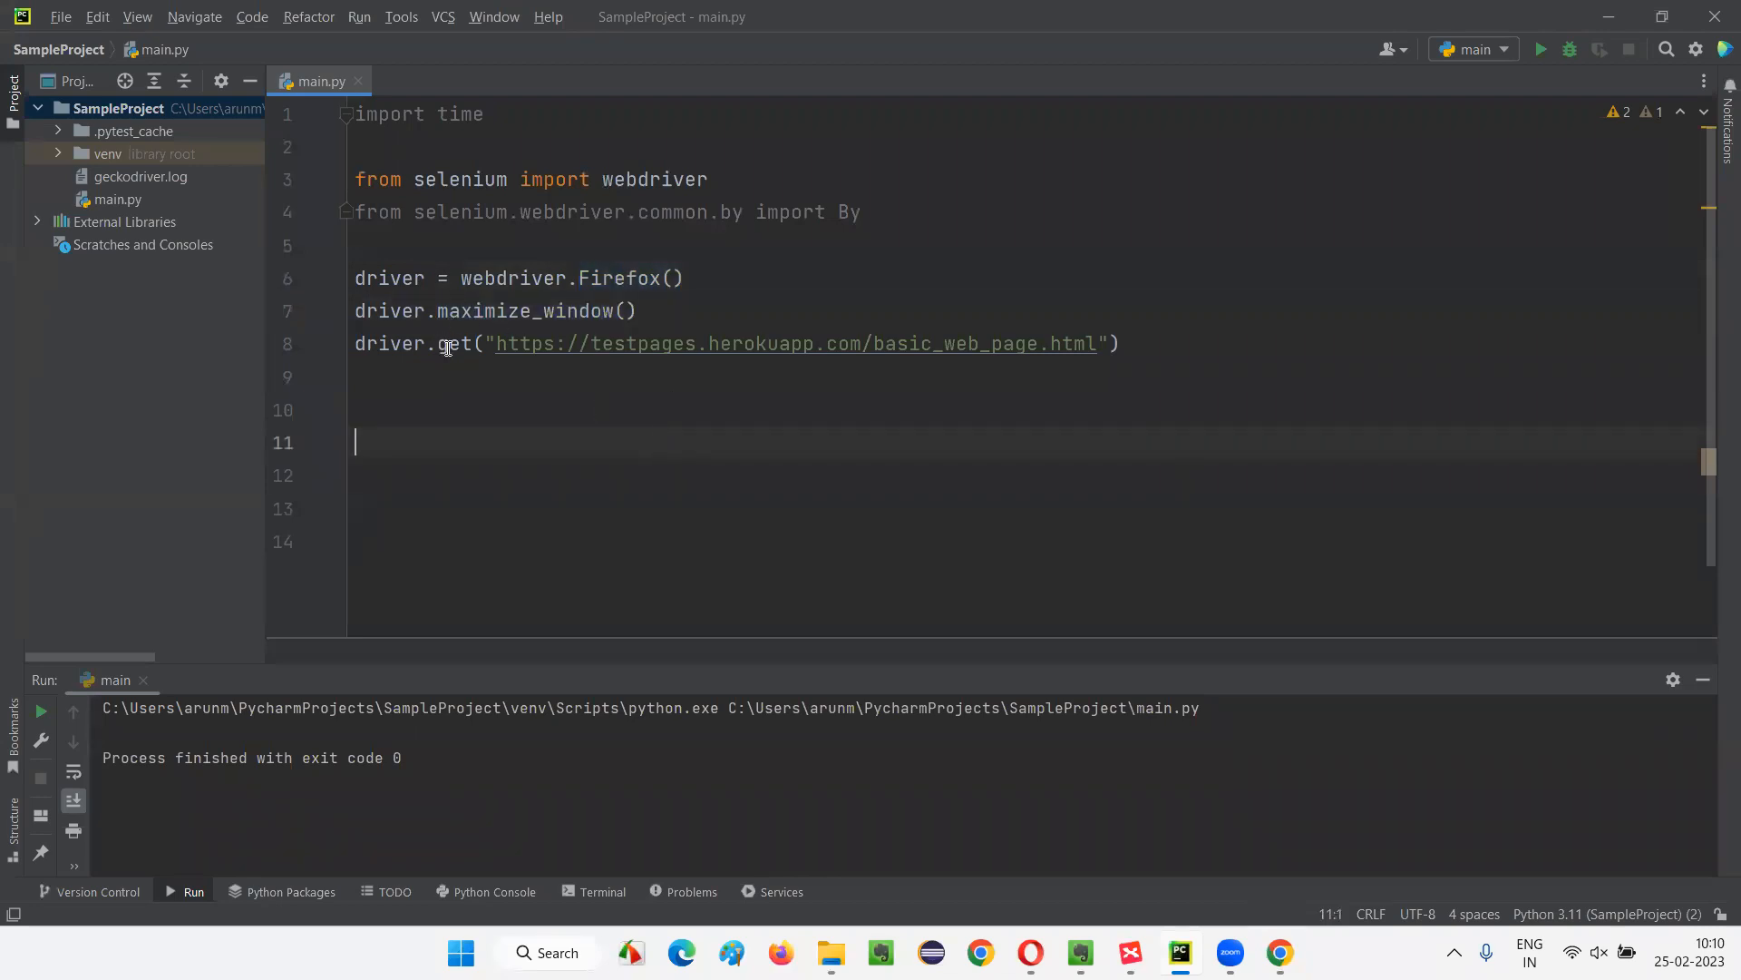
pyautogui.click(1128, 953)
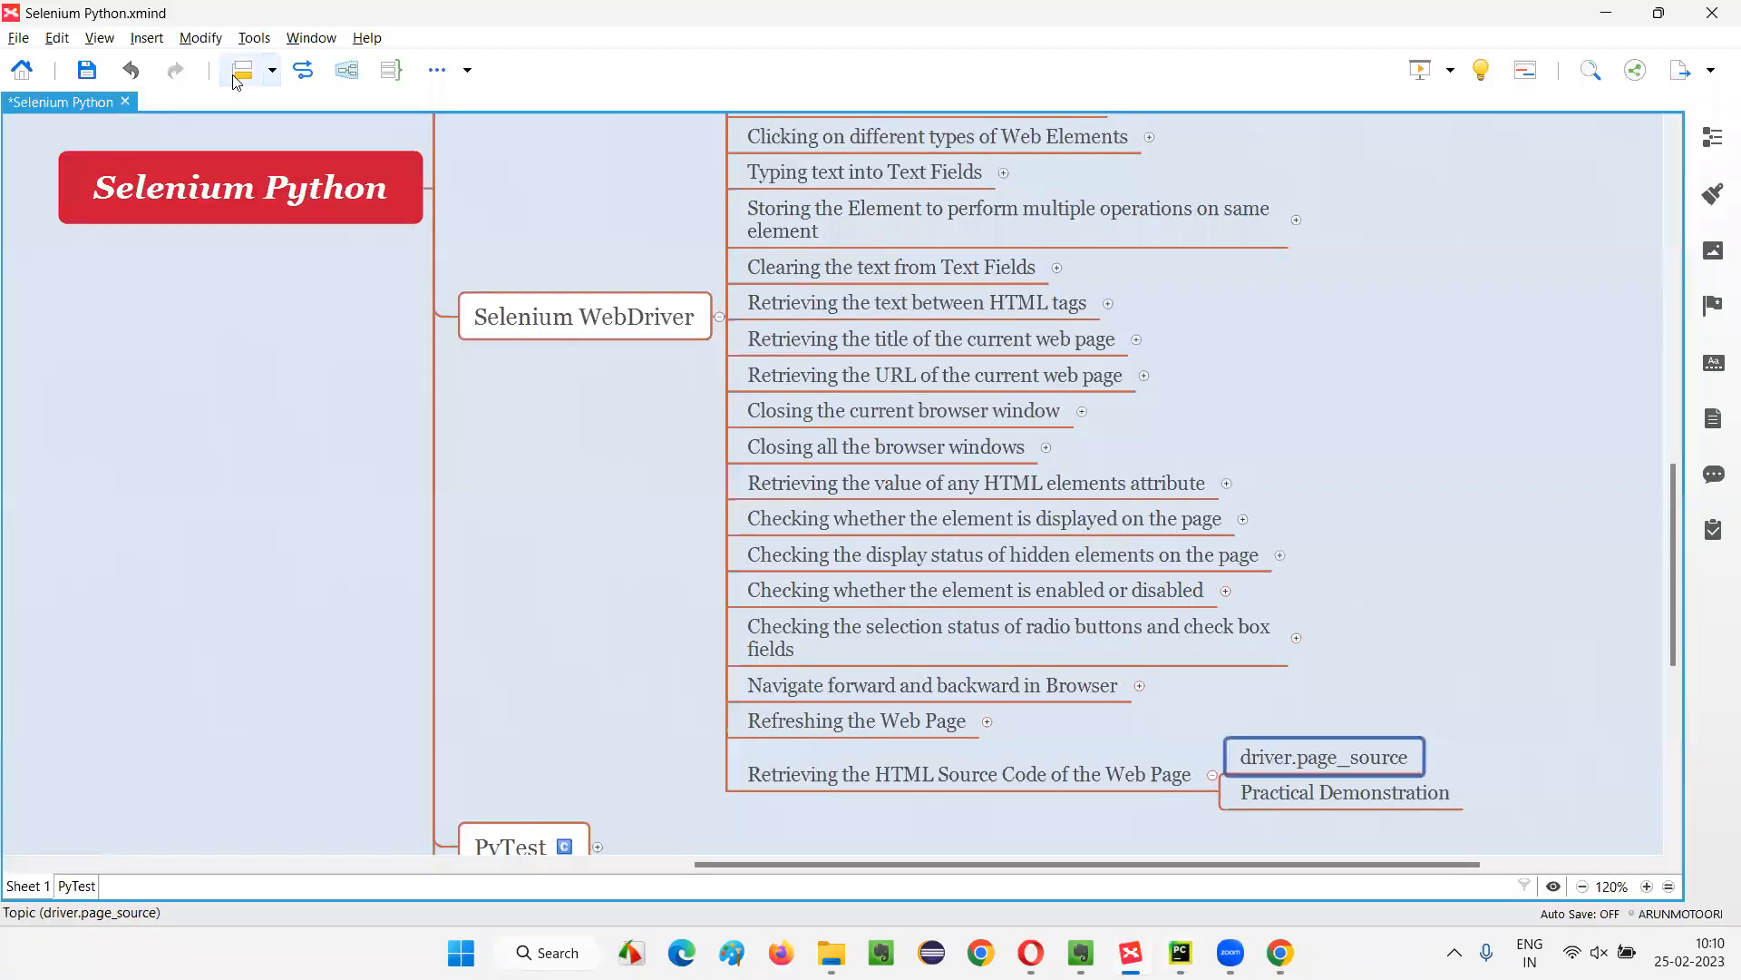
pyautogui.click(1277, 954)
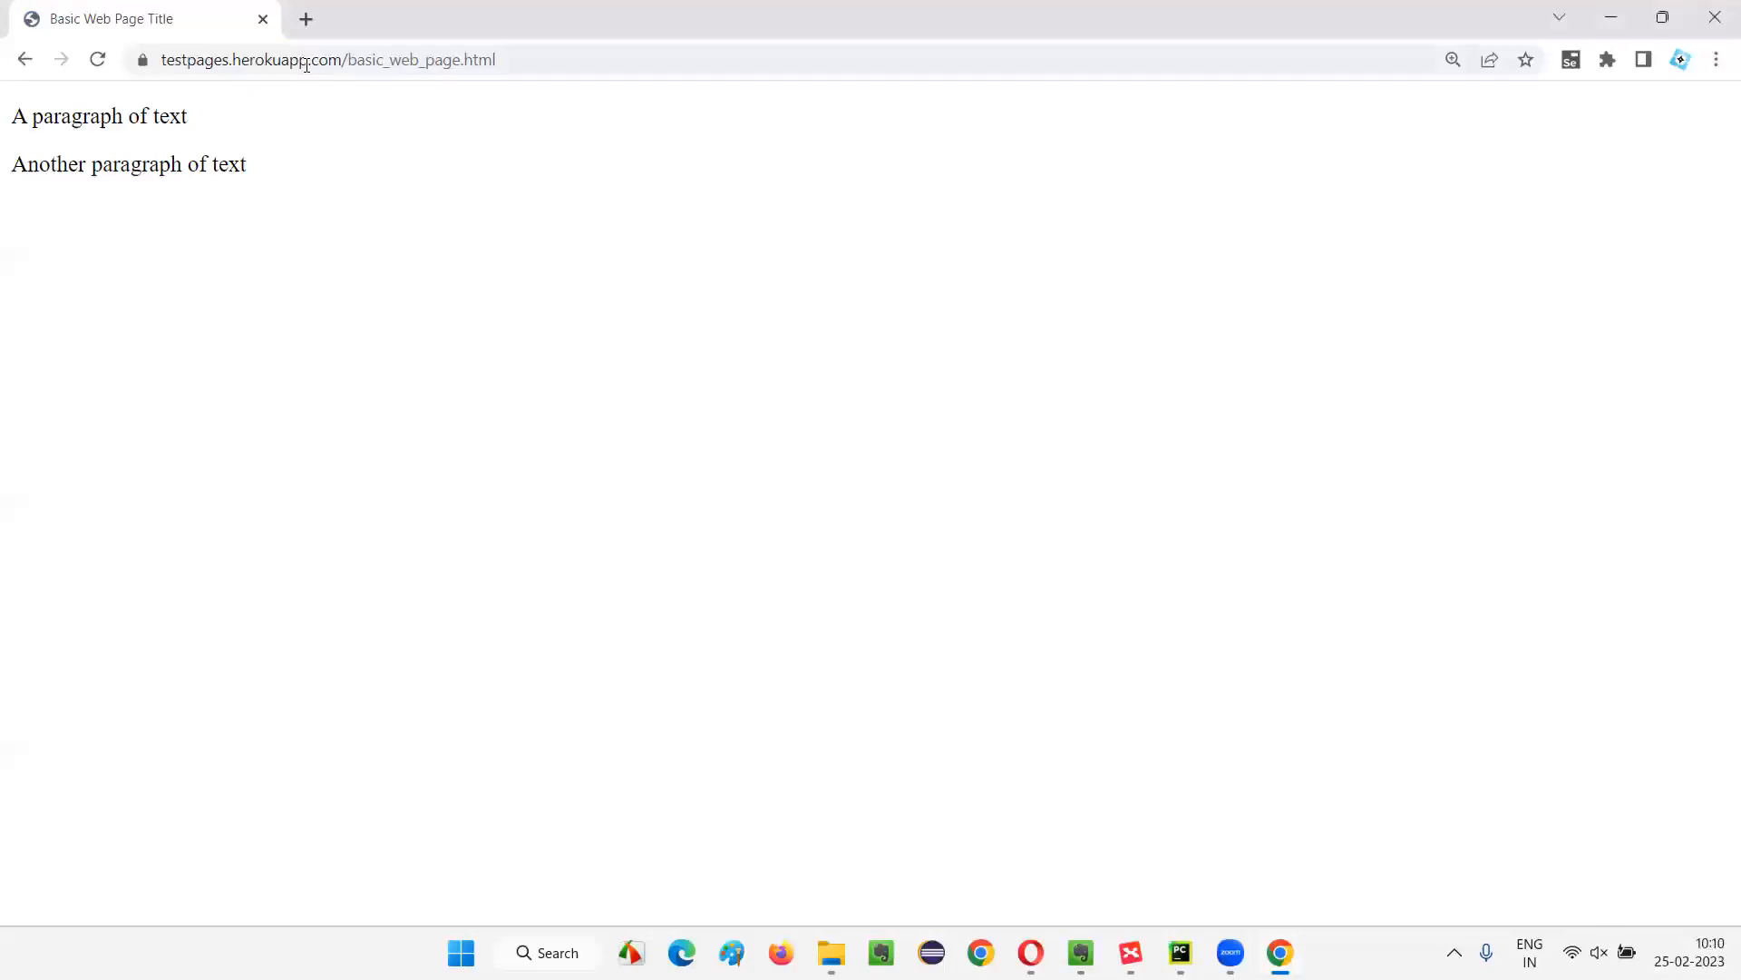
pyautogui.click(1131, 962)
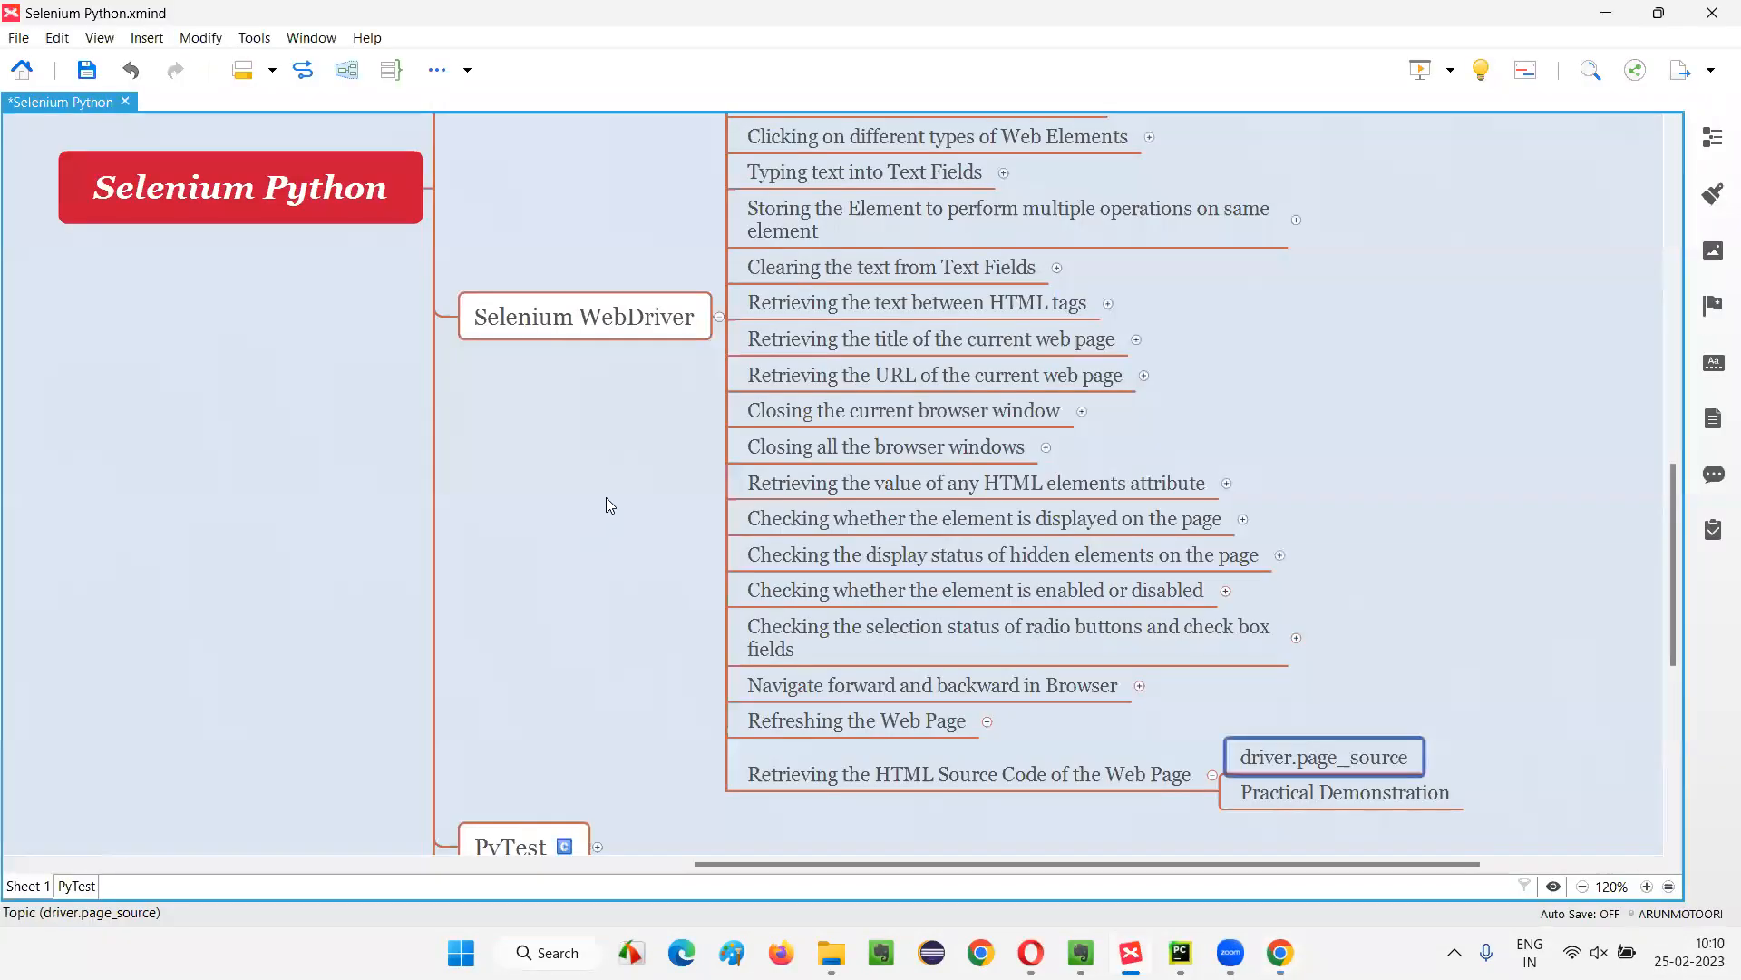
pyautogui.click(1179, 953)
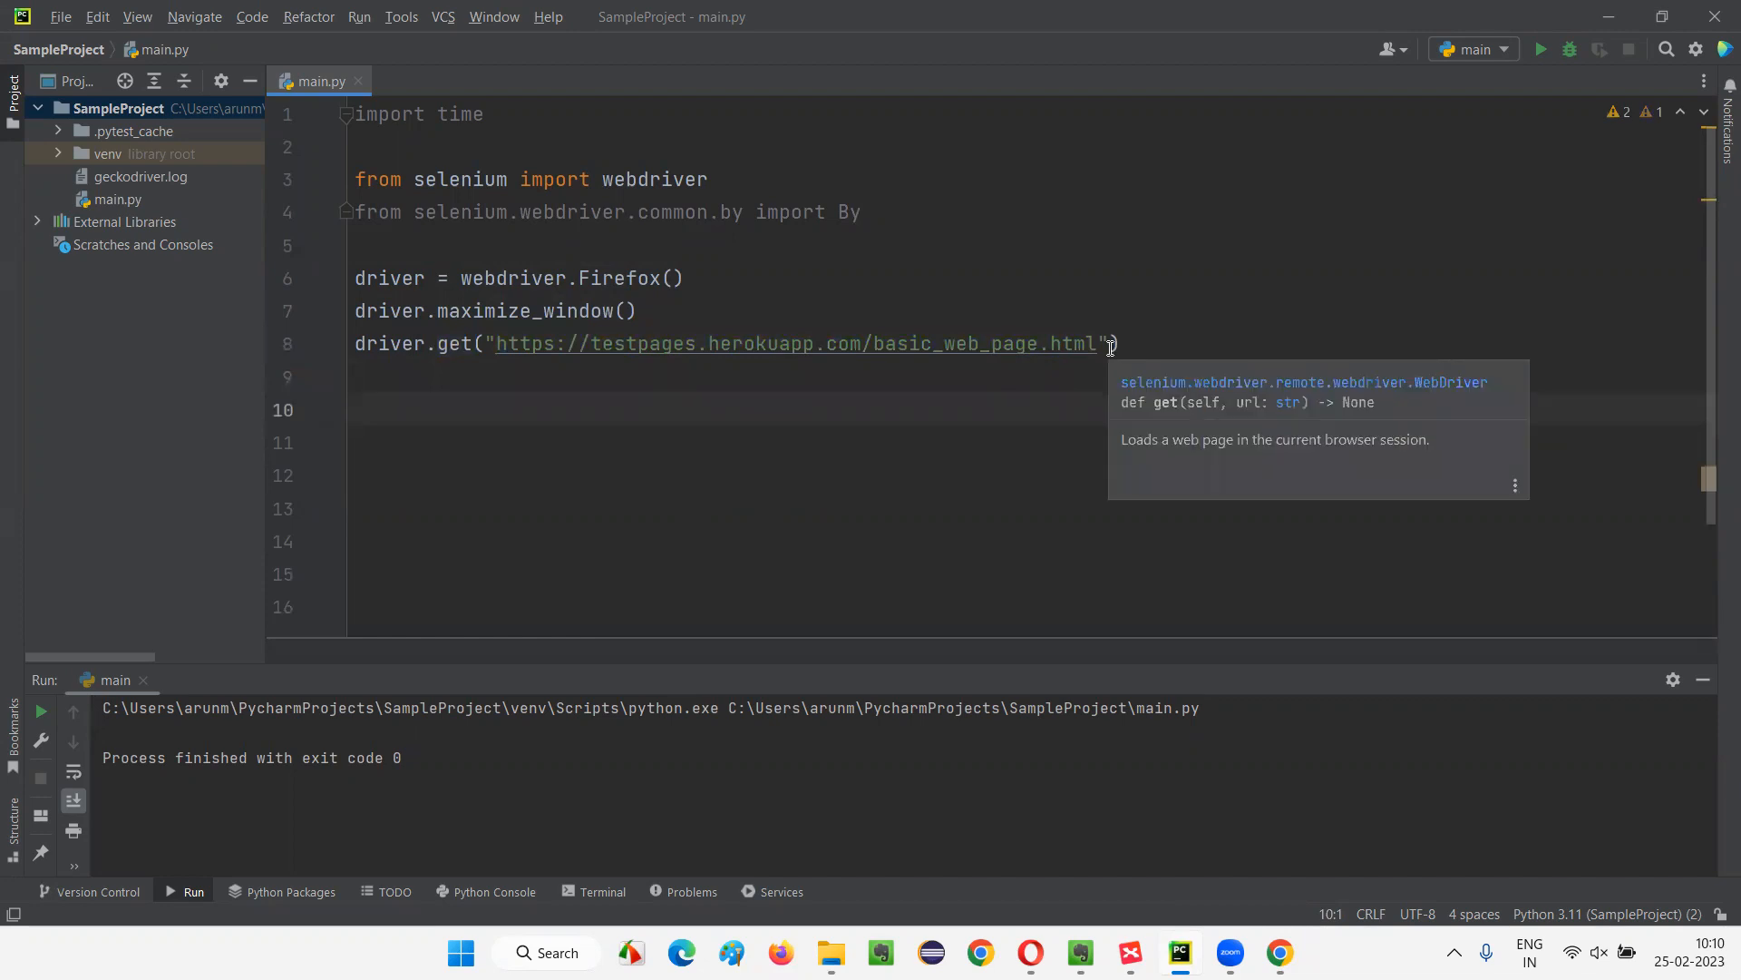
# Assign driver.page_source to a new html_source_code variable on line 10
pyautogui.write('driver.')
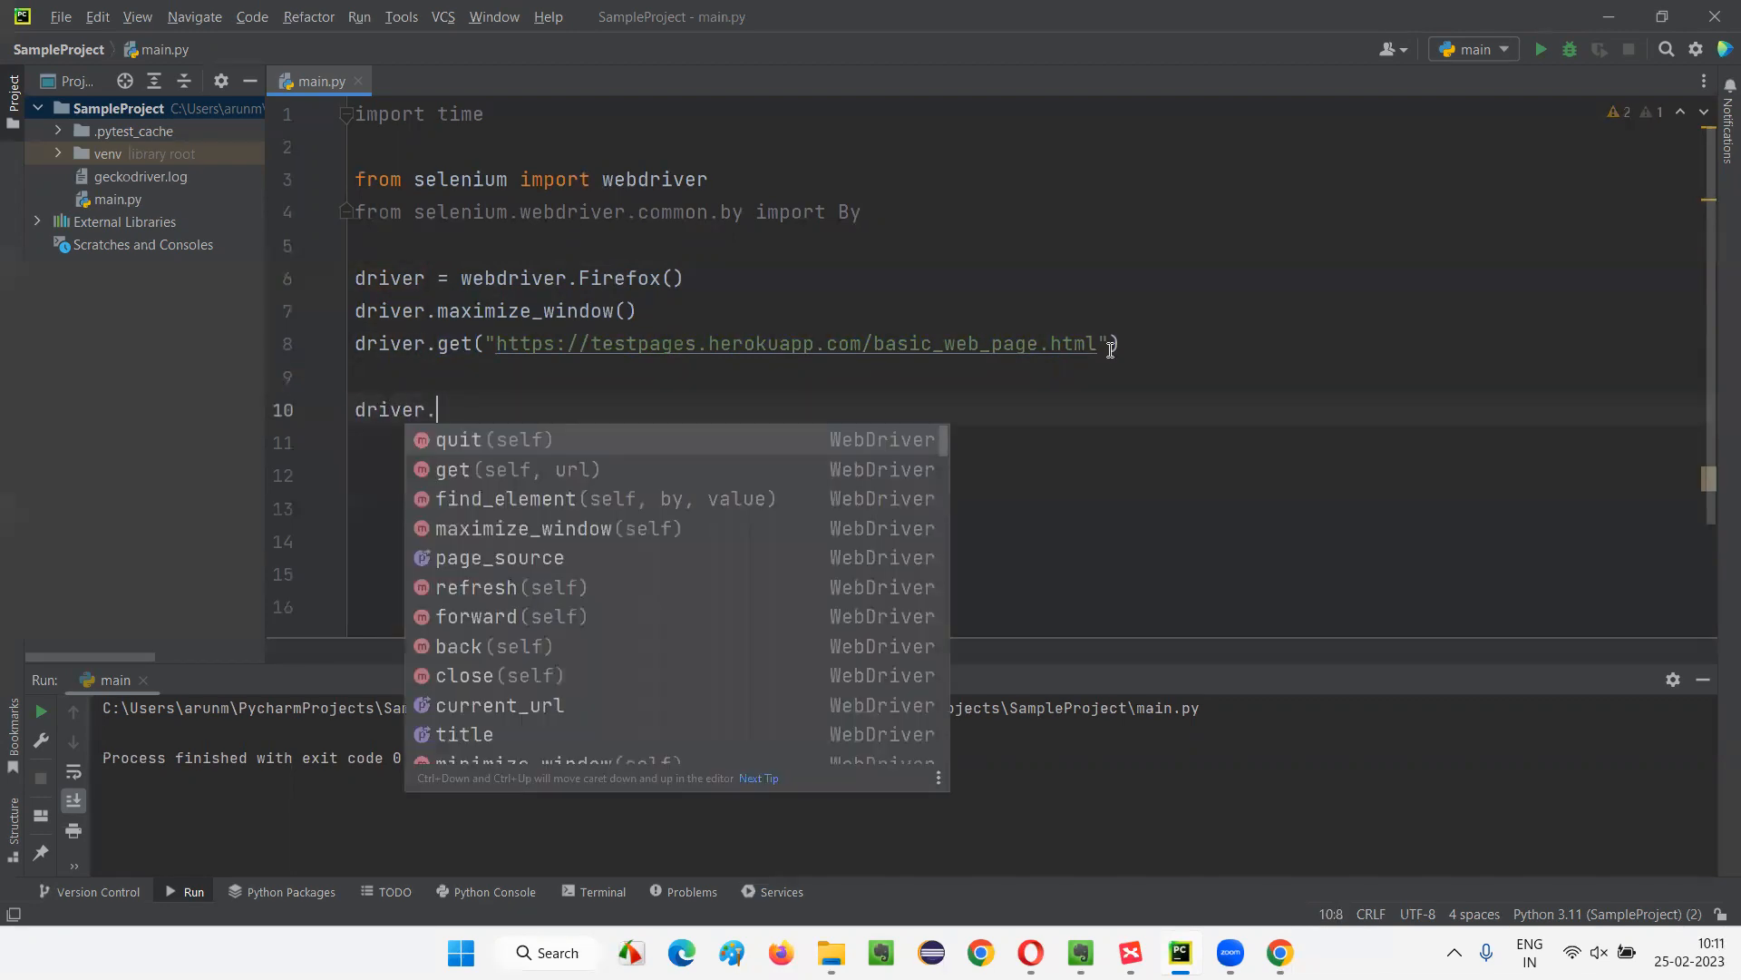
pyautogui.click(499, 556)
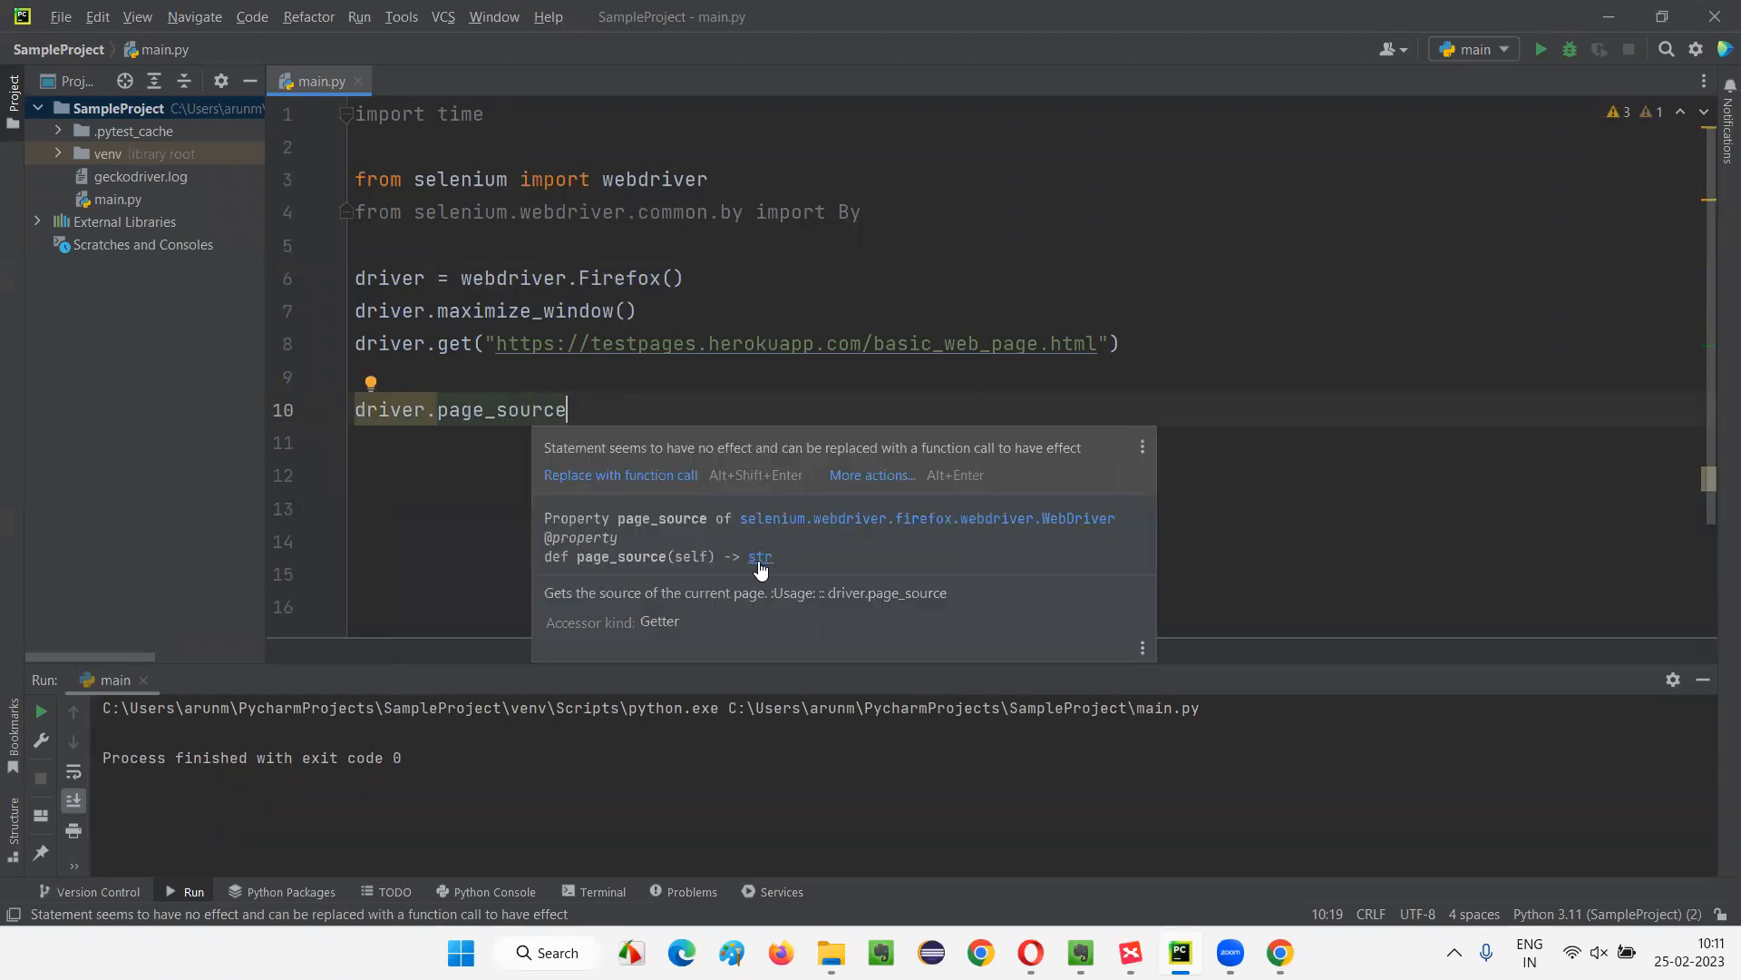
pyautogui.click(430, 474)
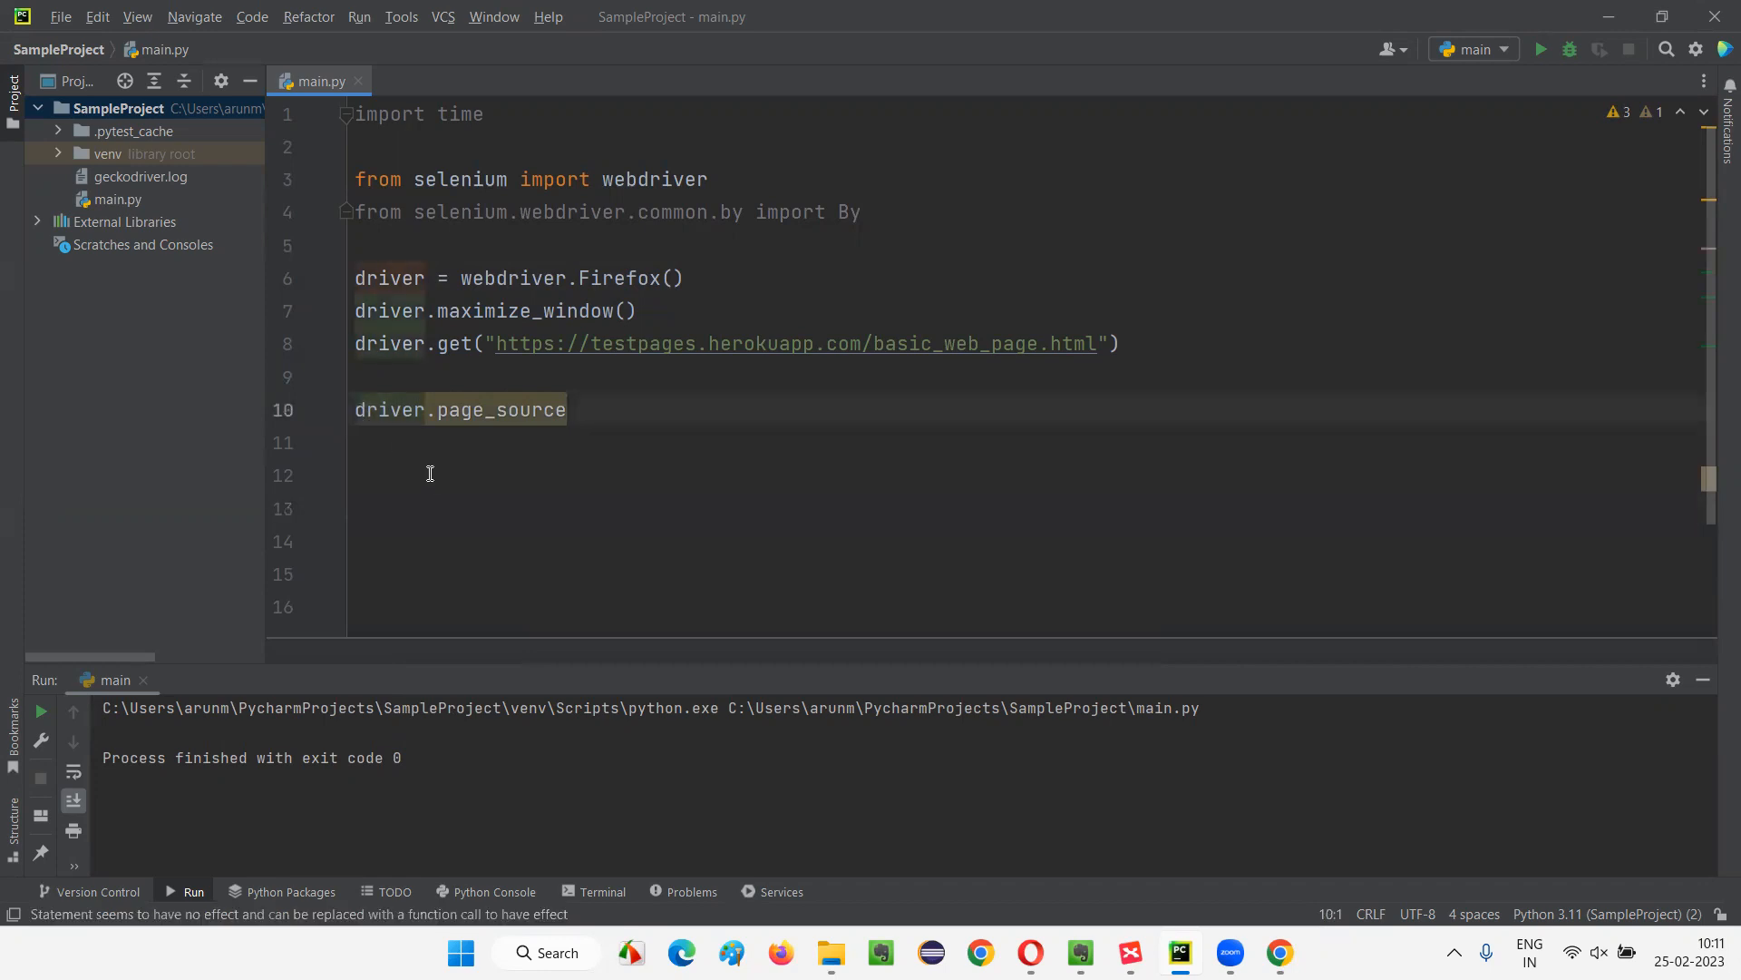
pyautogui.moveTo(449, 471)
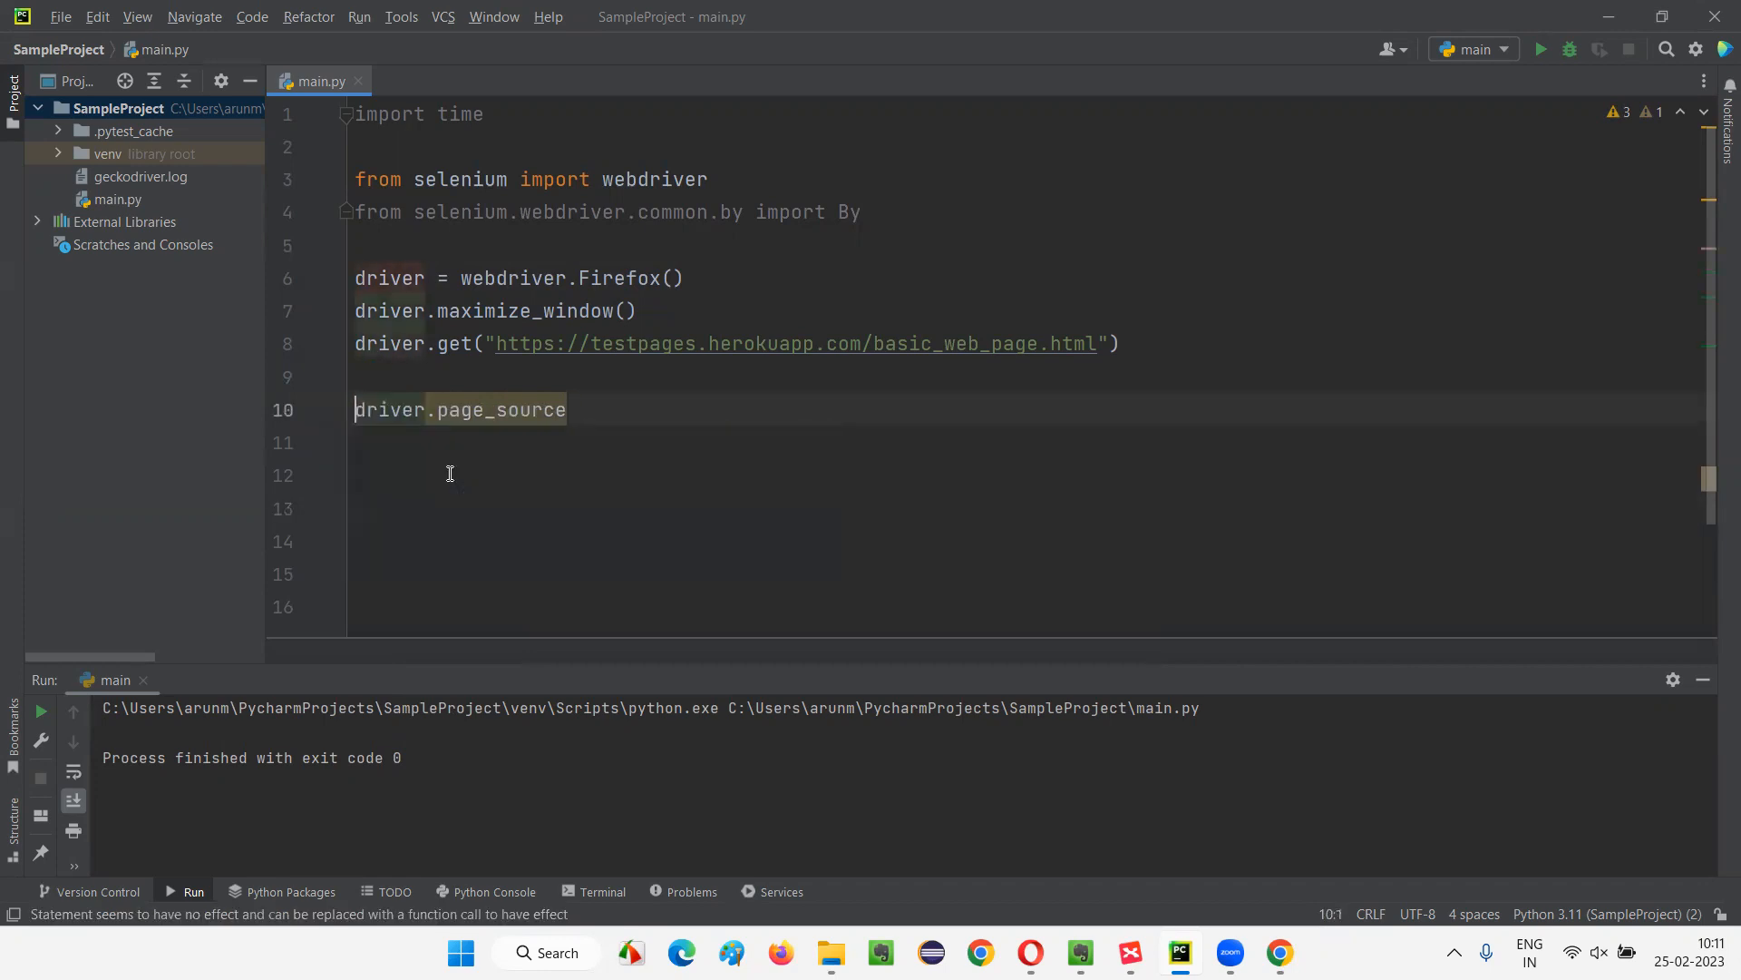
pyautogui.write('page_')
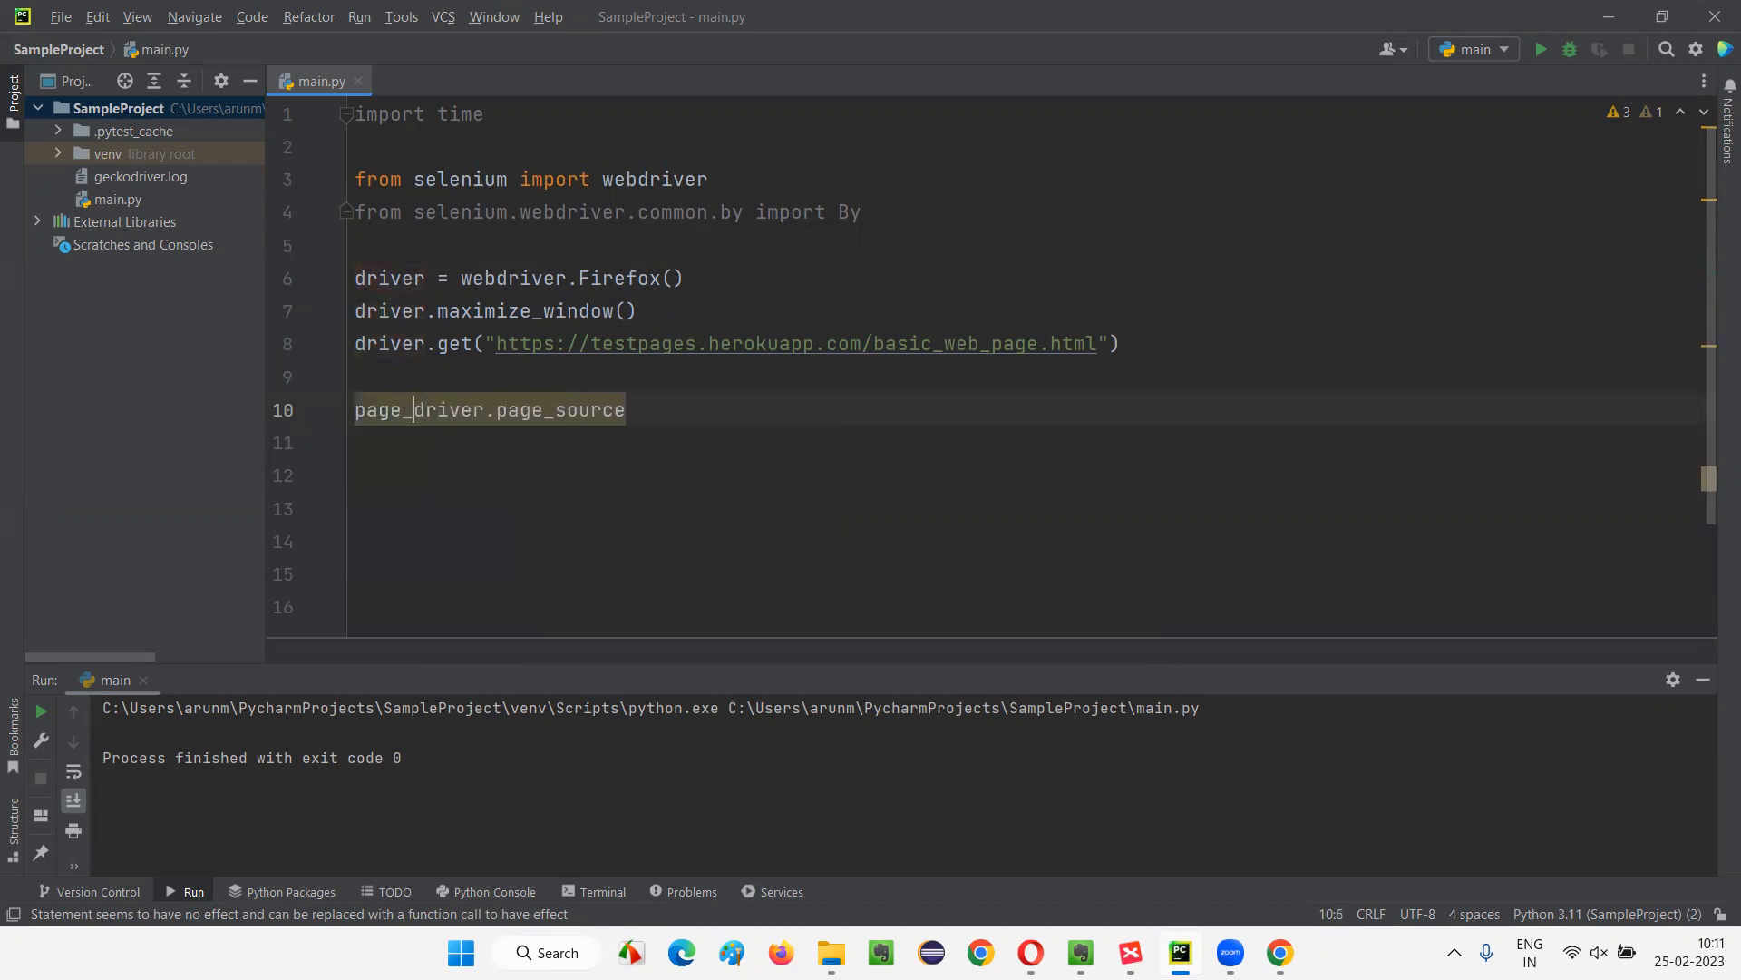
pyautogui.write('html')
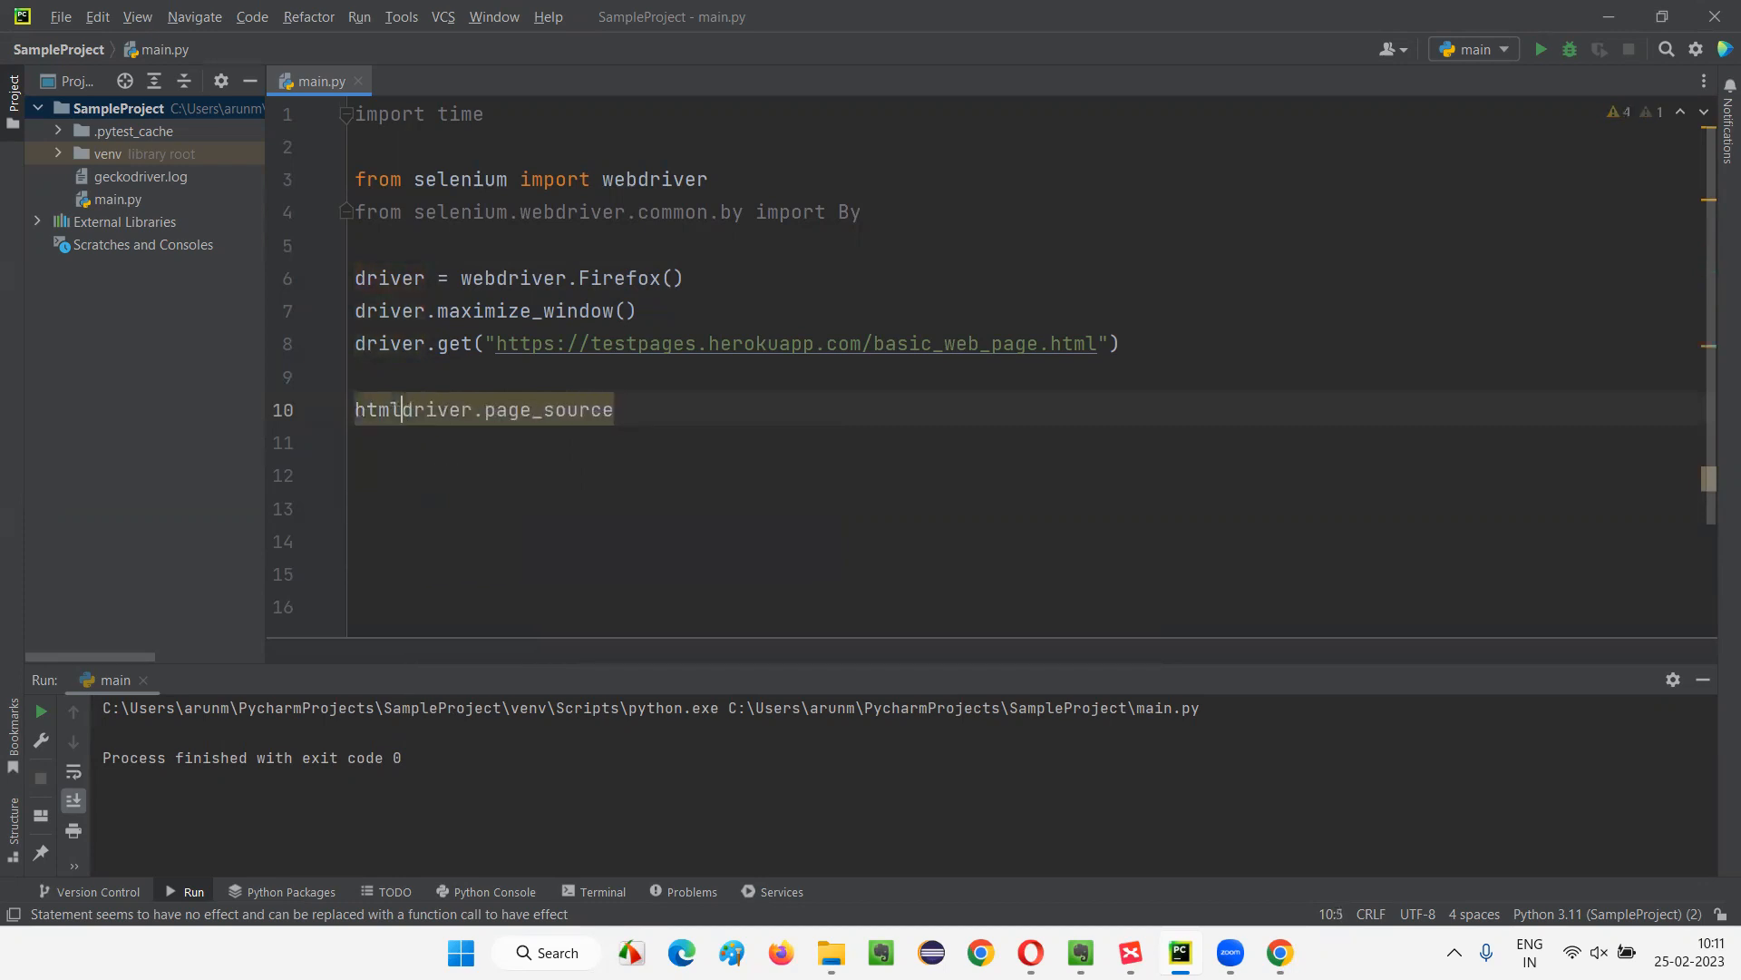
pyautogui.write('_source_code =')
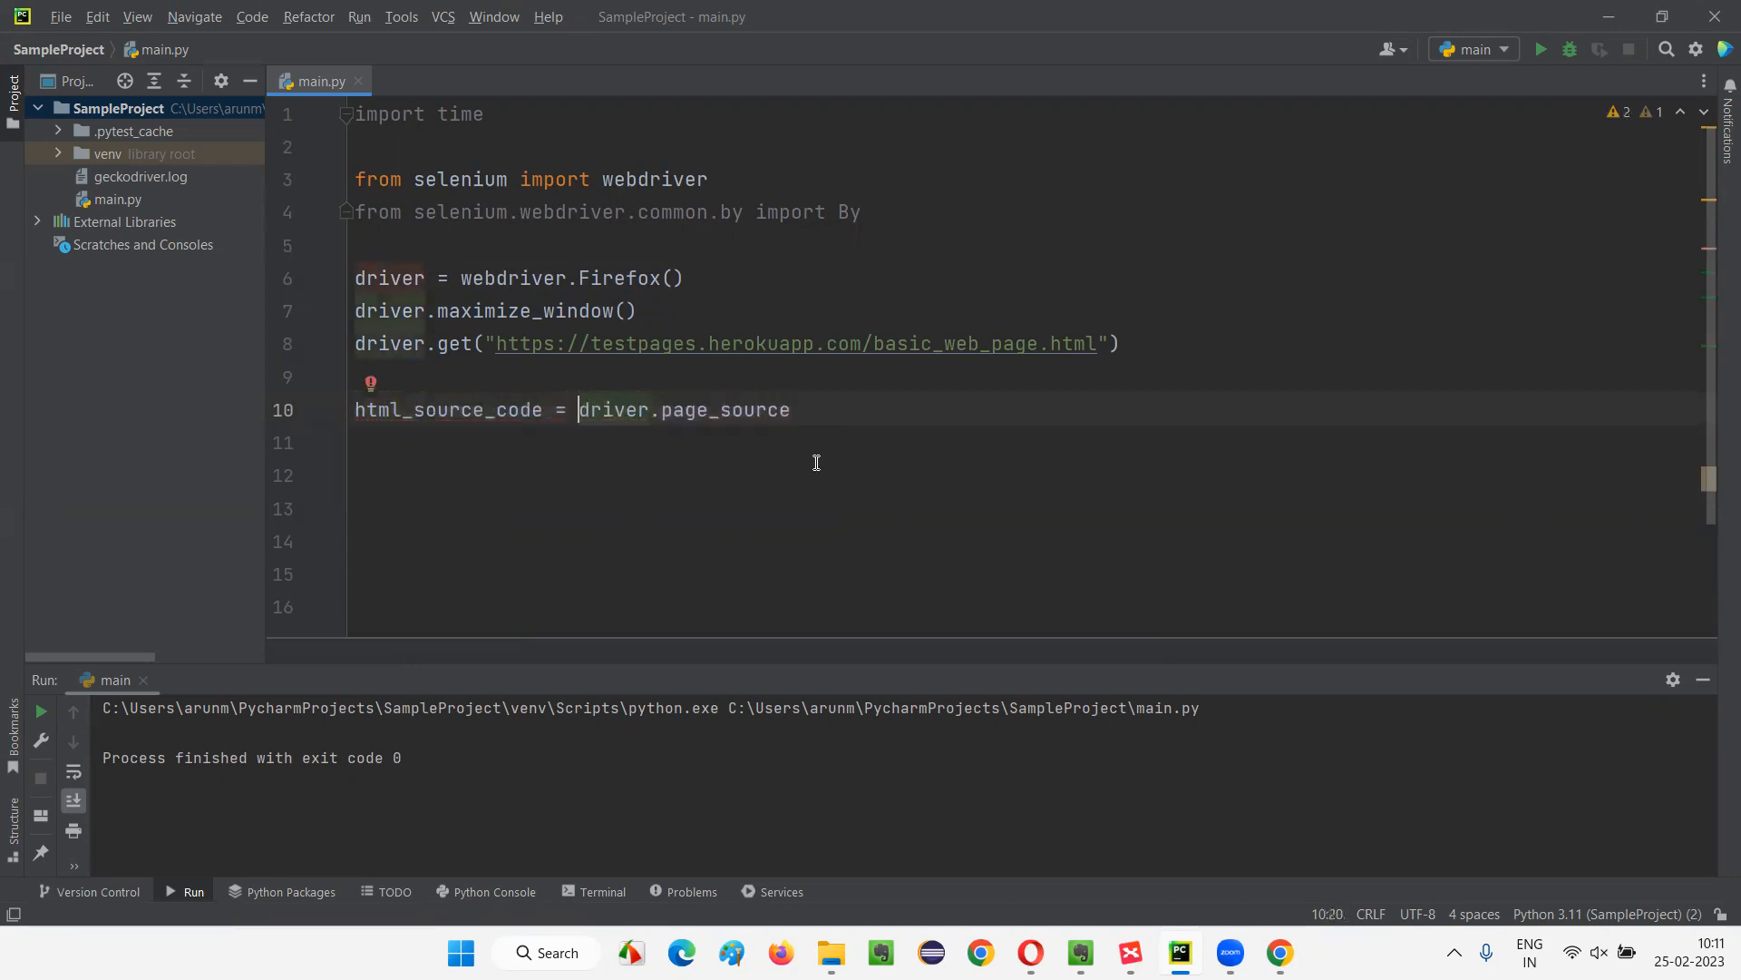
# Add print(html_source_code) and end the script with driver.quit()
pyautogui.write('print()')
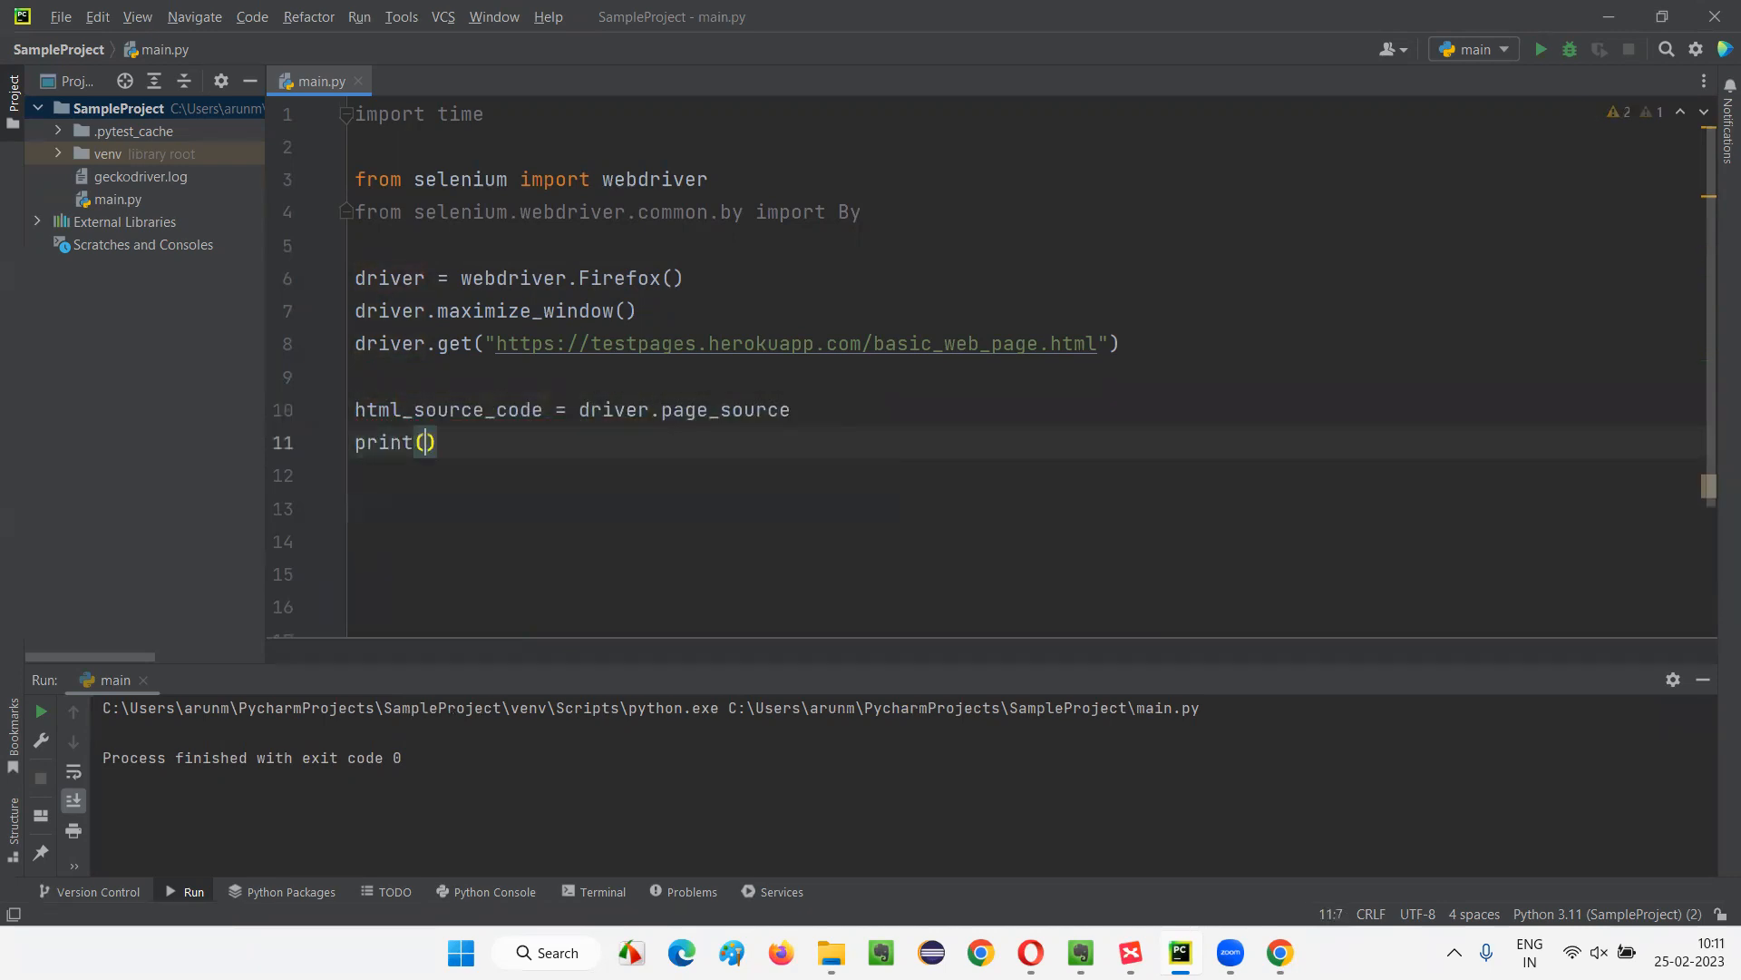
pyautogui.click(577, 410)
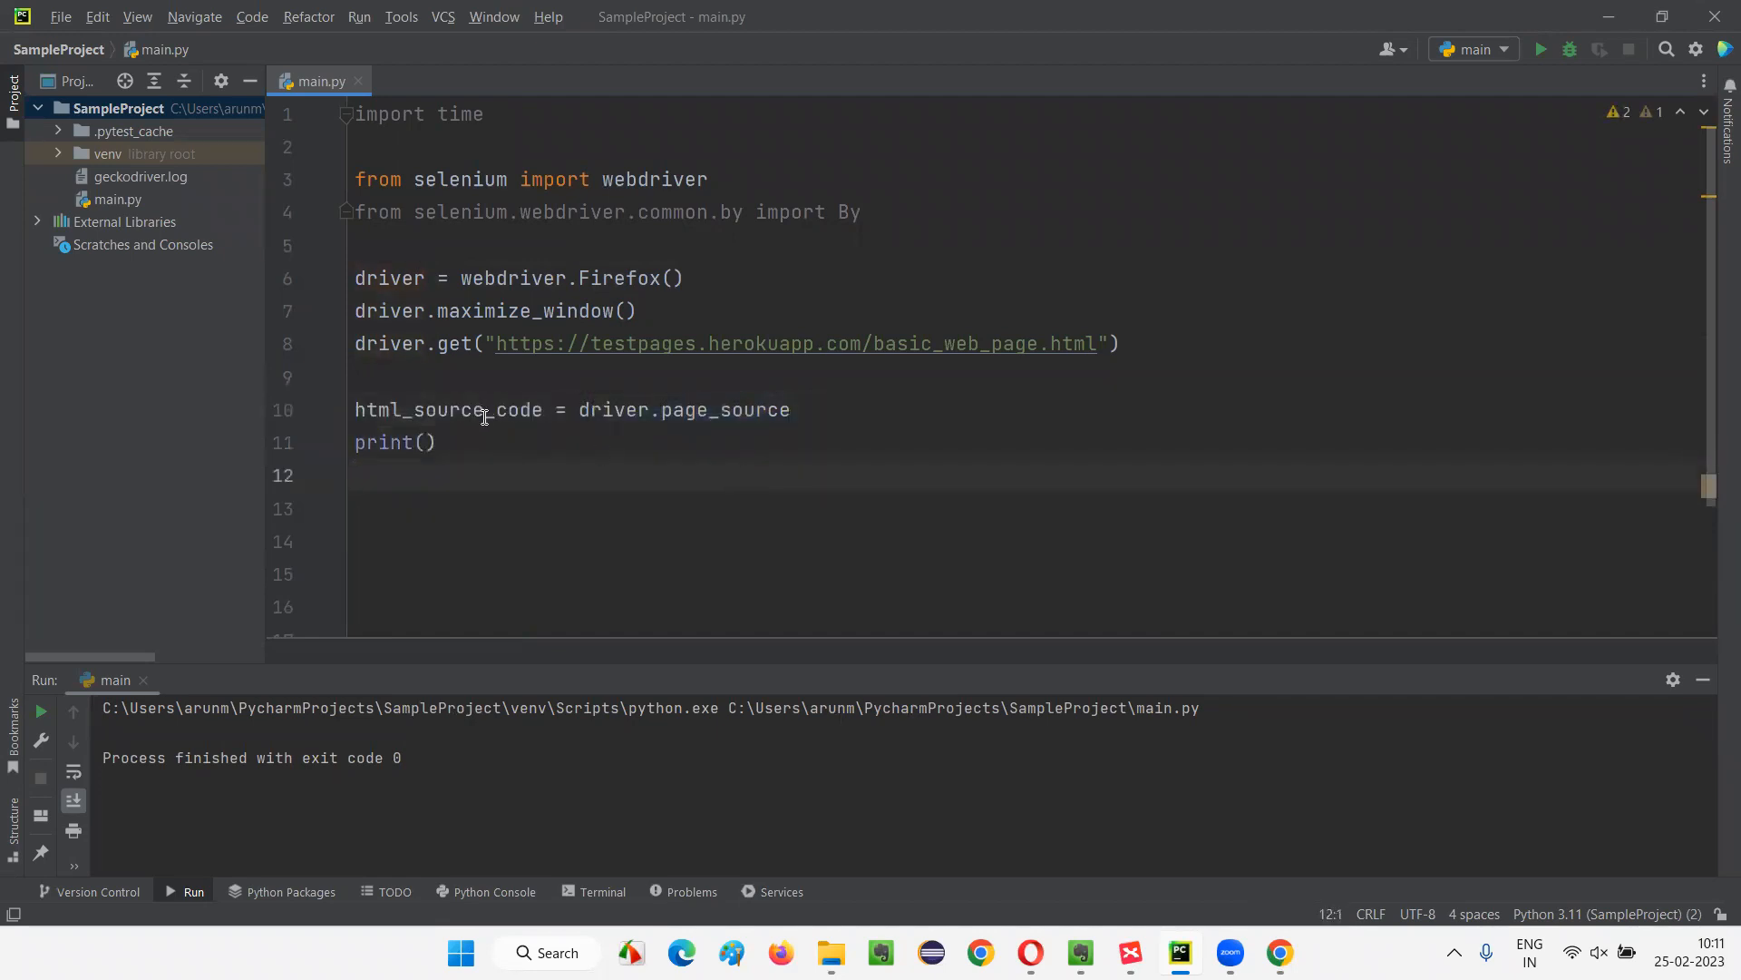
pyautogui.doubleClick(447, 409)
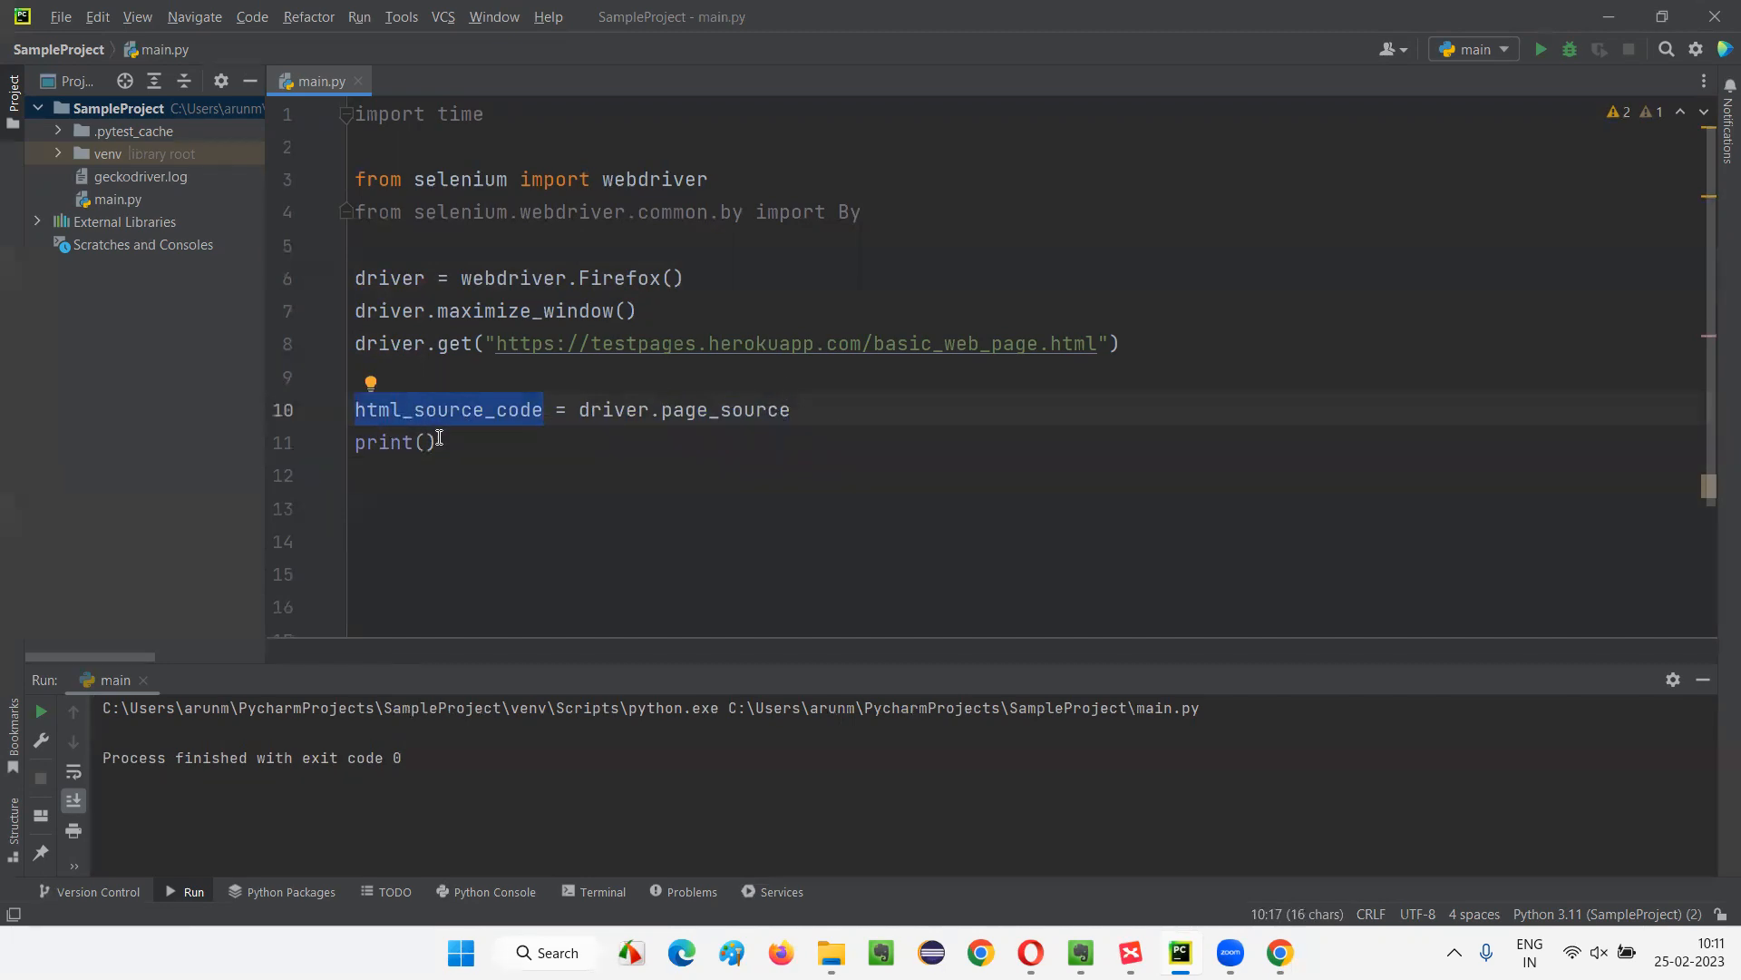
pyautogui.write('html_source_code')
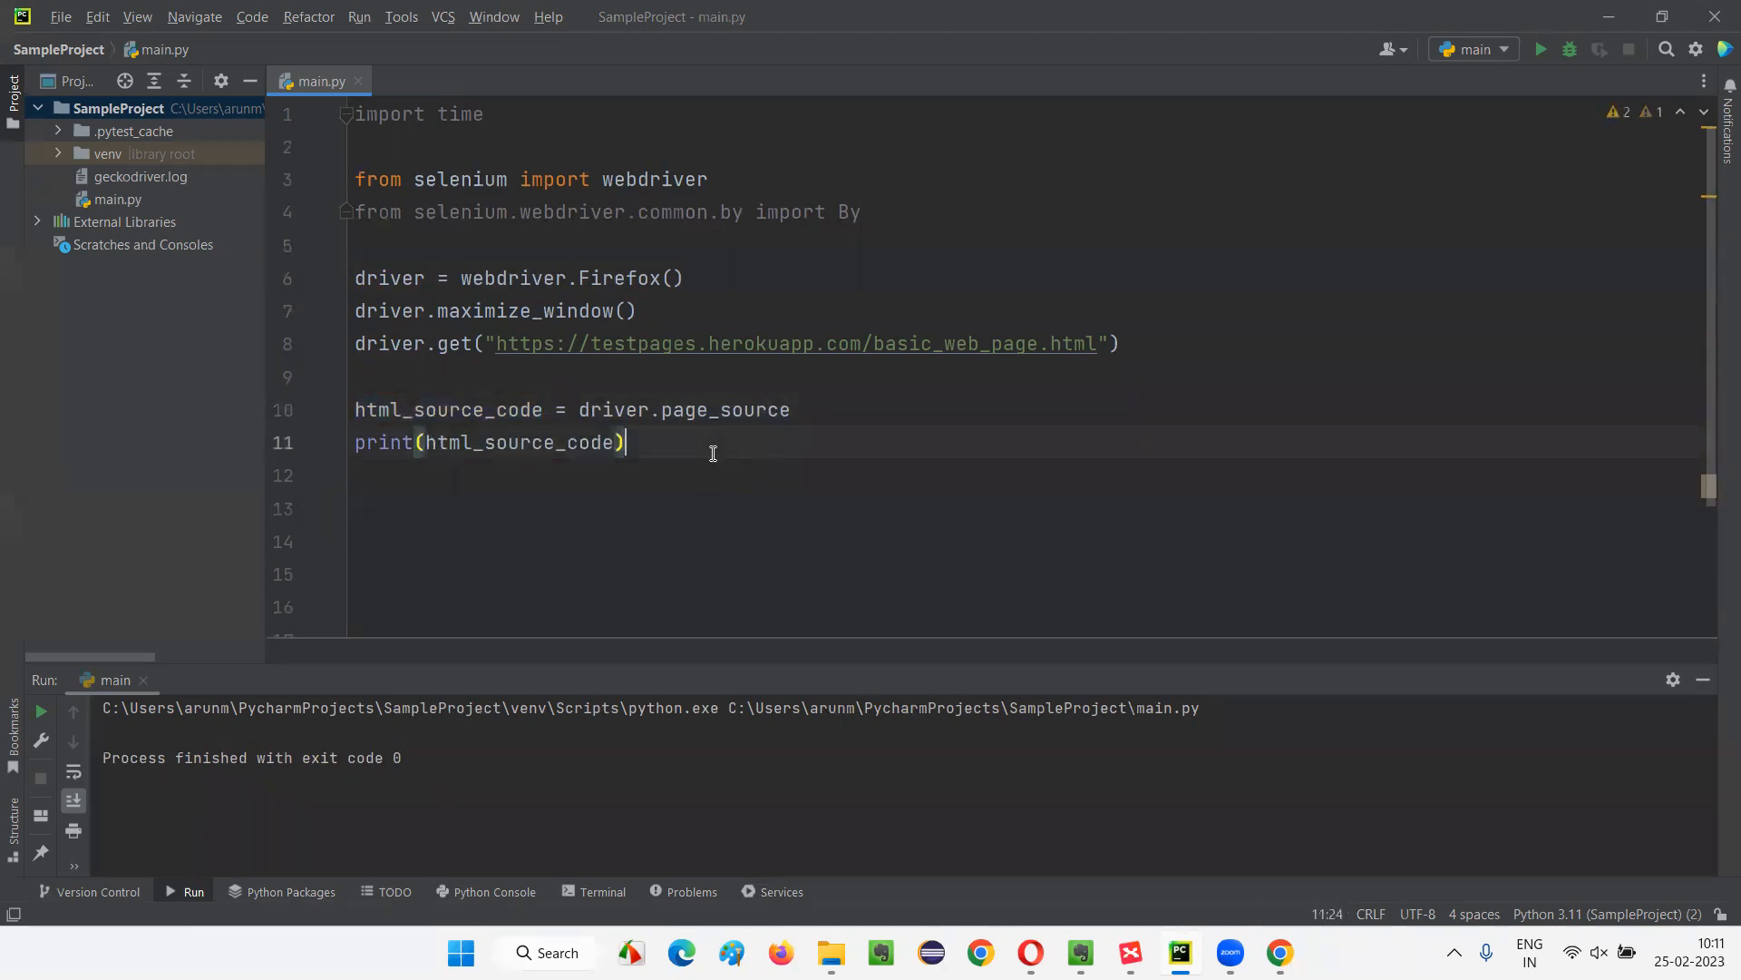
pyautogui.write('driver')
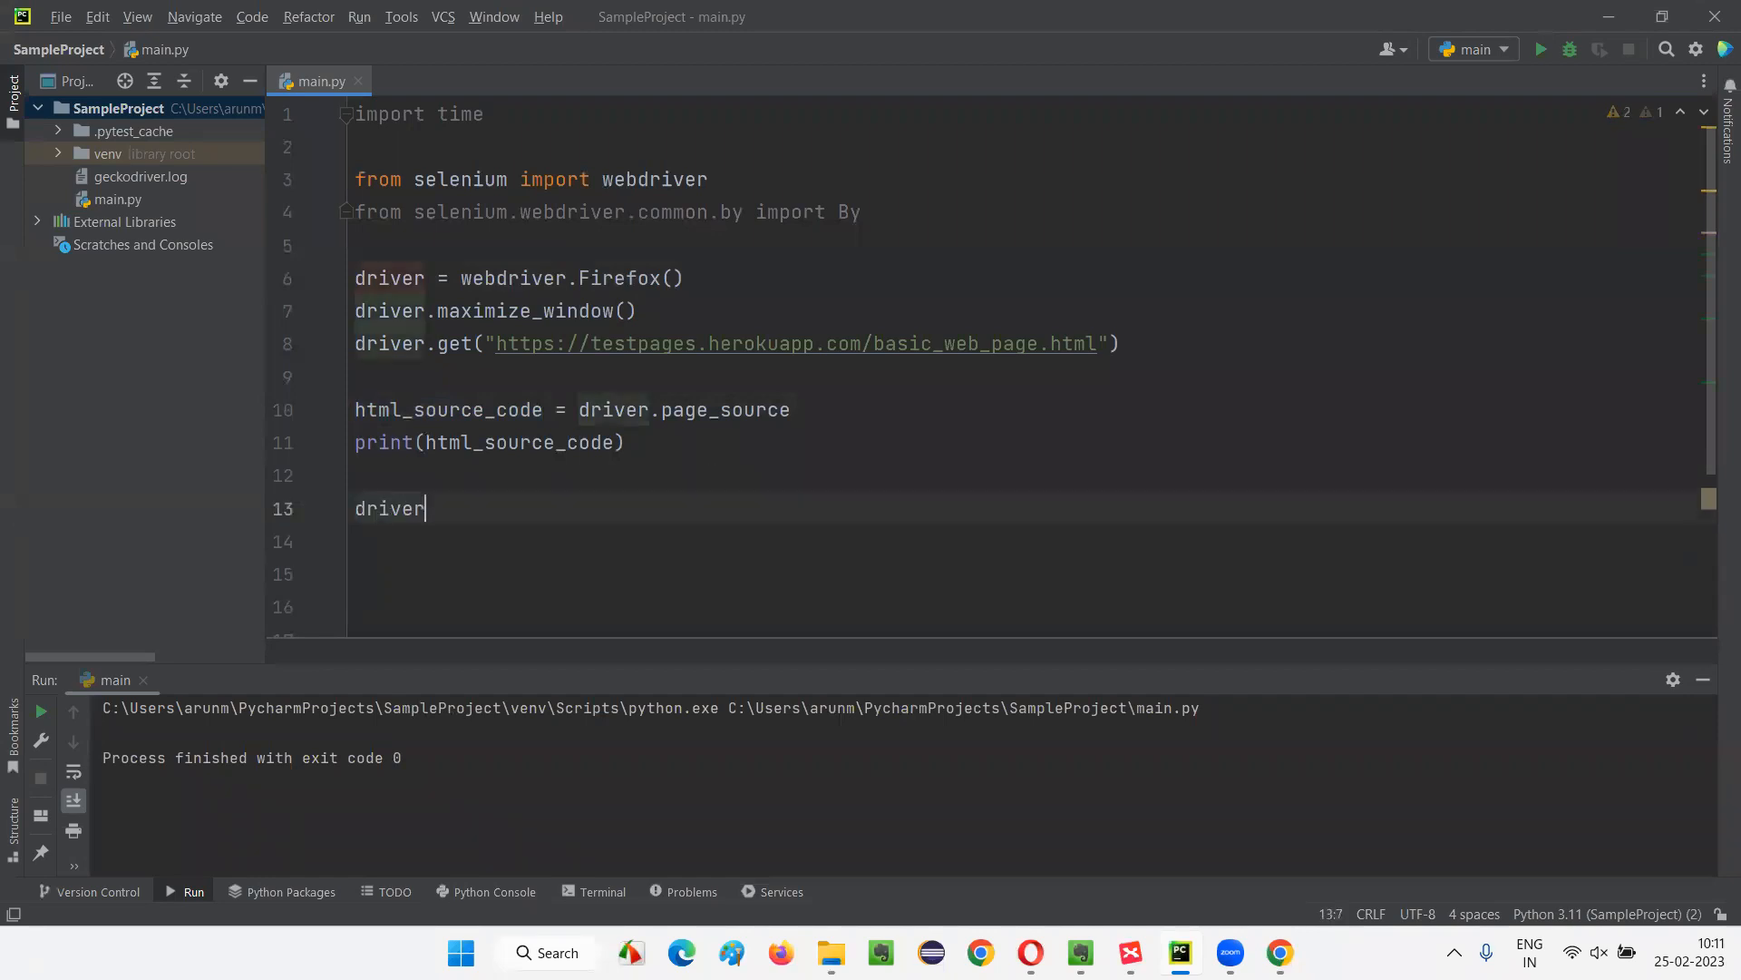
pyautogui.write('.quit()')
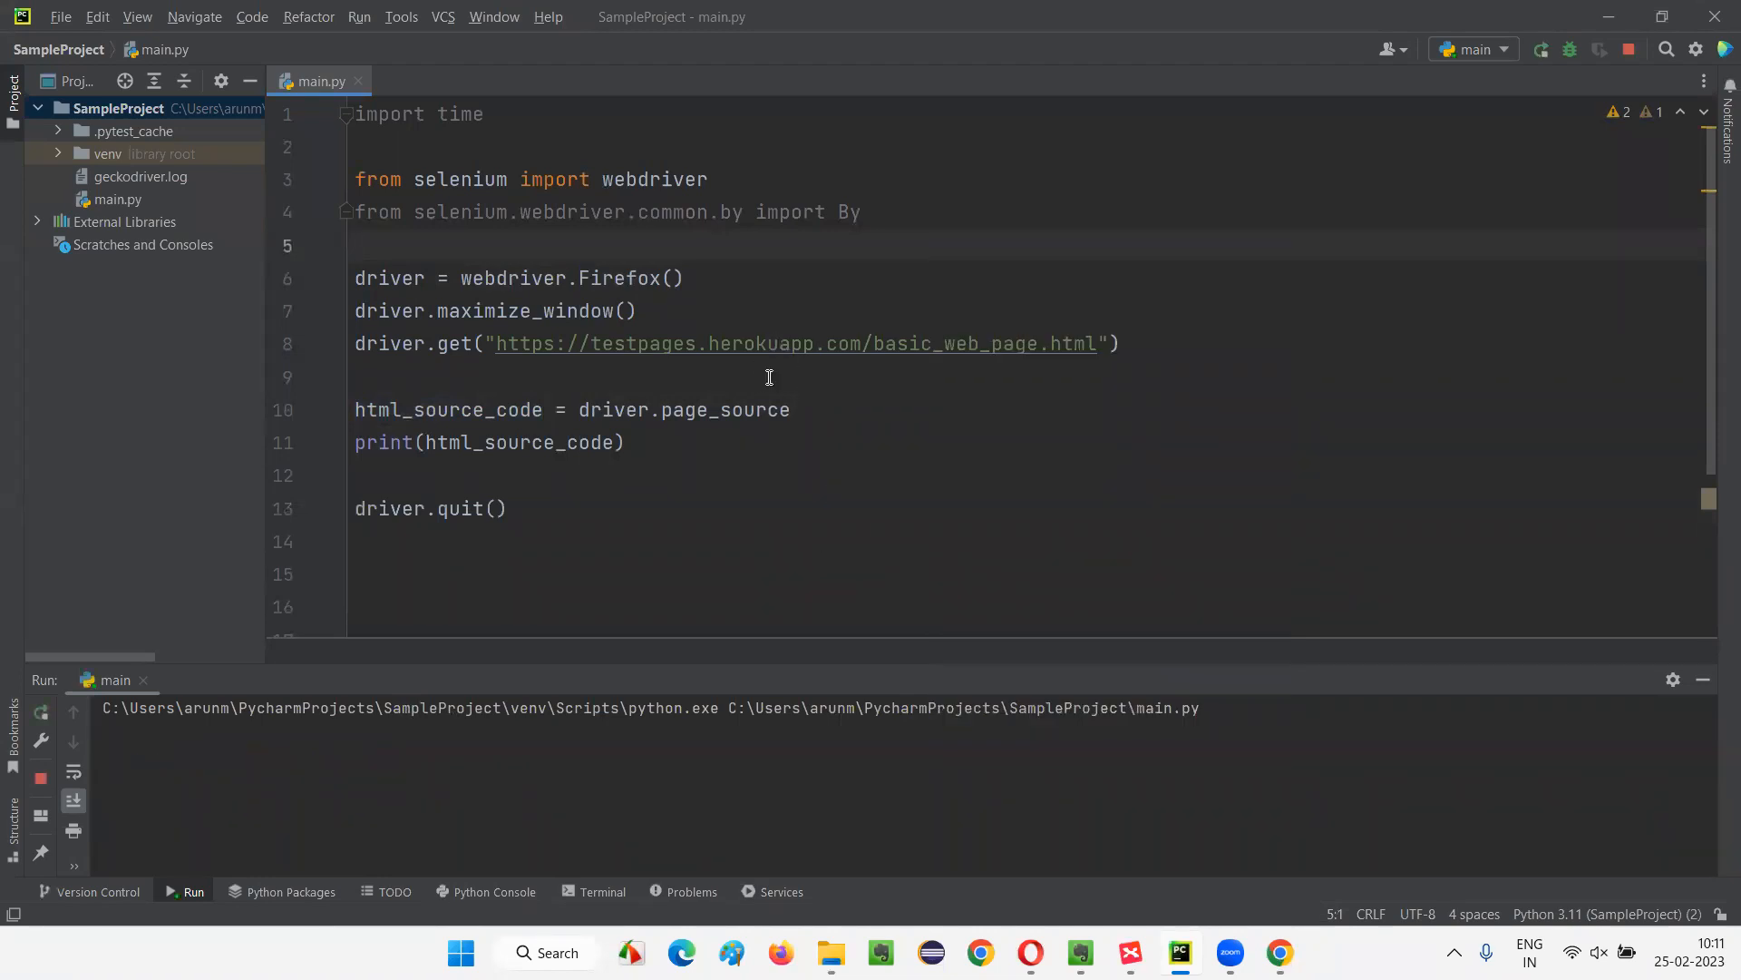
pyautogui.moveTo(231, 756)
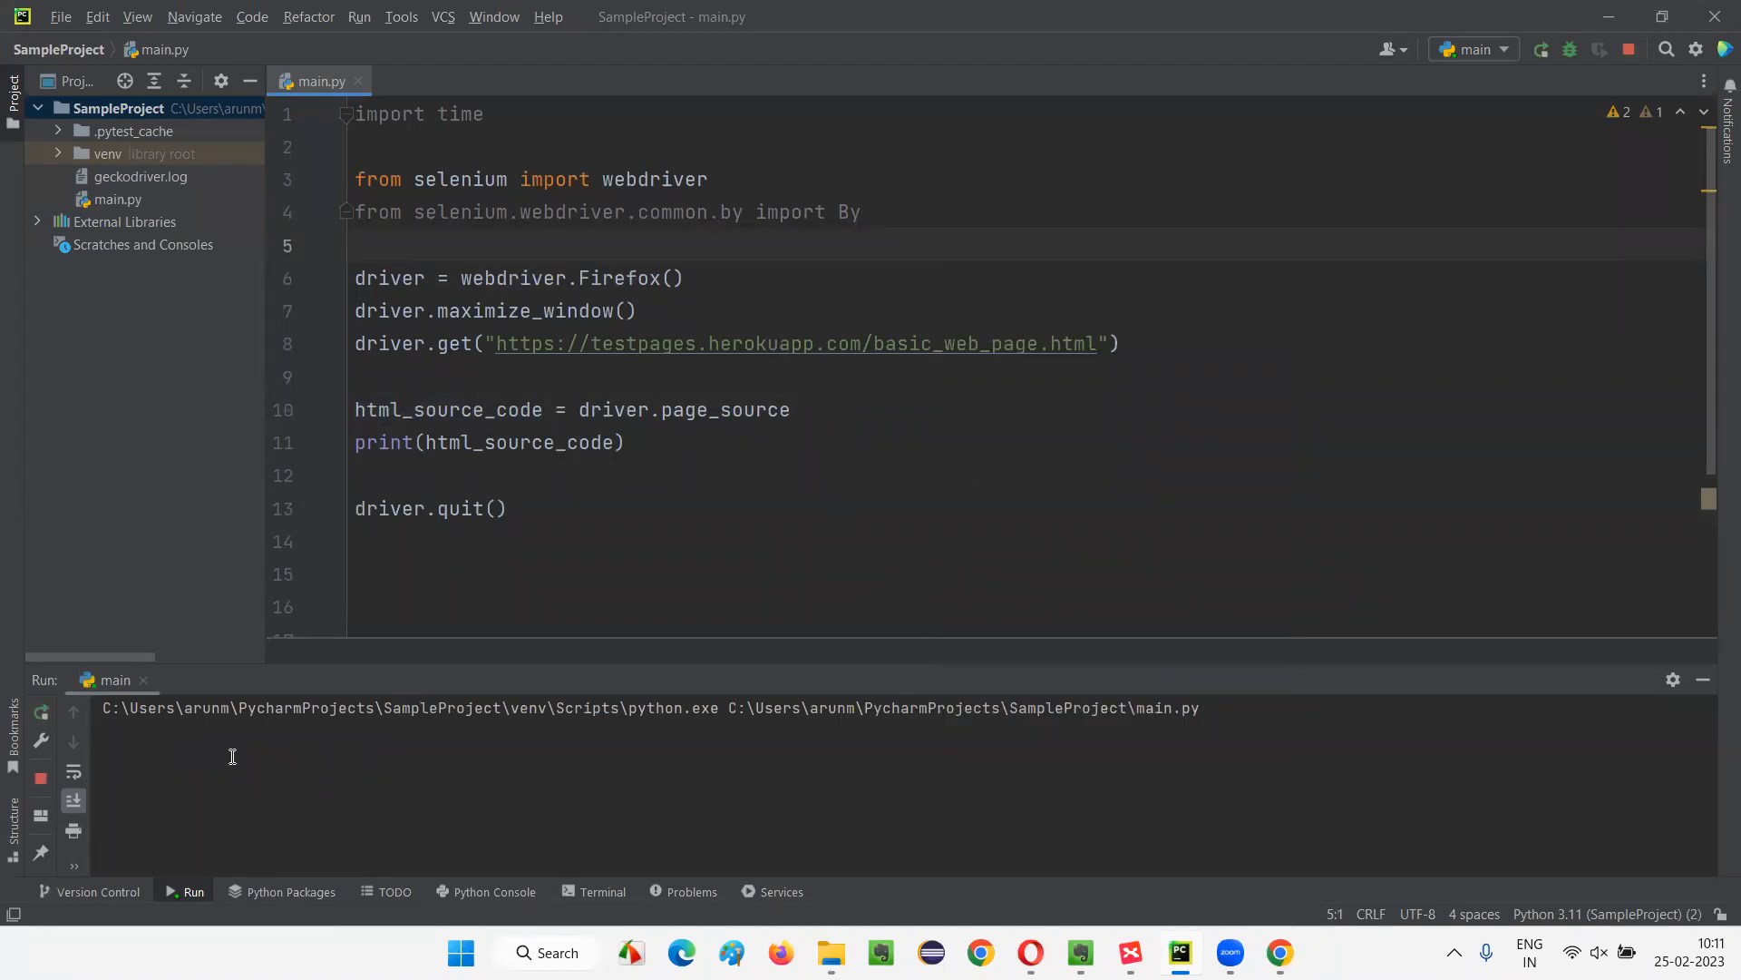
pyautogui.moveTo(1344, 325)
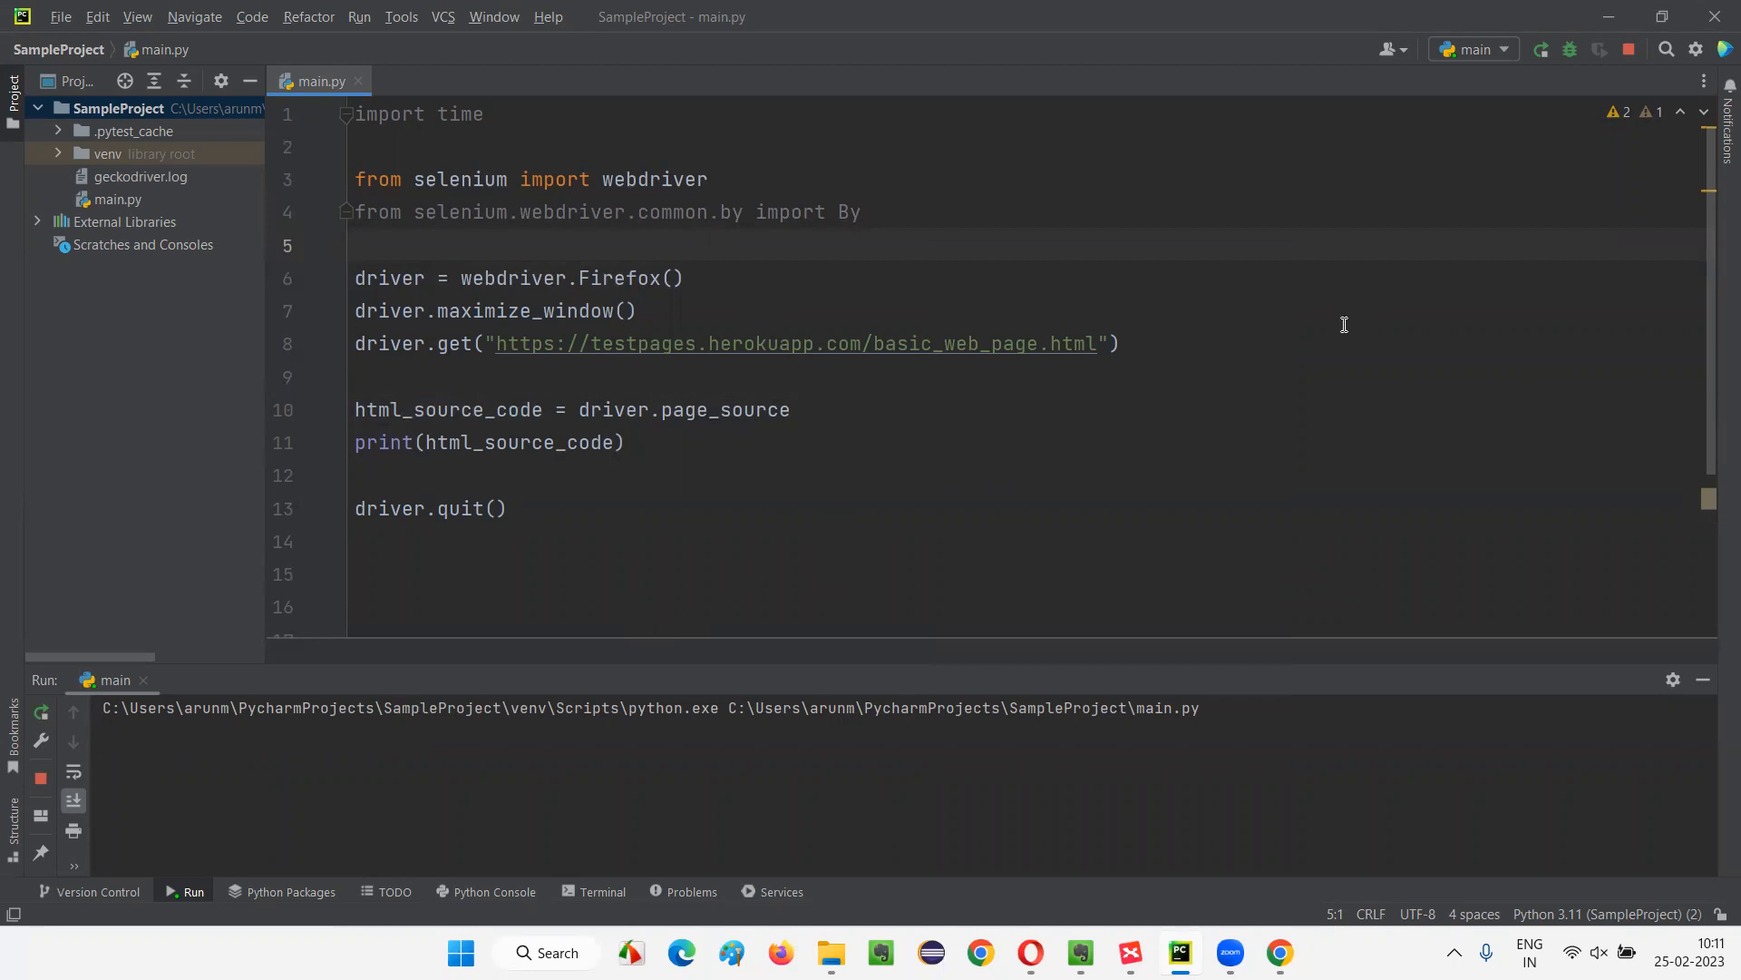
pyautogui.moveTo(1303, 353)
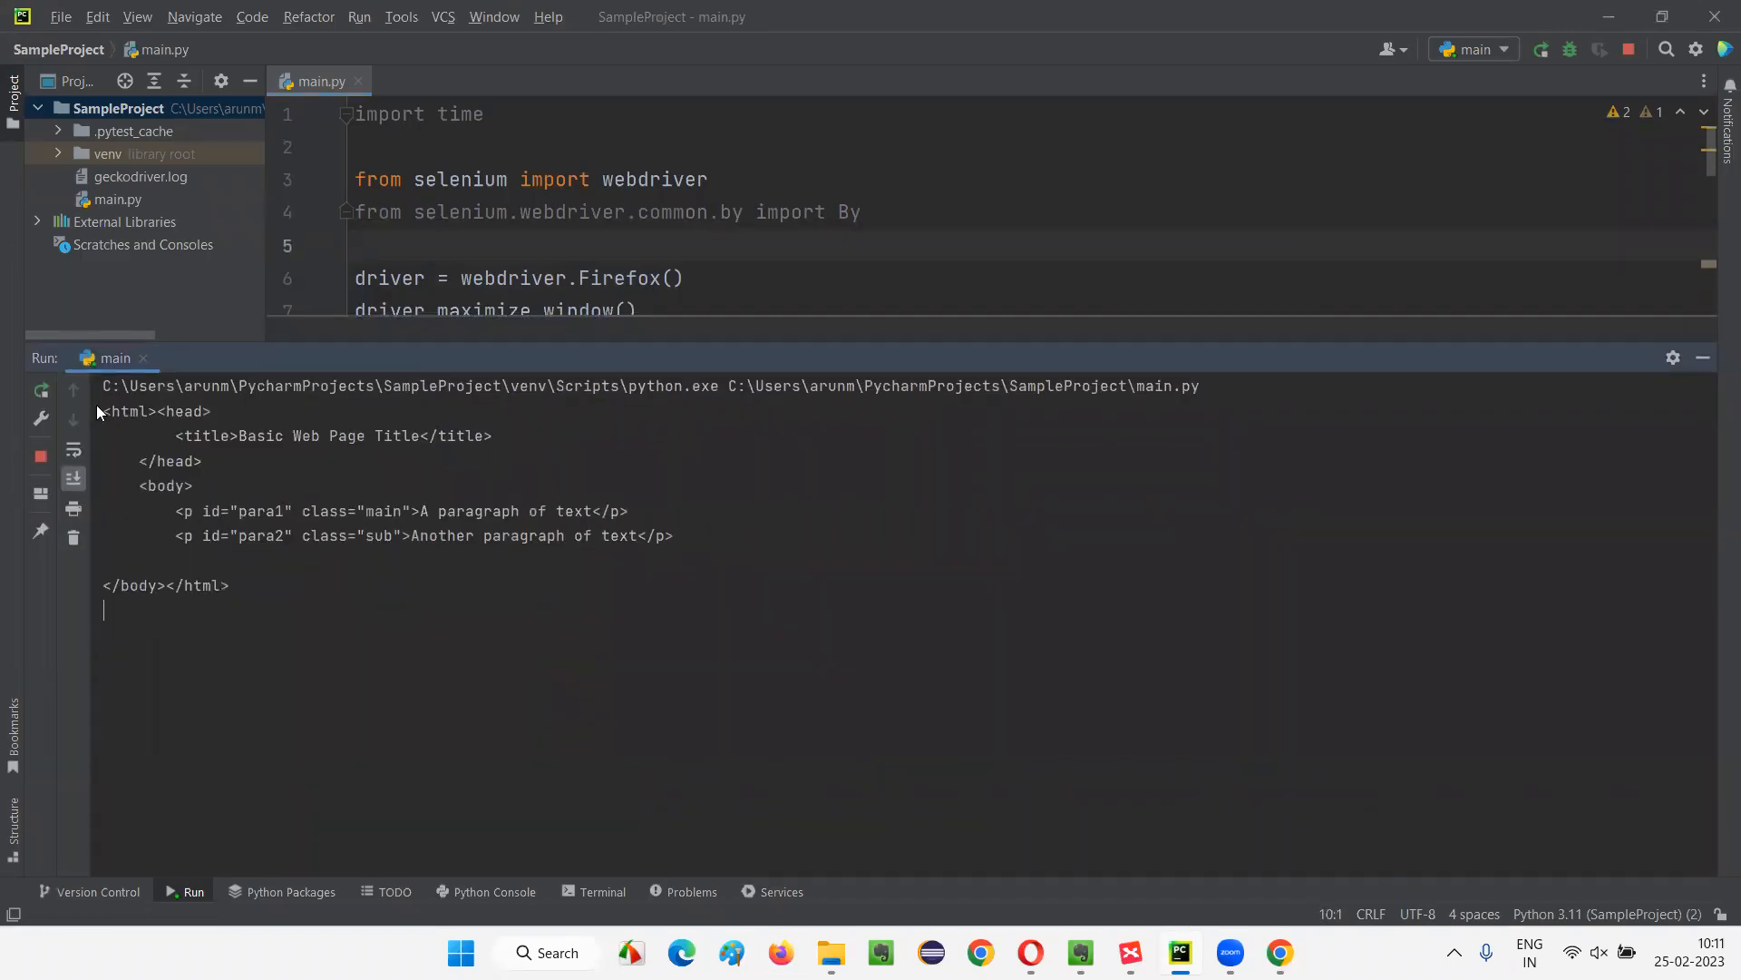
# Back in XMind, select all topics, then clear the selection on the mind map
pyautogui.press('ctrl+a')
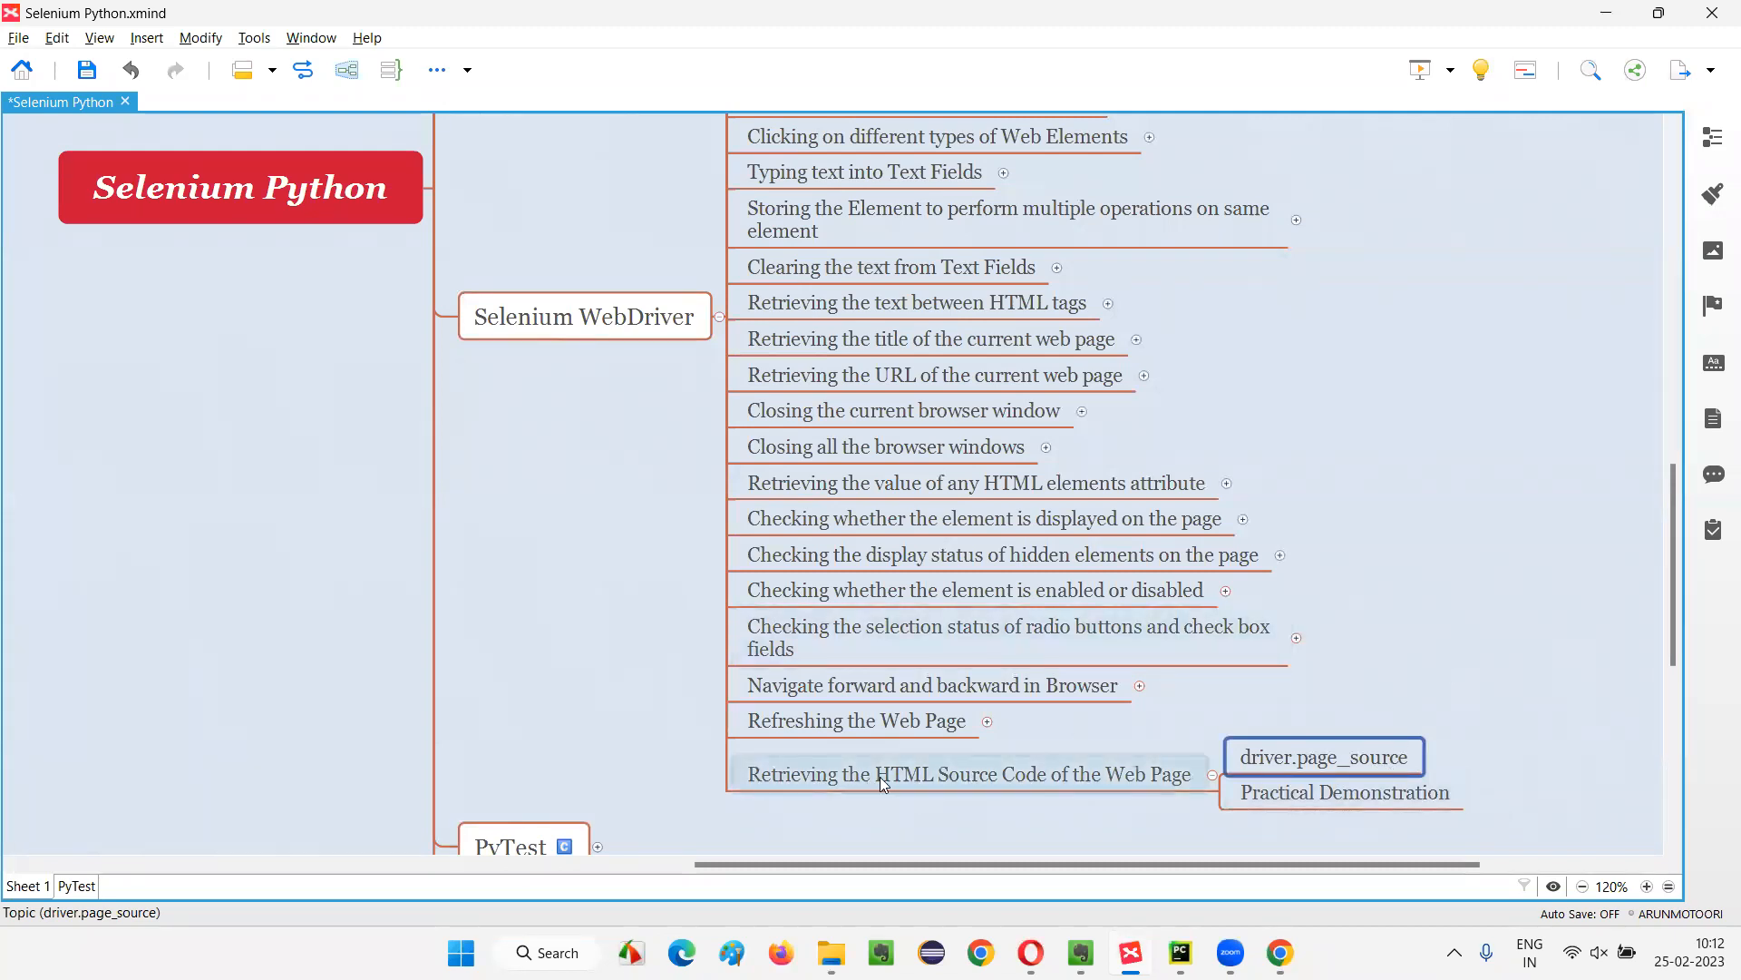
pyautogui.click(1292, 692)
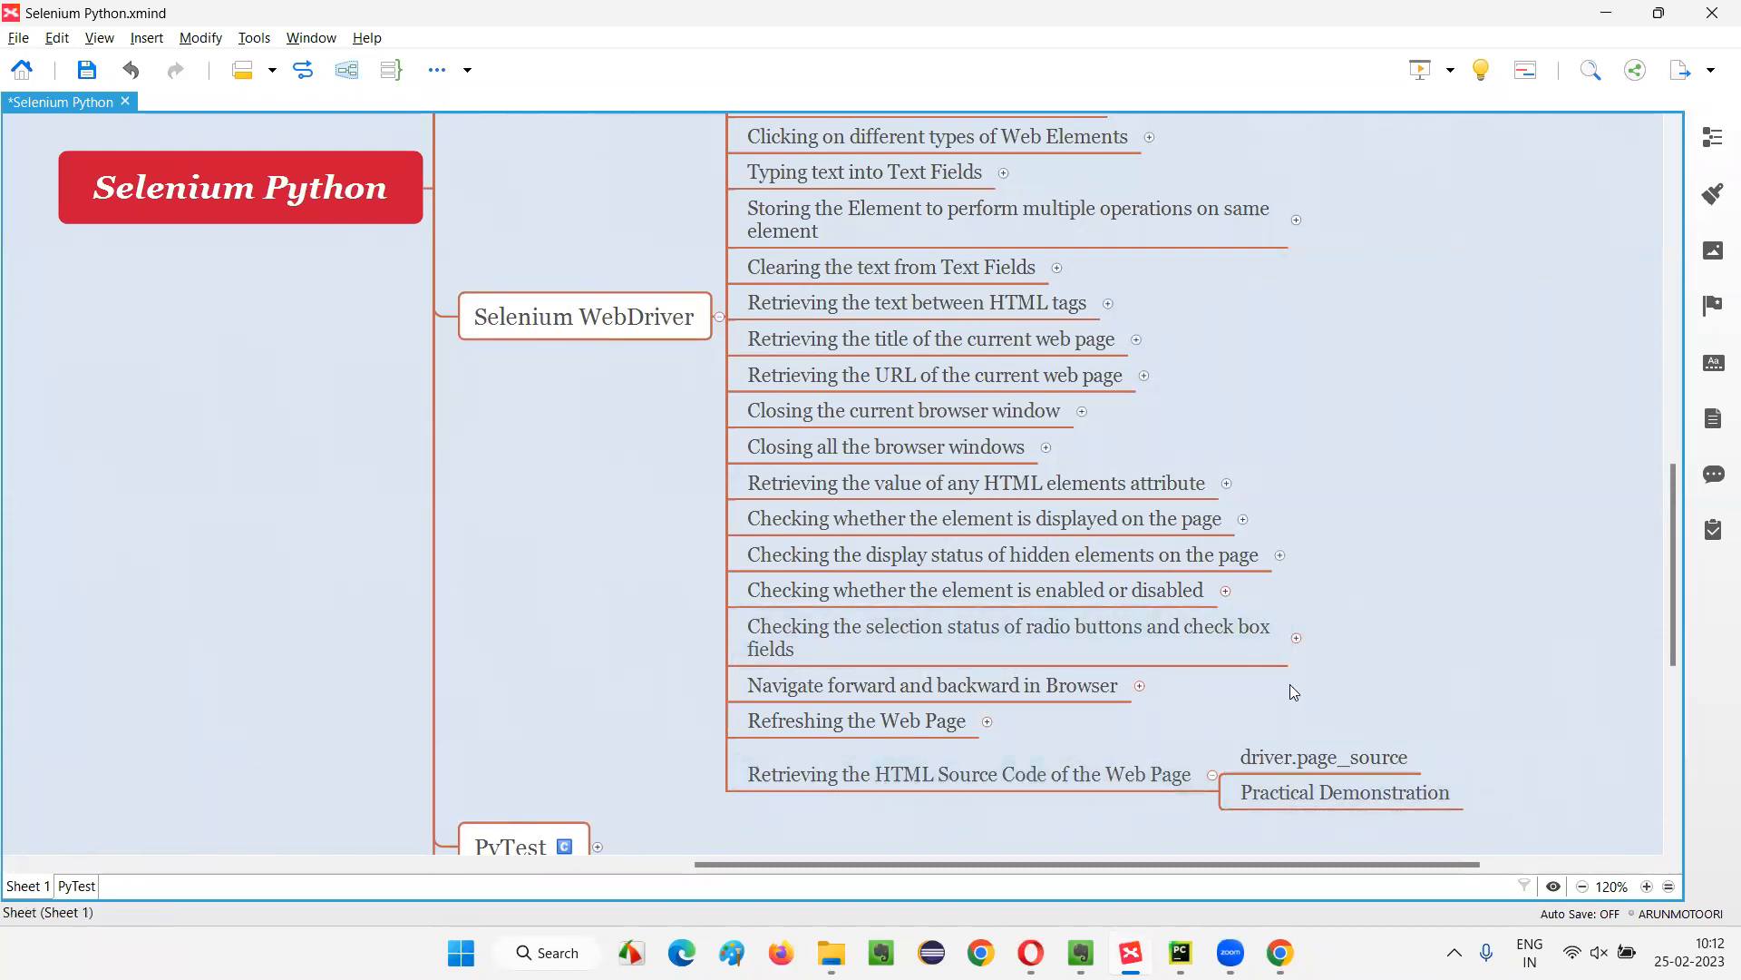
pyautogui.moveTo(1310, 119)
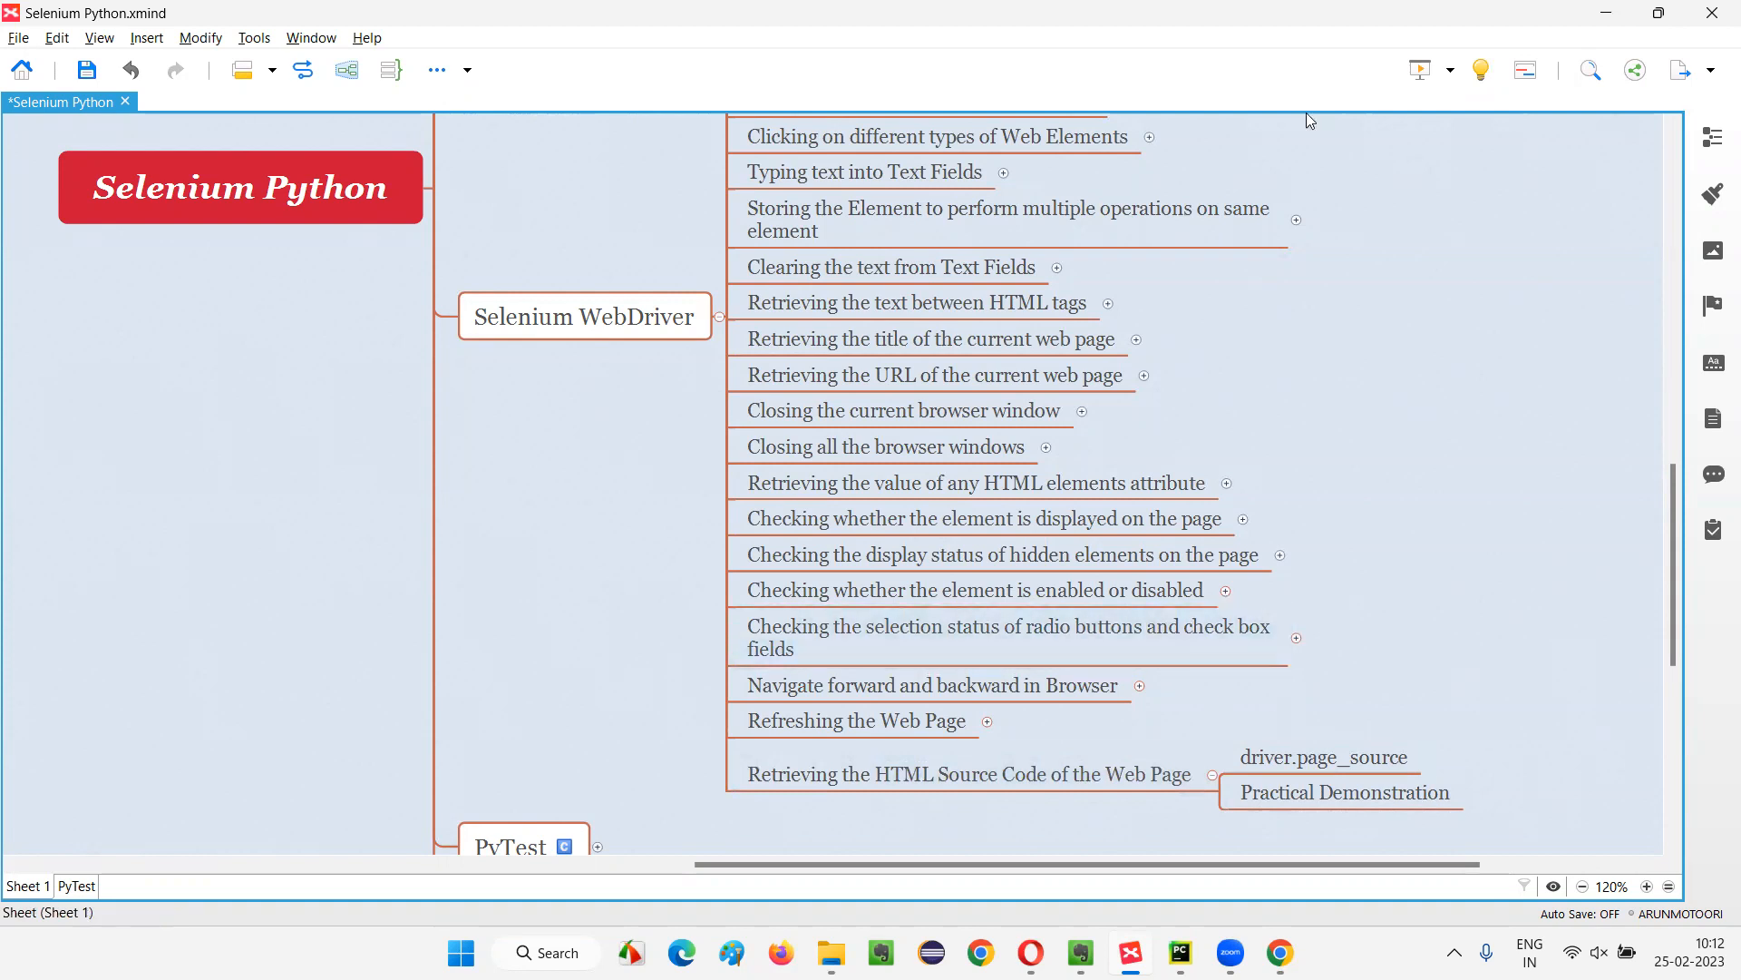